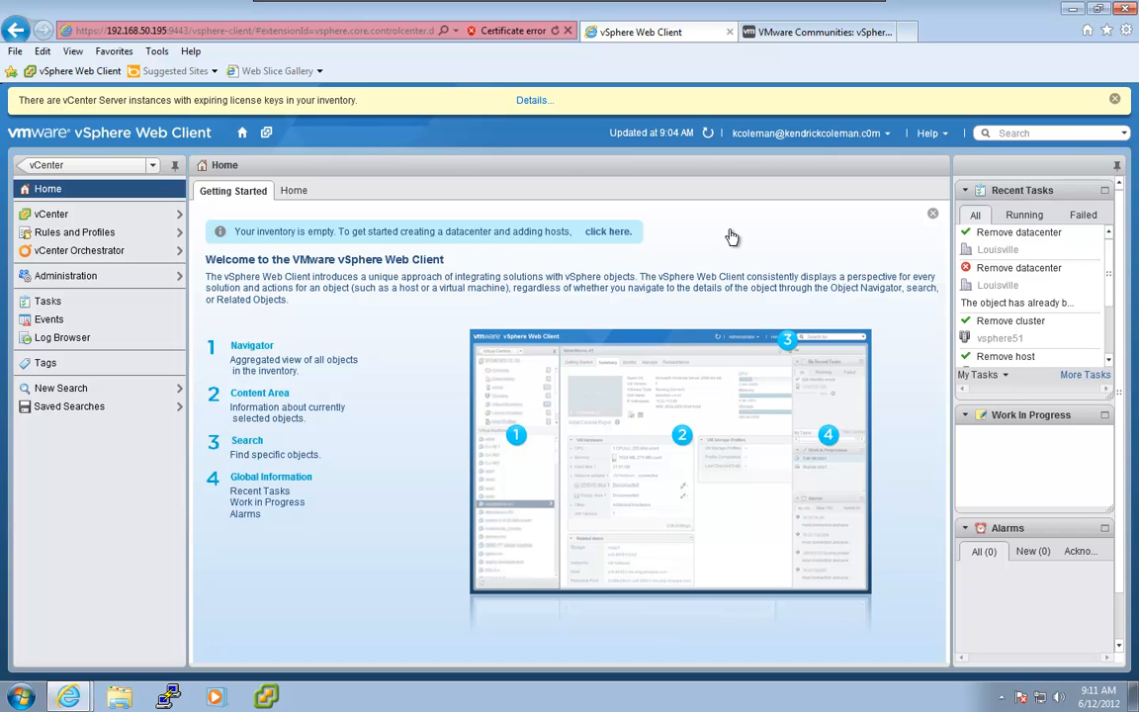
{"action": "mouse_move", "coordinate": [717, 243]}
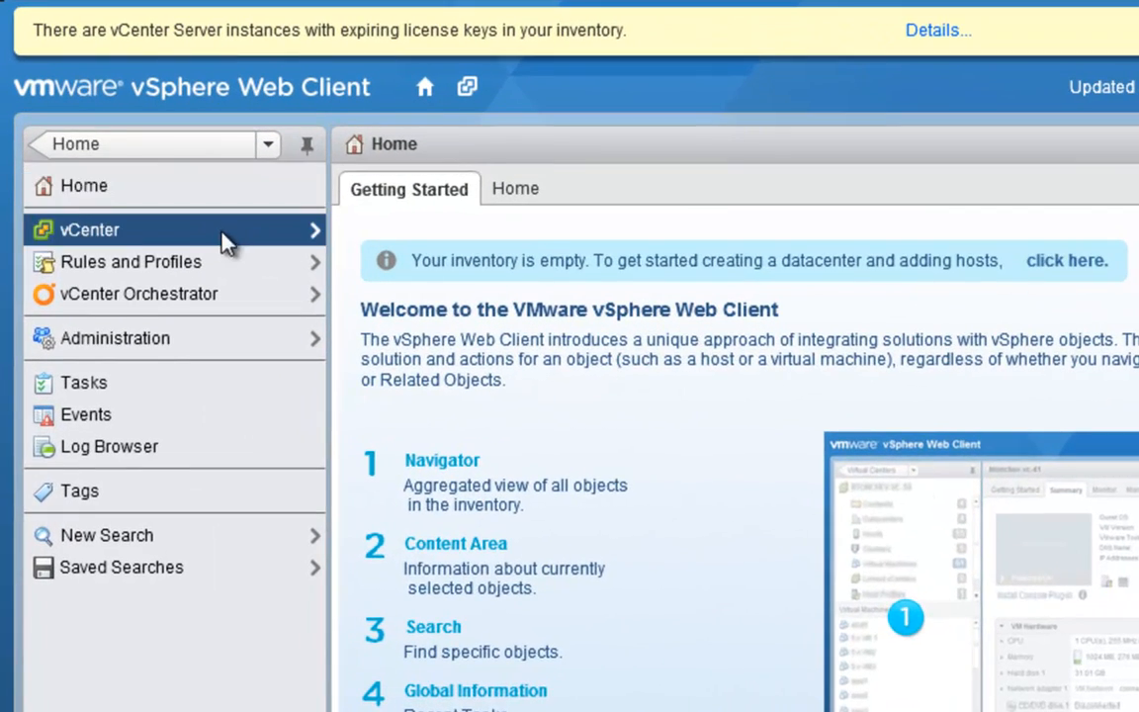
- Open server vcenter5195 from vCenter Servers and review its related objects and actions
{"action": "left_click", "coordinate": [88, 229]}
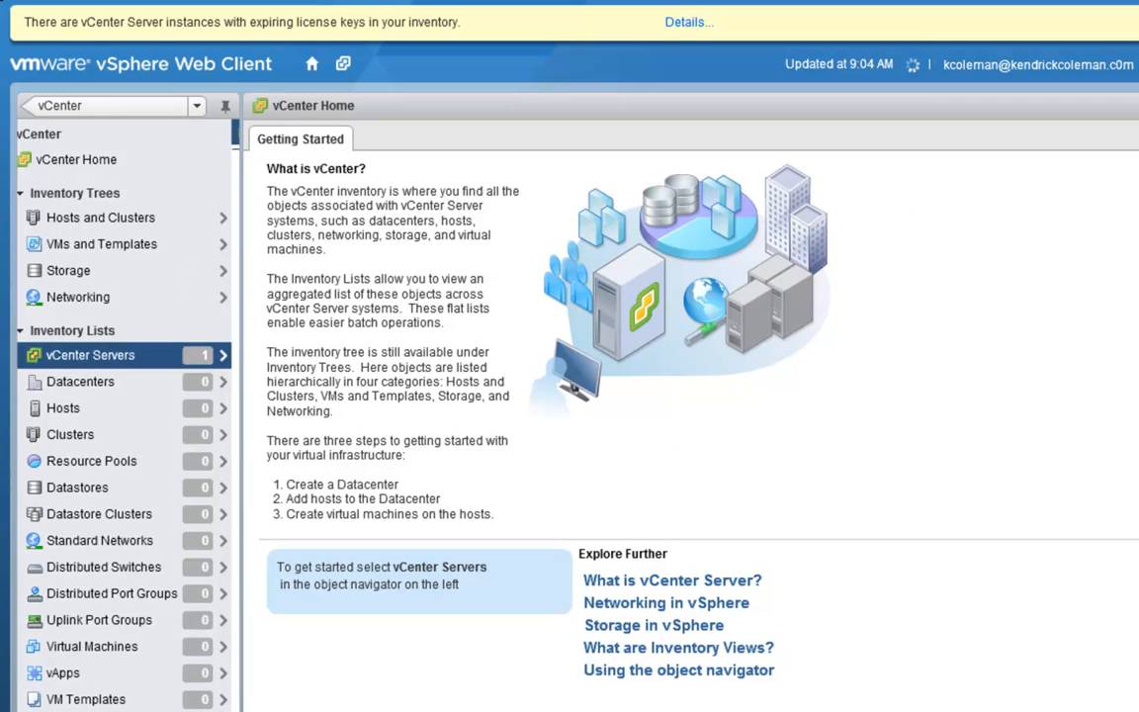
{"action": "left_click", "coordinate": [90, 354]}
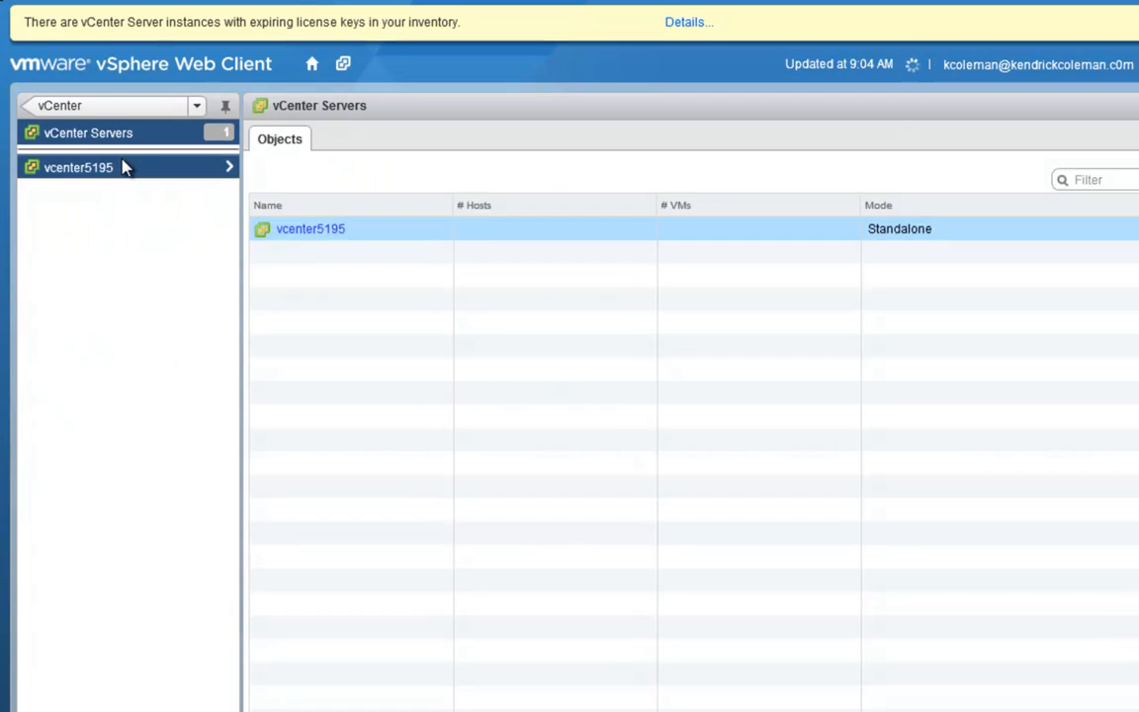
{"action": "left_click", "coordinate": [78, 167]}
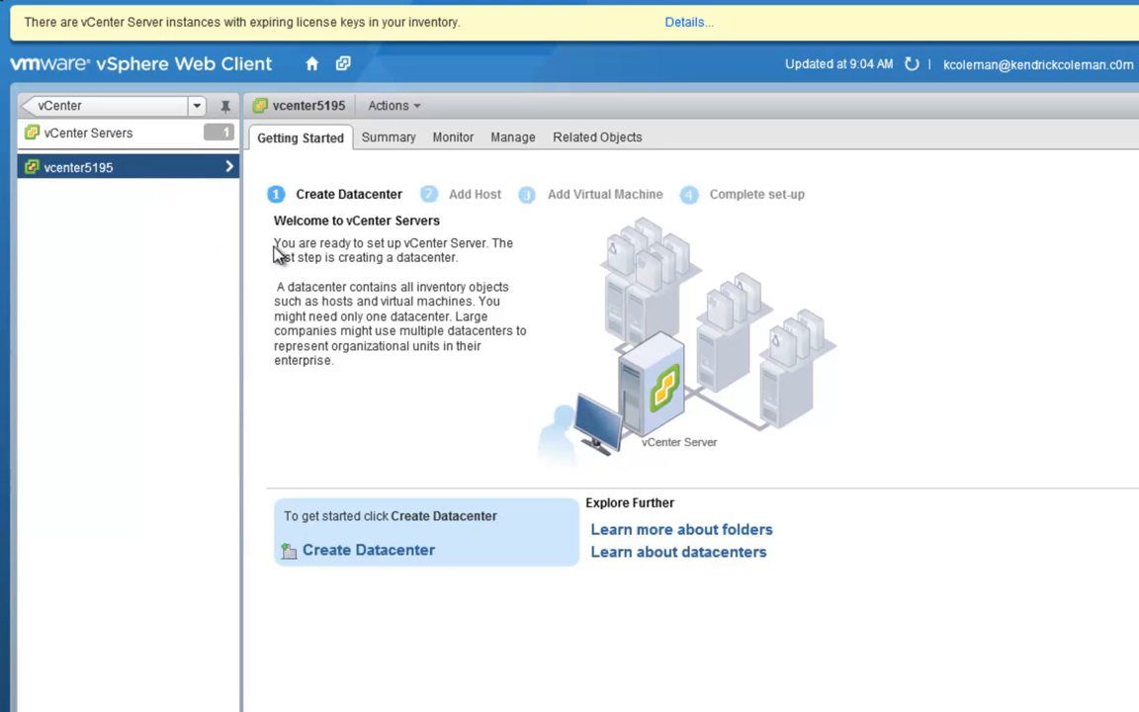
{"action": "mouse_move", "coordinate": [593, 207]}
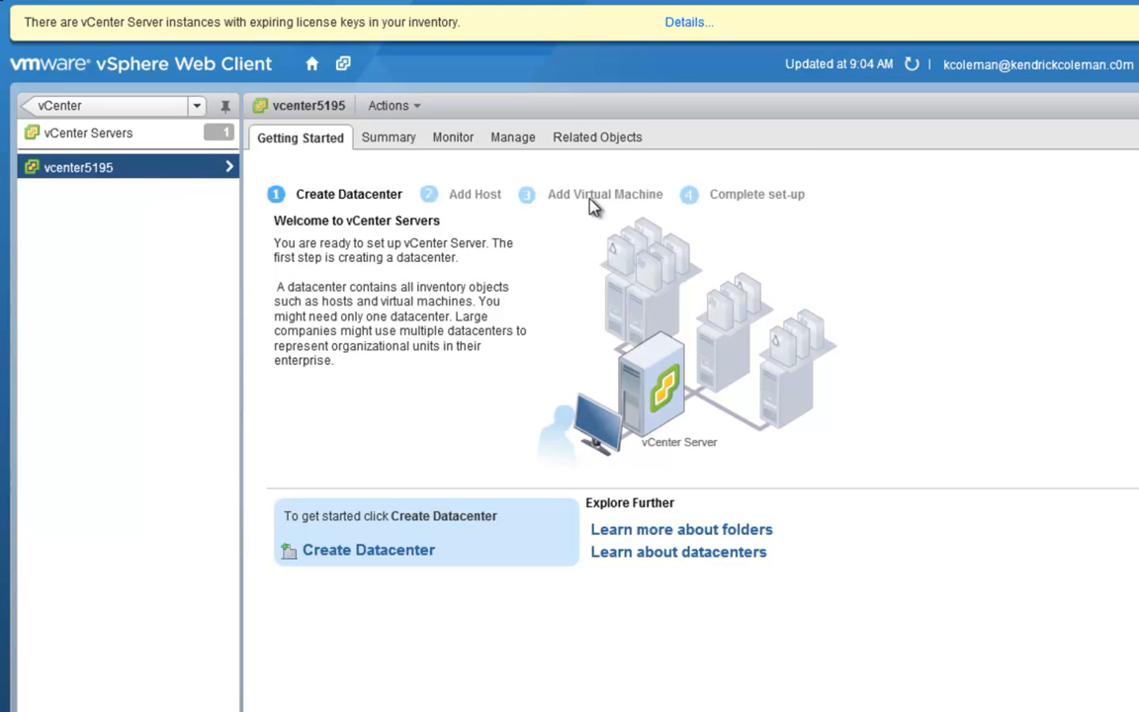
{"action": "mouse_move", "coordinate": [403, 163]}
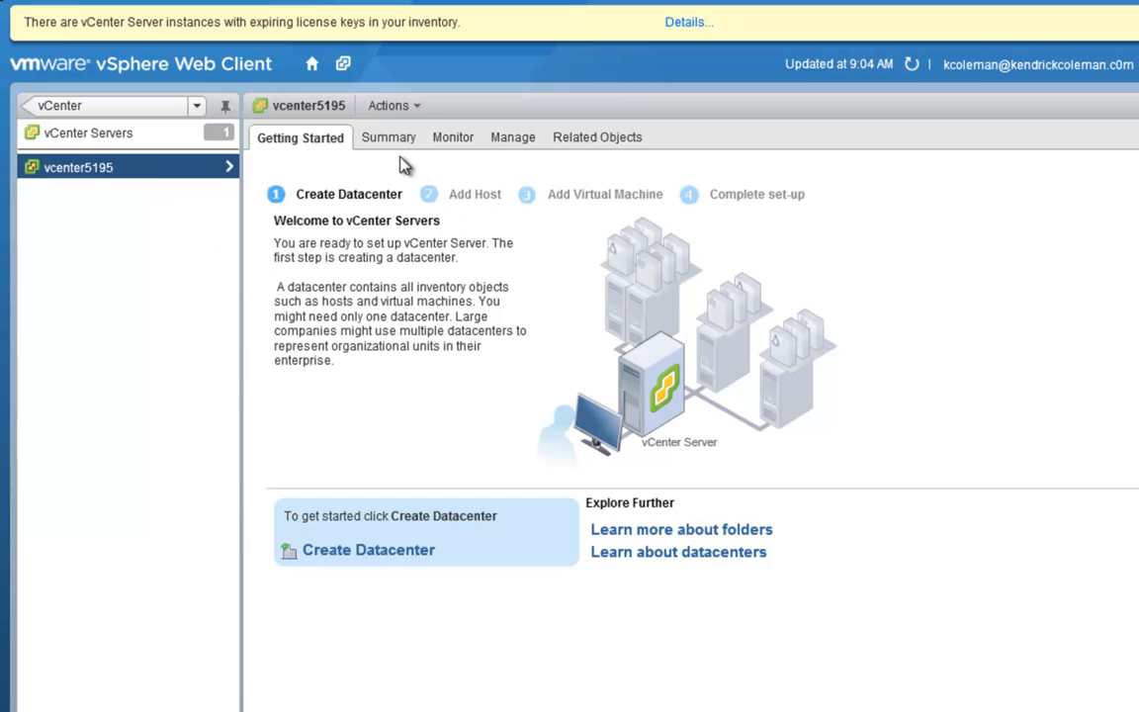
{"action": "mouse_move", "coordinate": [499, 162]}
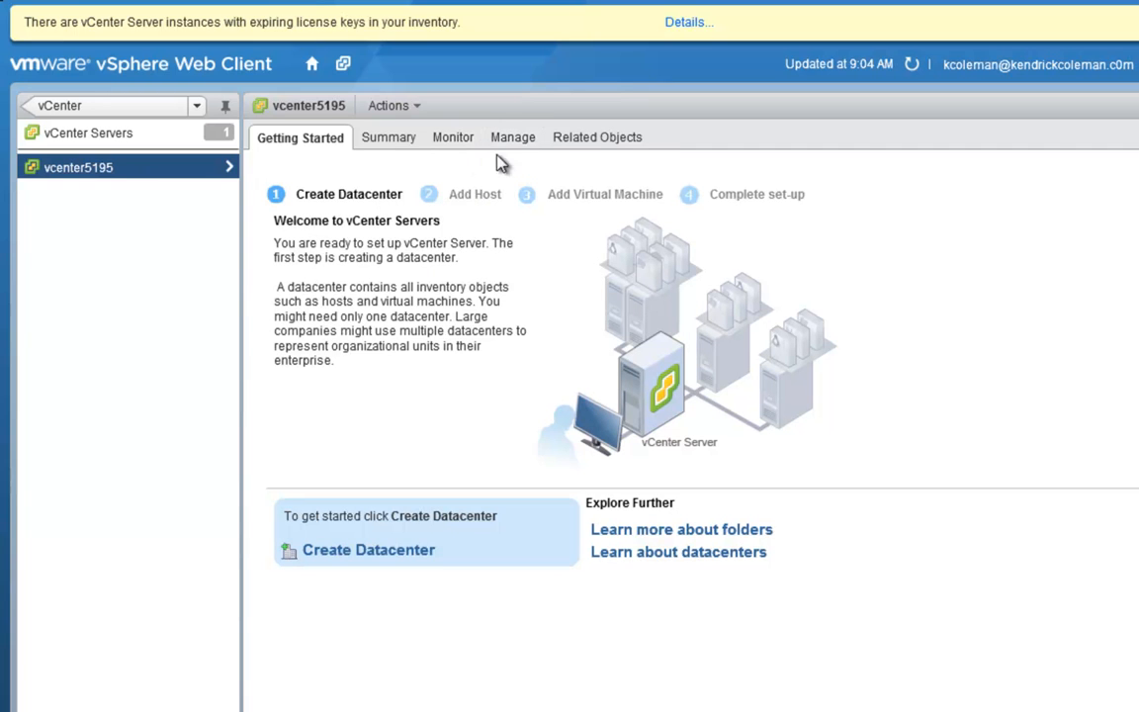
{"action": "left_click", "coordinate": [594, 137]}
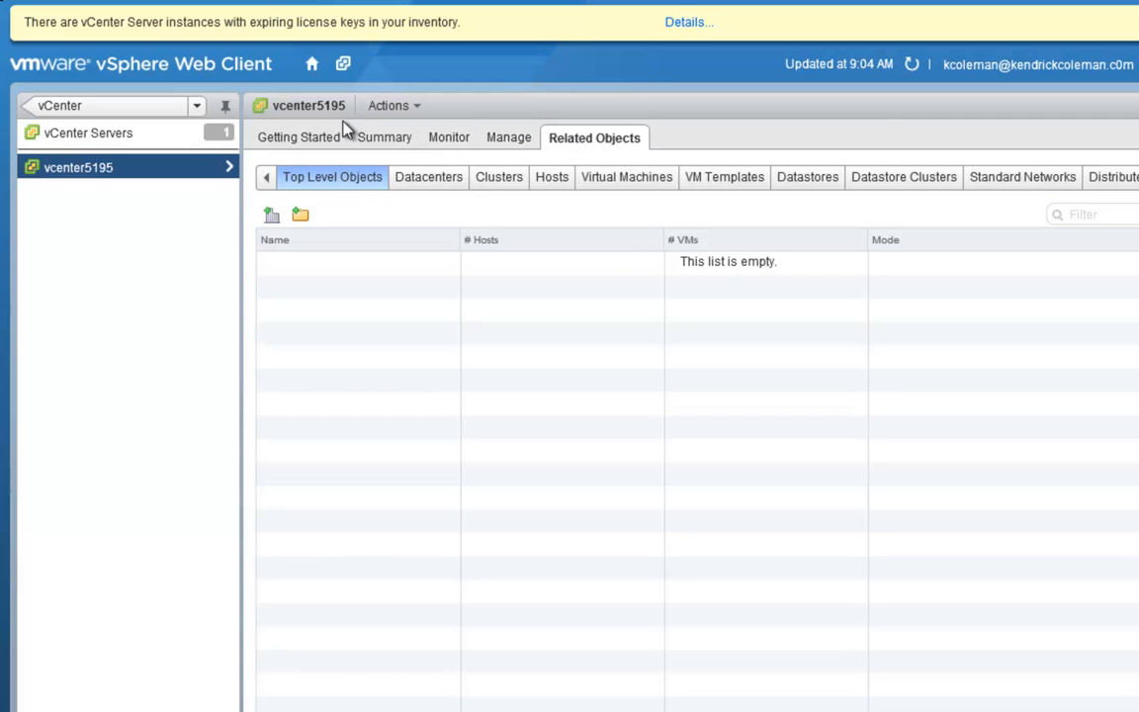
{"action": "left_click", "coordinate": [389, 106]}
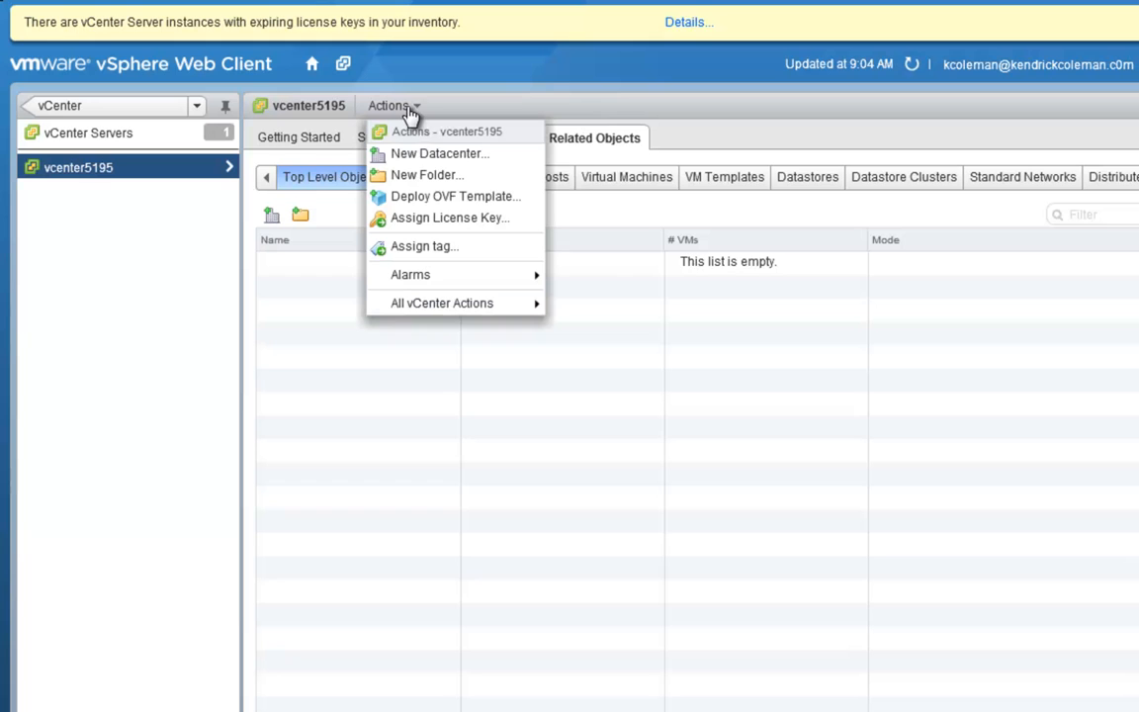
{"action": "mouse_move", "coordinate": [440, 153]}
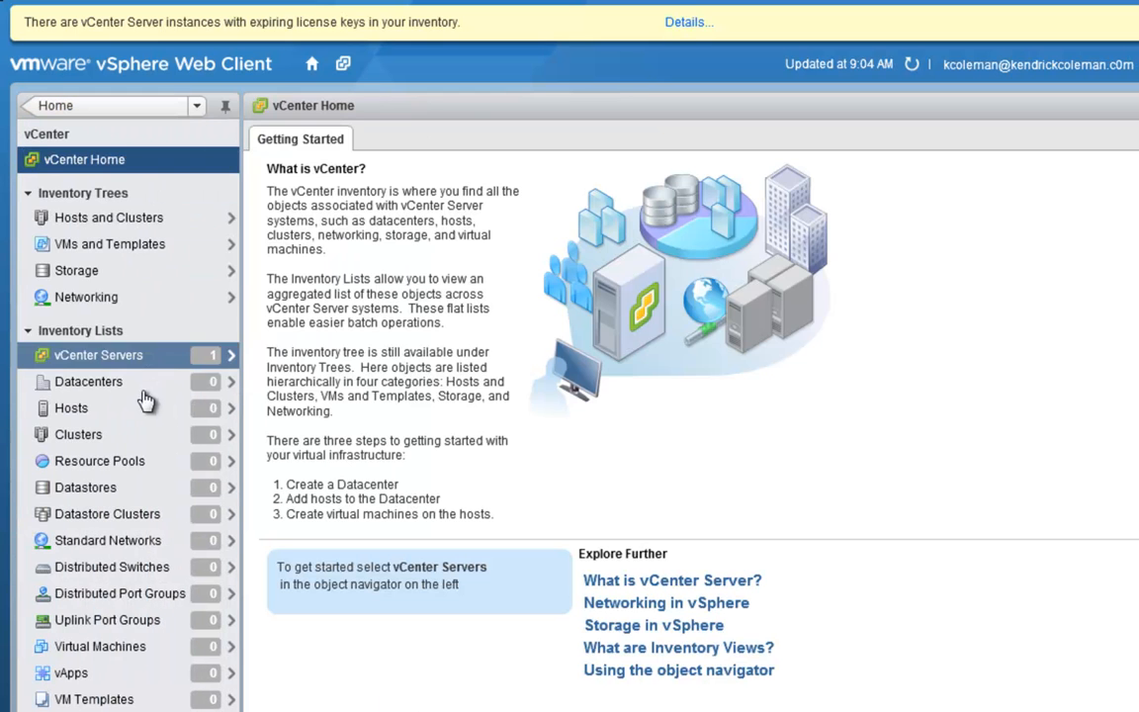
- Create a datacenter named 'Louisville' located under vcenter5195
{"action": "left_click", "coordinate": [88, 381]}
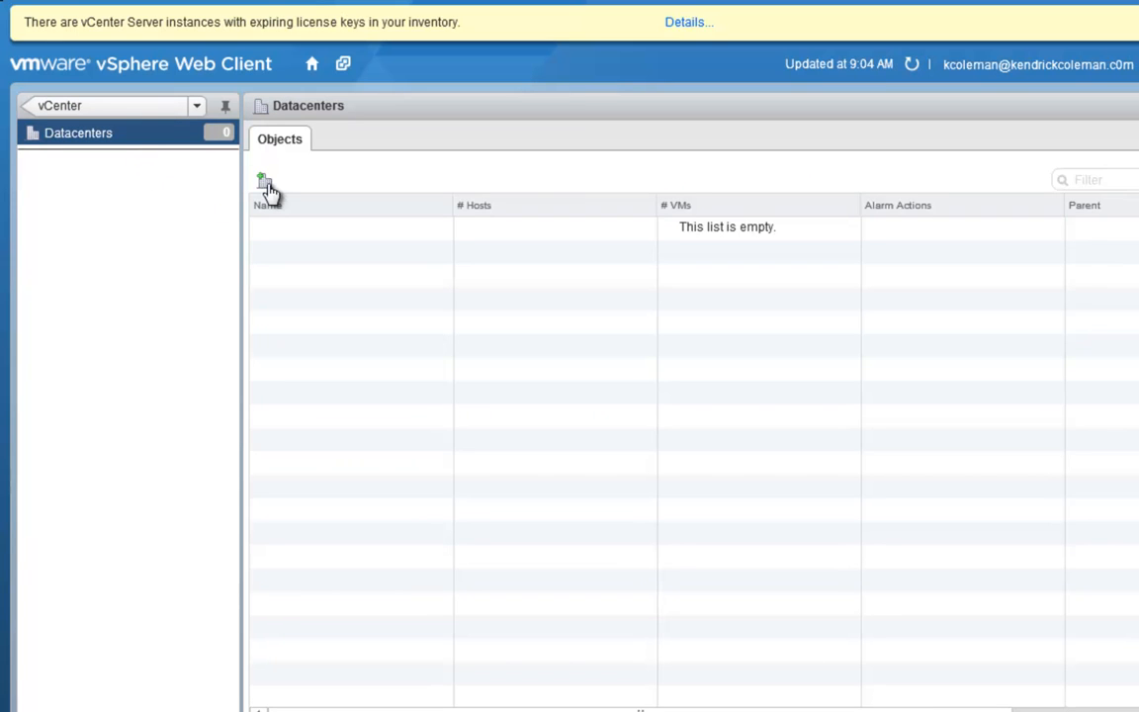
{"action": "mouse_move", "coordinate": [264, 181]}
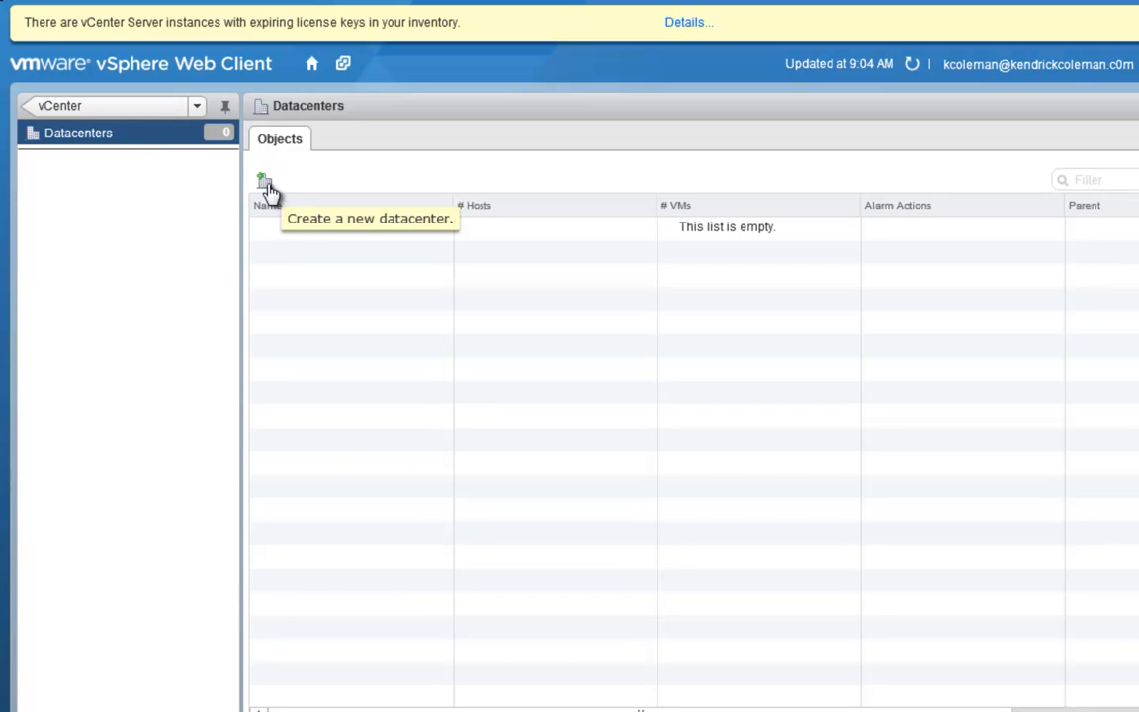
{"action": "left_click", "coordinate": [264, 184]}
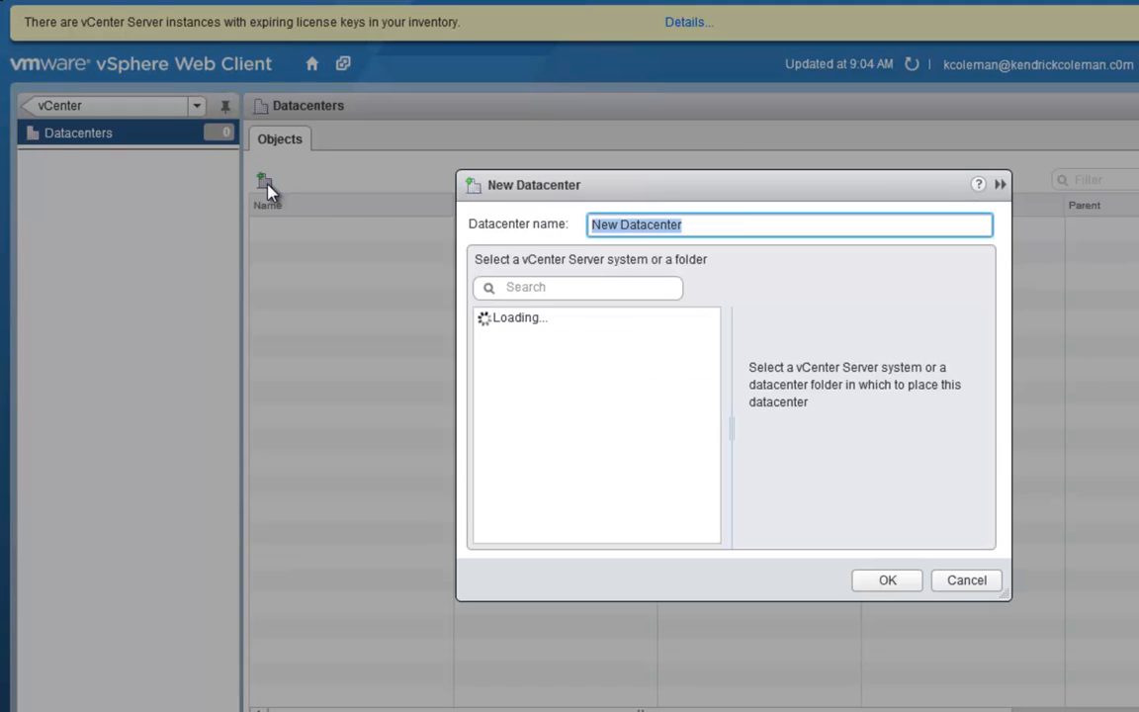
{"action": "type", "text": "Louisville"}
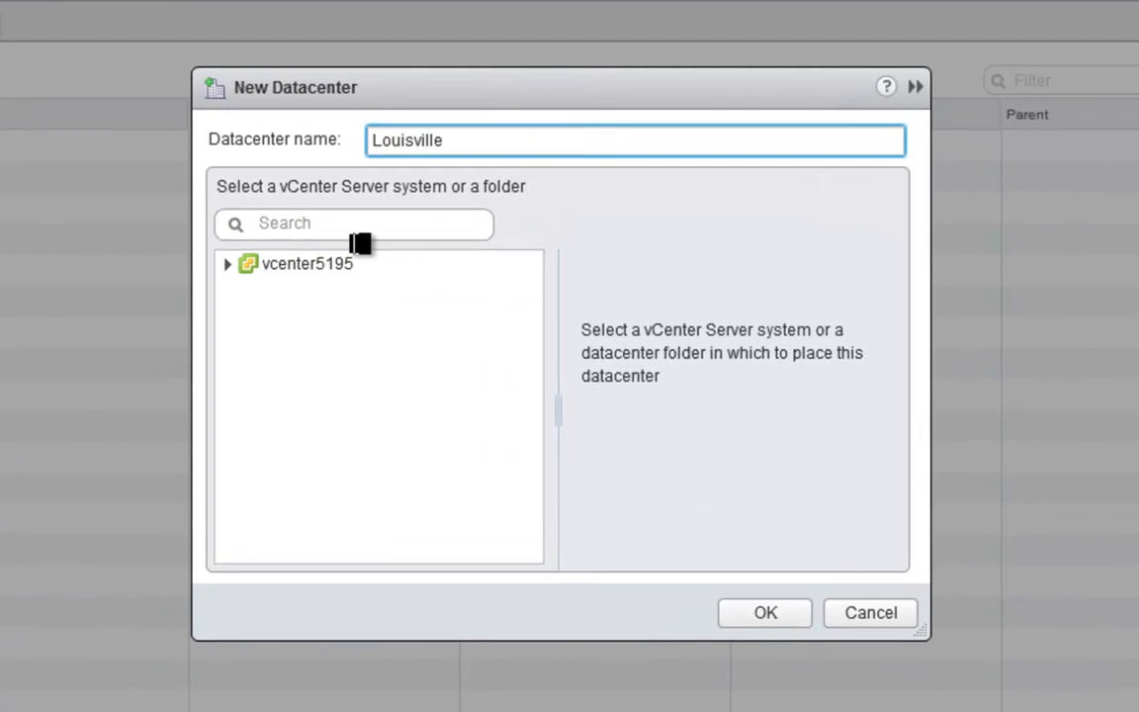
{"action": "left_click", "coordinate": [308, 263]}
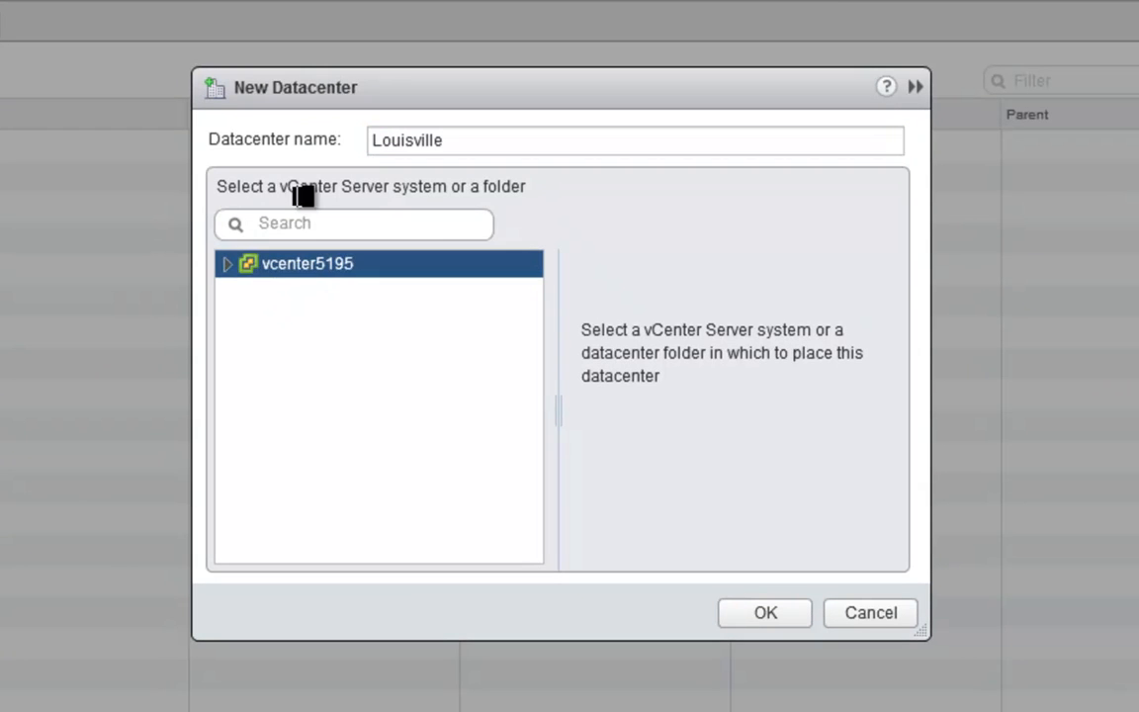
{"action": "mouse_move", "coordinate": [608, 583]}
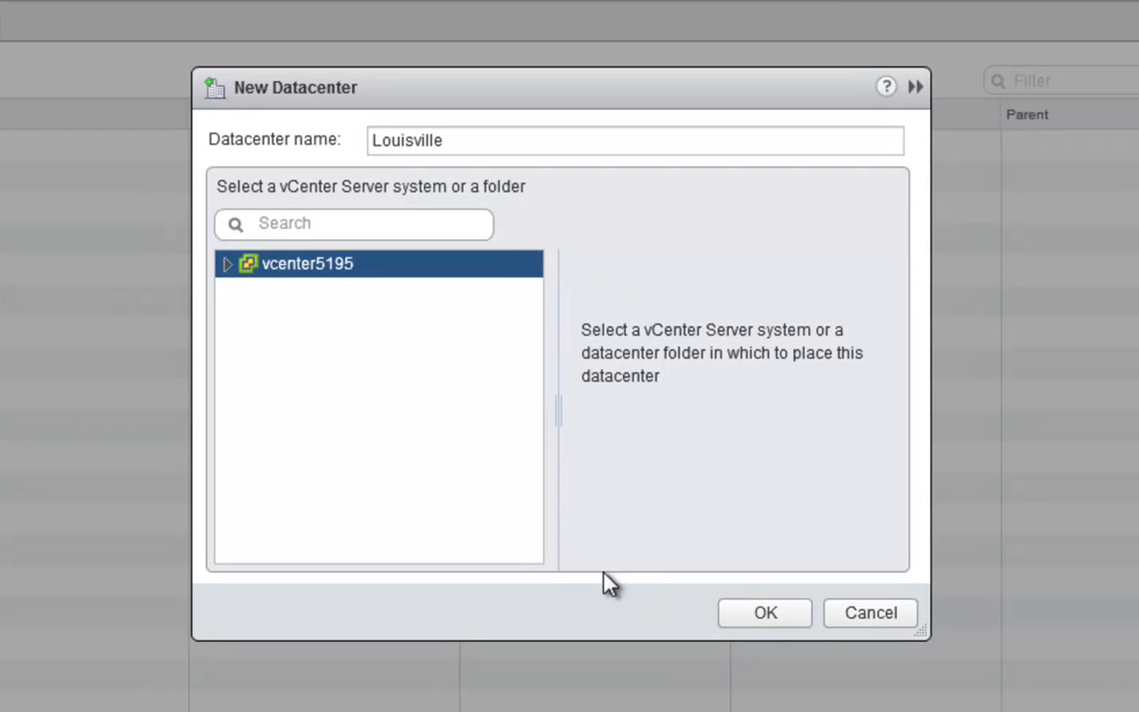
{"action": "left_click", "coordinate": [764, 612]}
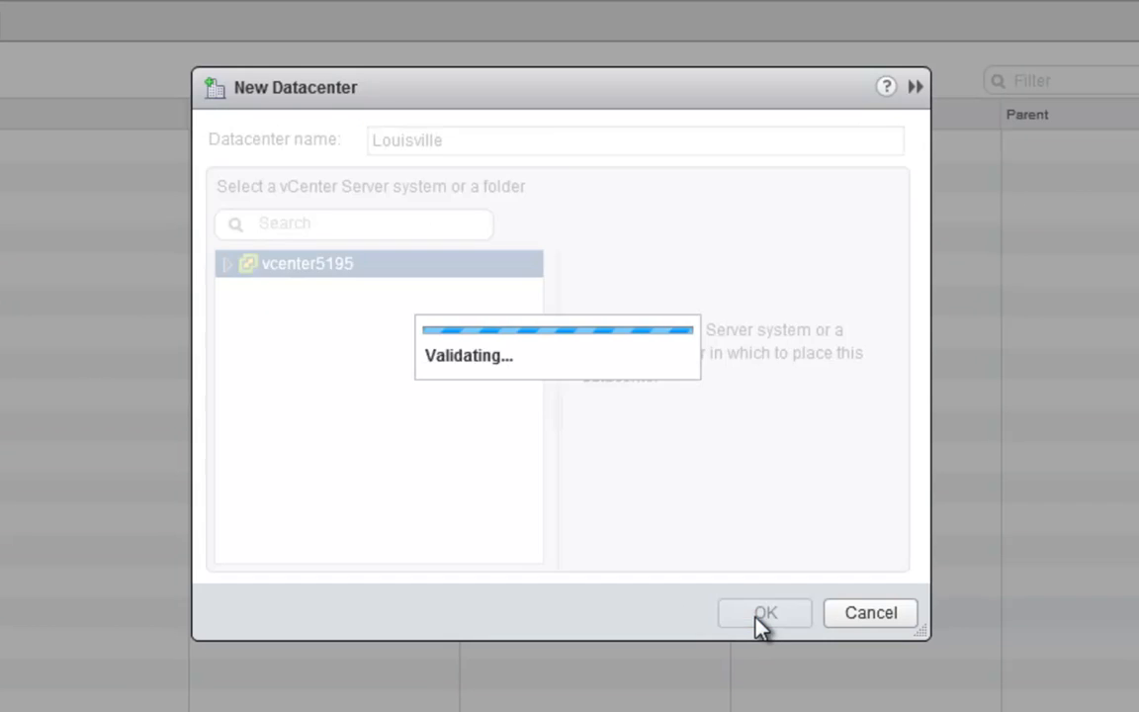
{"action": "left_click", "coordinate": [764, 613]}
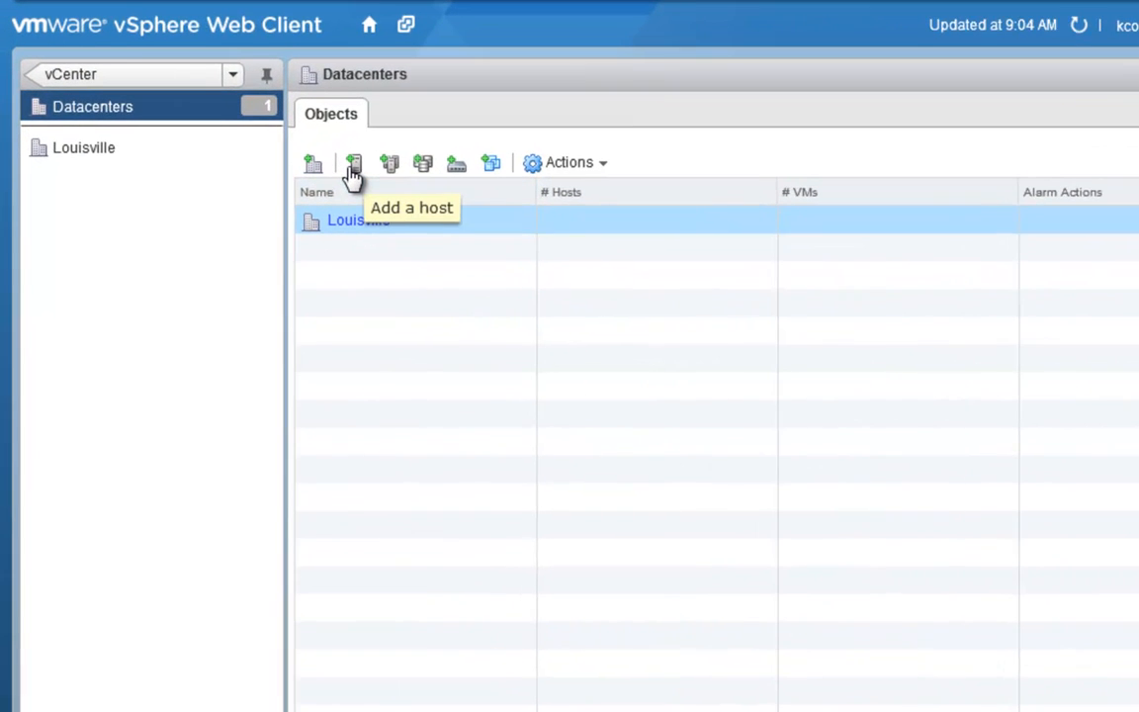
{"action": "mouse_move", "coordinate": [423, 163]}
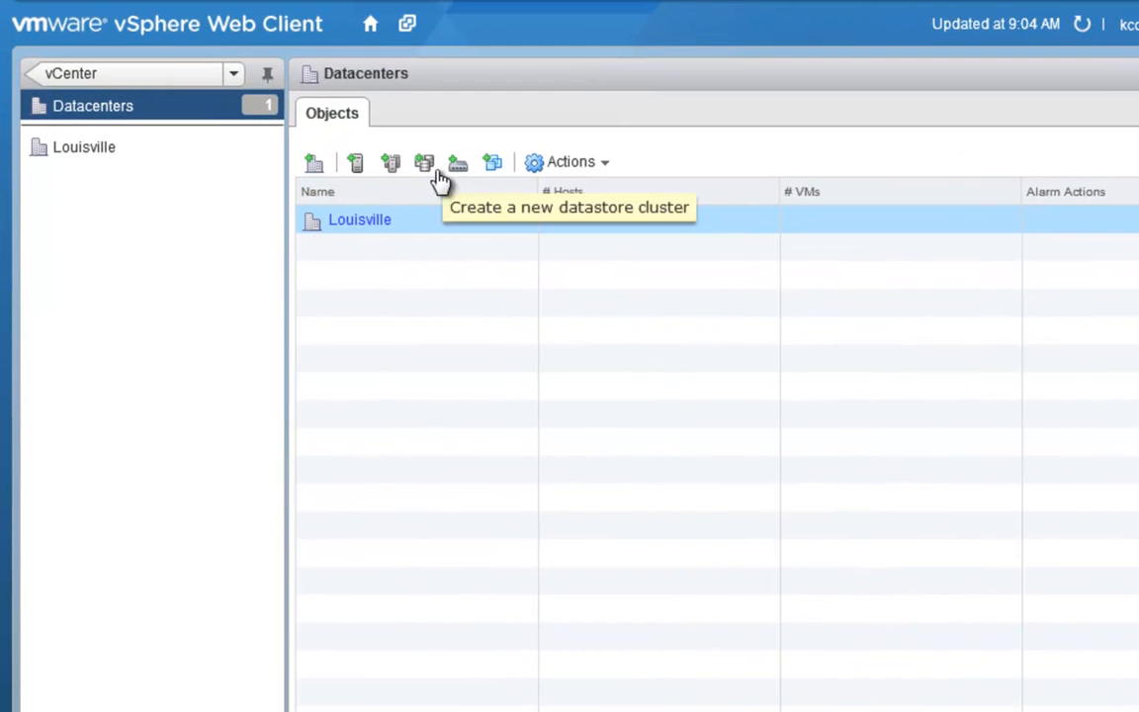
{"action": "mouse_move", "coordinate": [484, 176]}
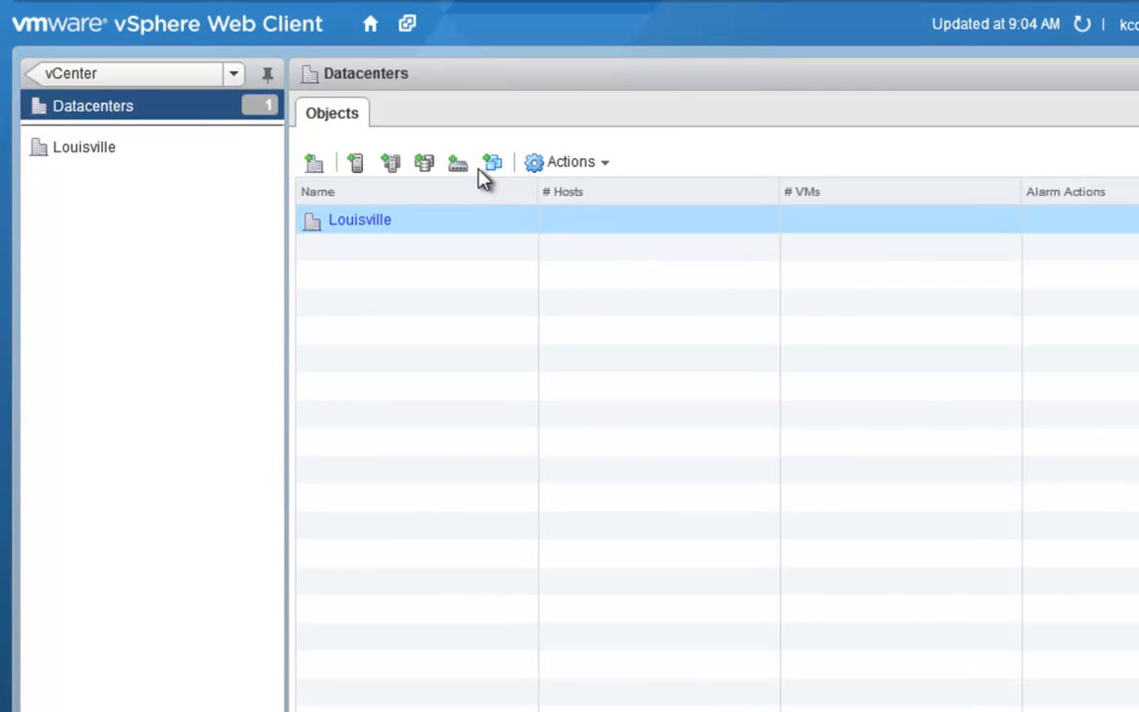
{"action": "mouse_move", "coordinate": [491, 162]}
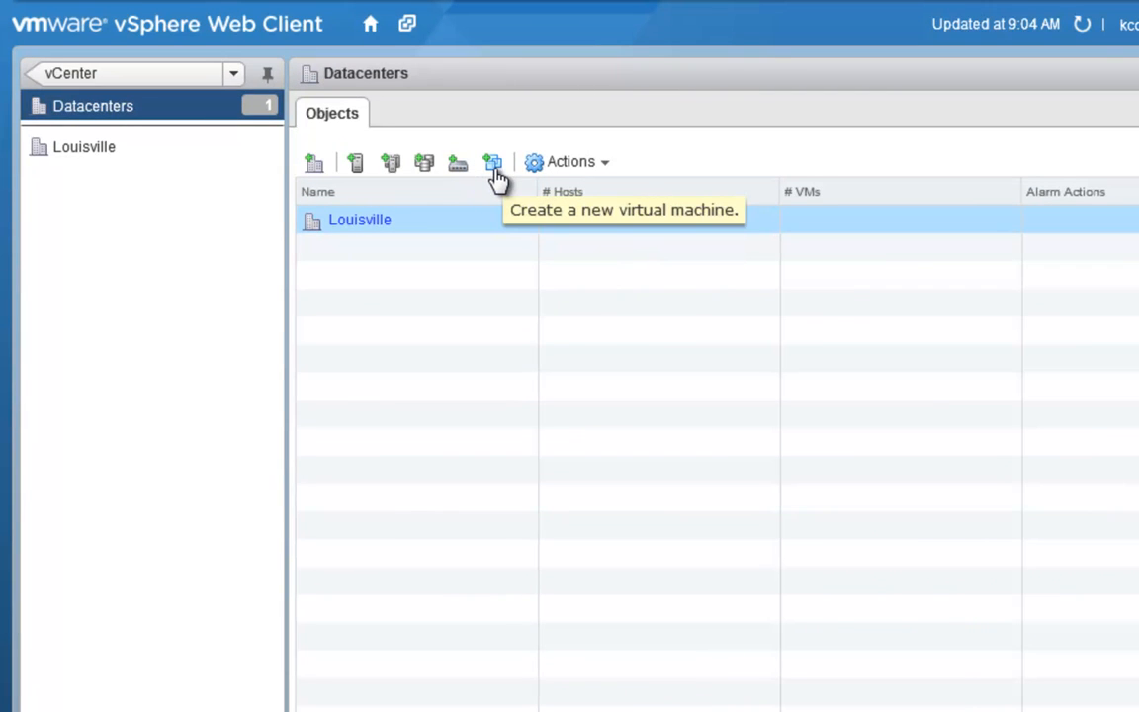
{"action": "mouse_move", "coordinate": [494, 188]}
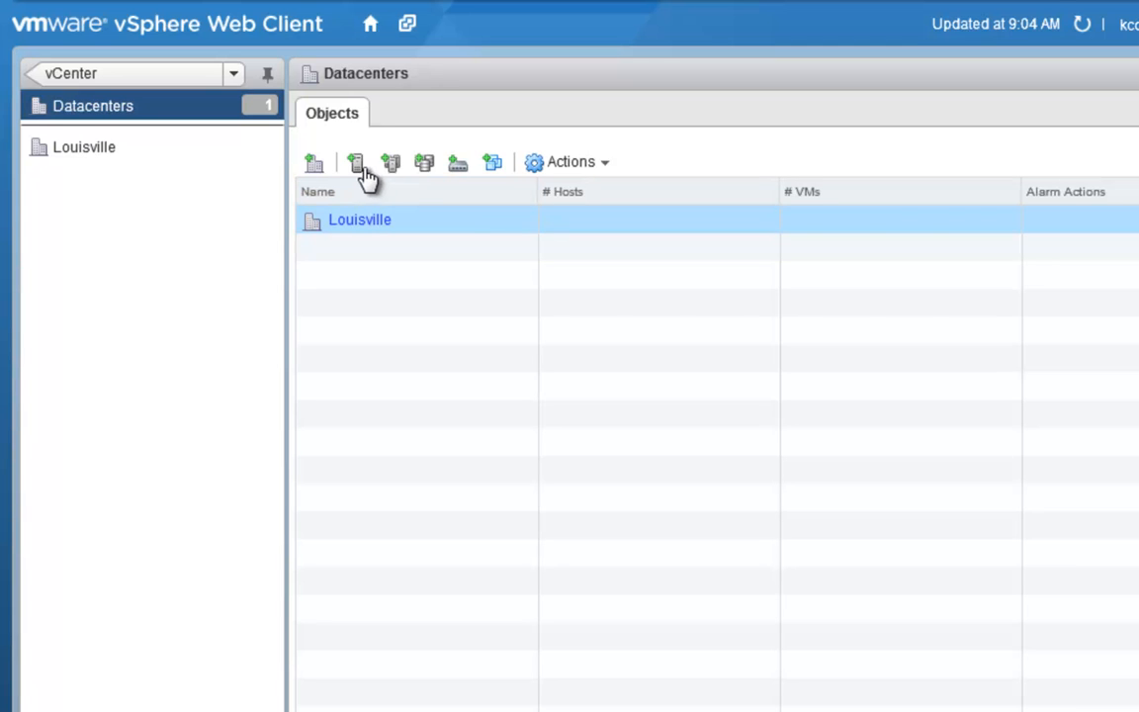
{"action": "mouse_move", "coordinate": [356, 162]}
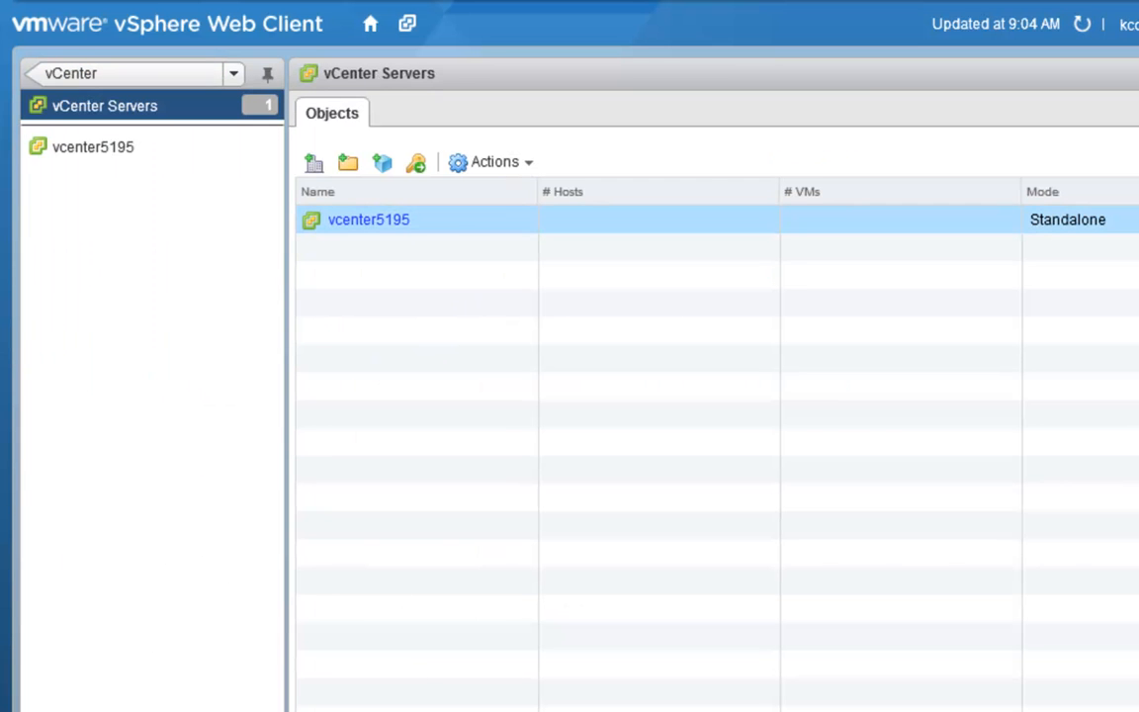
- Check the Hosts tab of vcenter5195 in Hosts and Clusters, then return to vCenter Home
{"action": "left_click", "coordinate": [494, 161]}
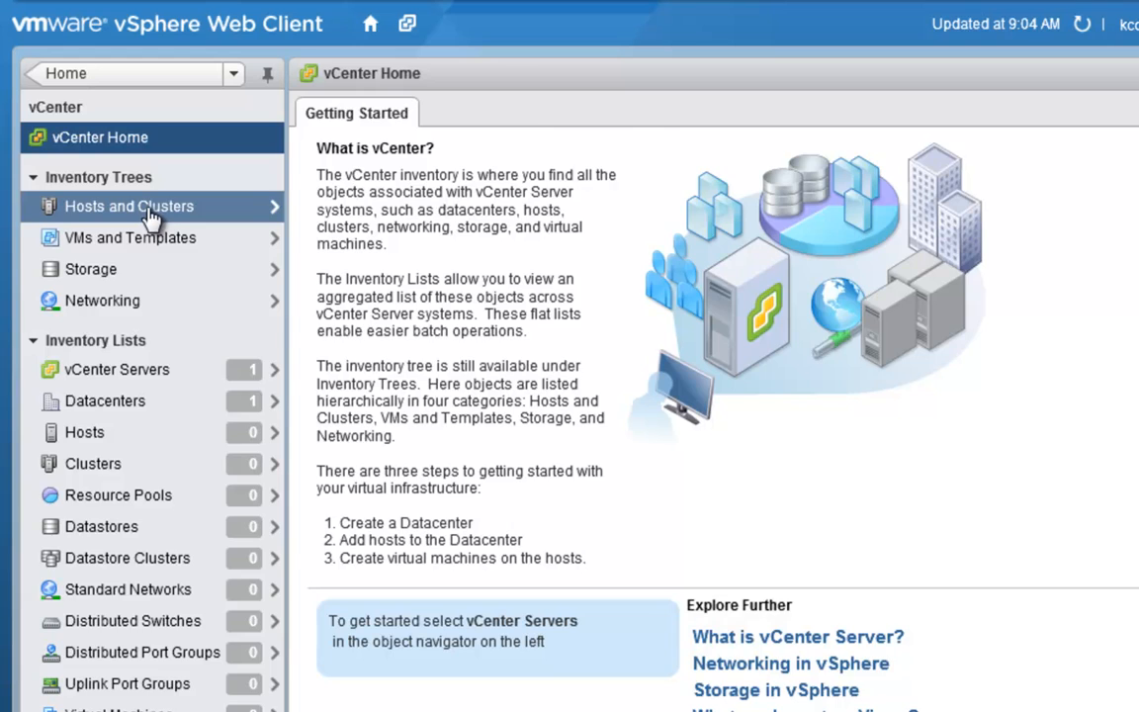
{"action": "left_click", "coordinate": [128, 206]}
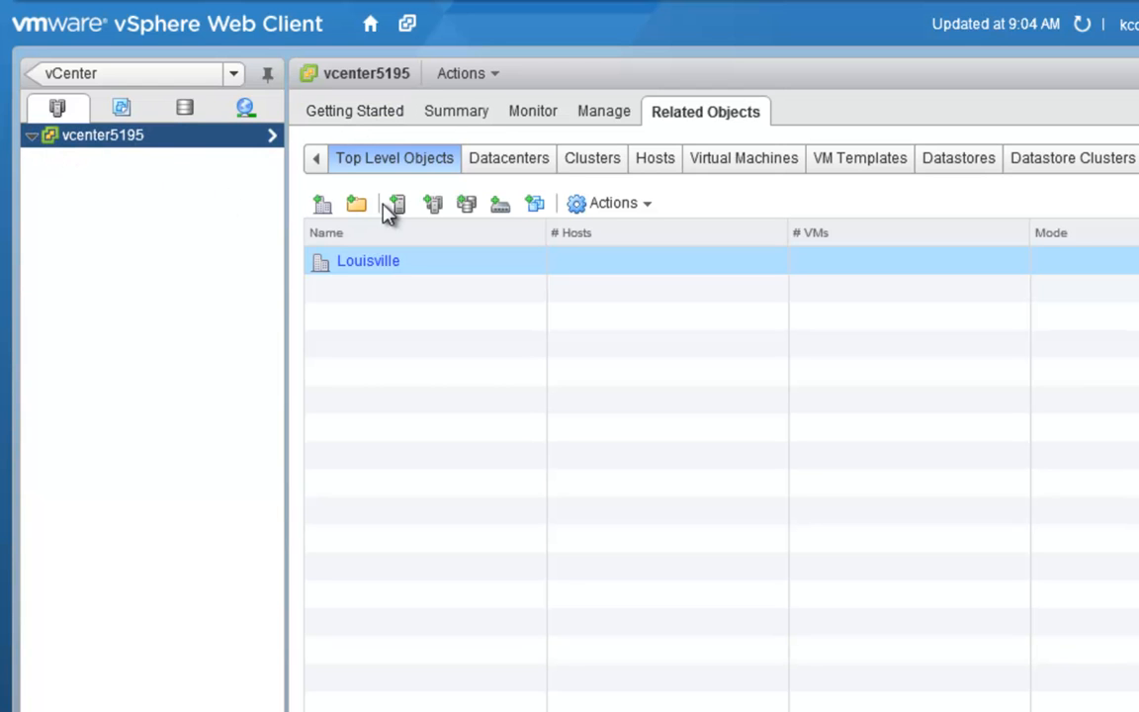
{"action": "mouse_move", "coordinate": [401, 205]}
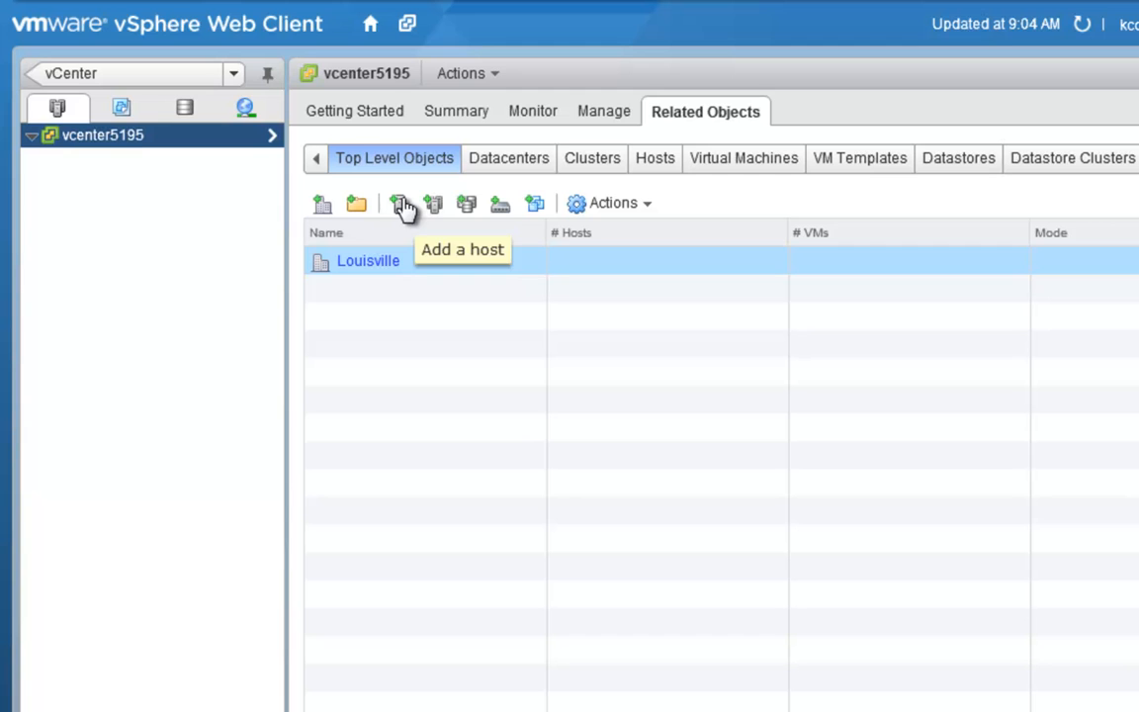
{"action": "mouse_move", "coordinate": [499, 210]}
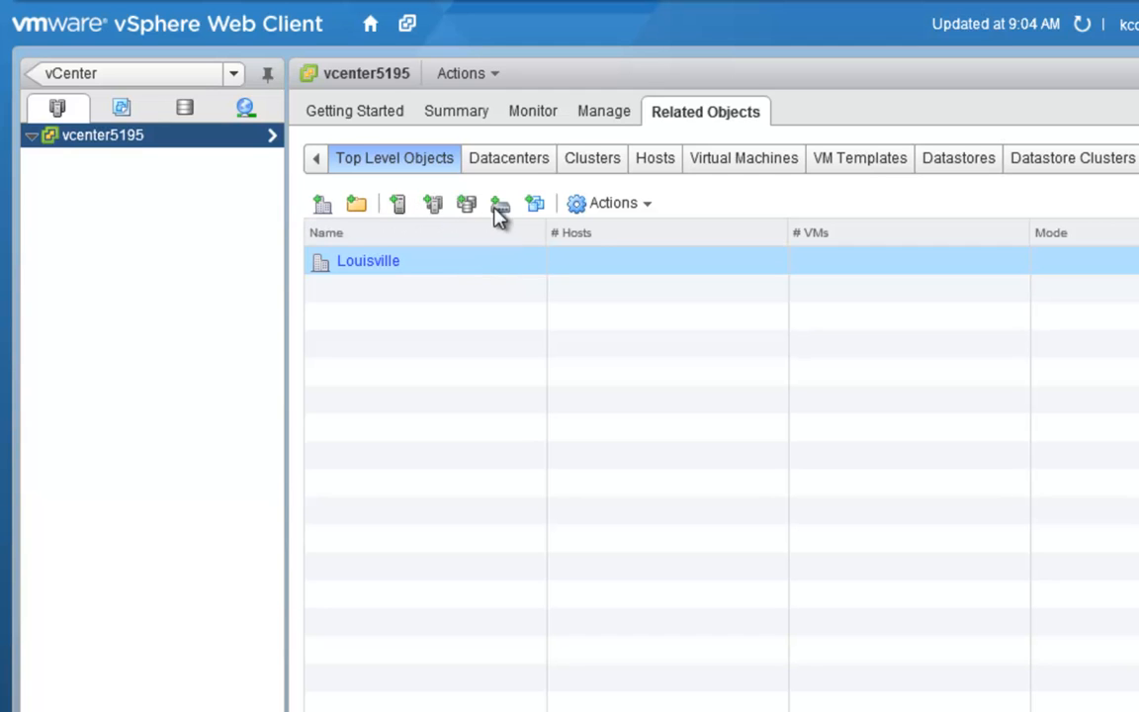
{"action": "mouse_move", "coordinate": [352, 176]}
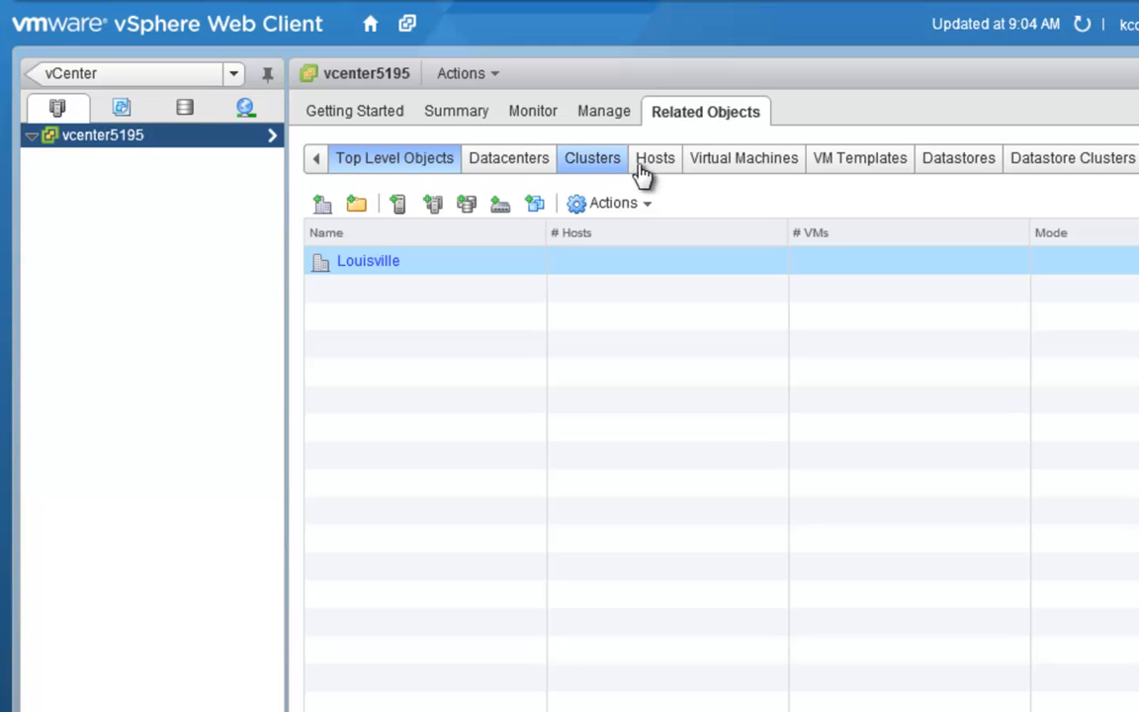
{"action": "left_click", "coordinate": [655, 159]}
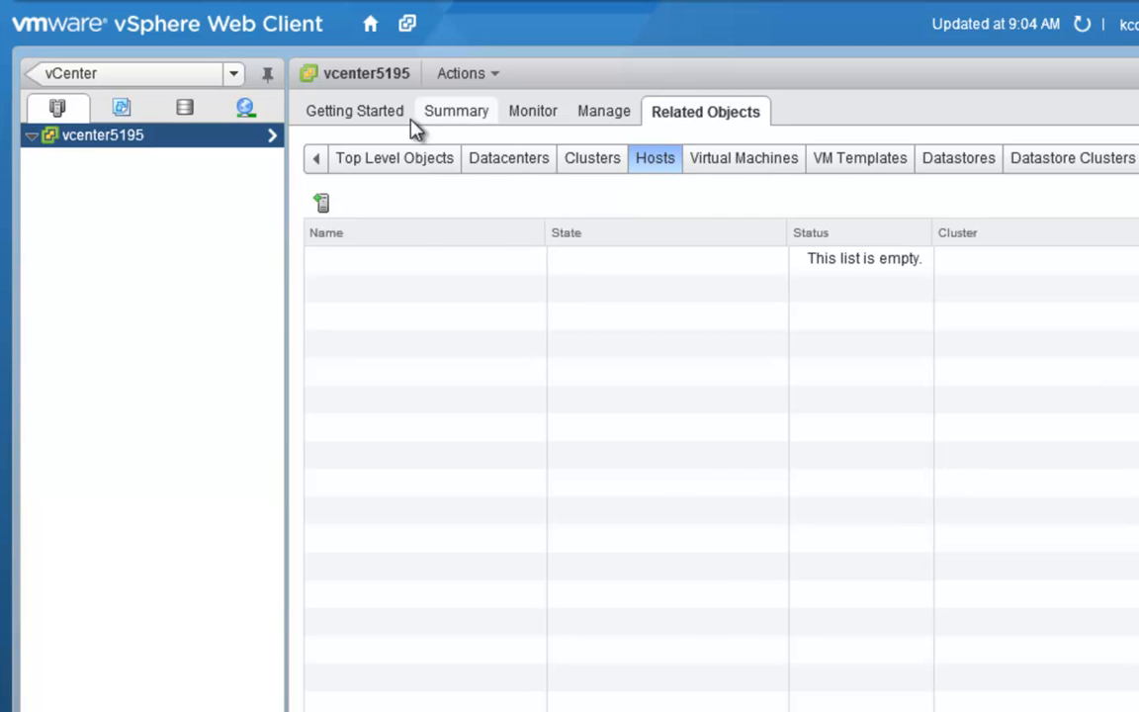
{"action": "left_click", "coordinate": [354, 110]}
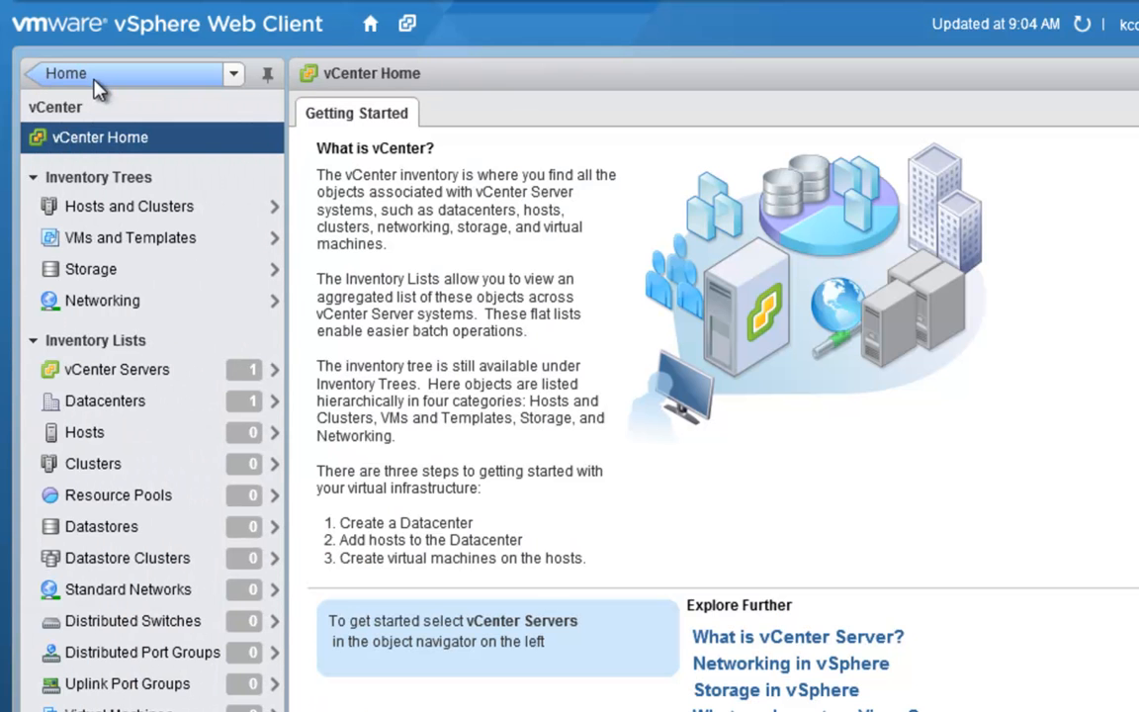
{"action": "left_click", "coordinate": [84, 432]}
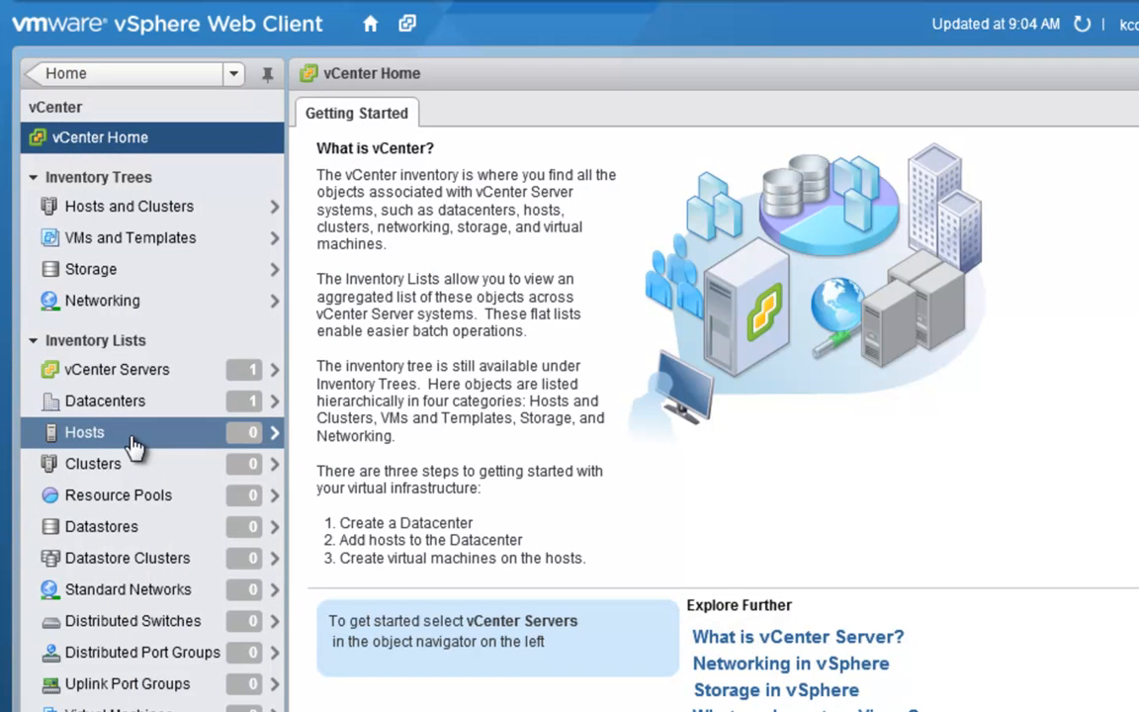
{"action": "left_click", "coordinate": [84, 432]}
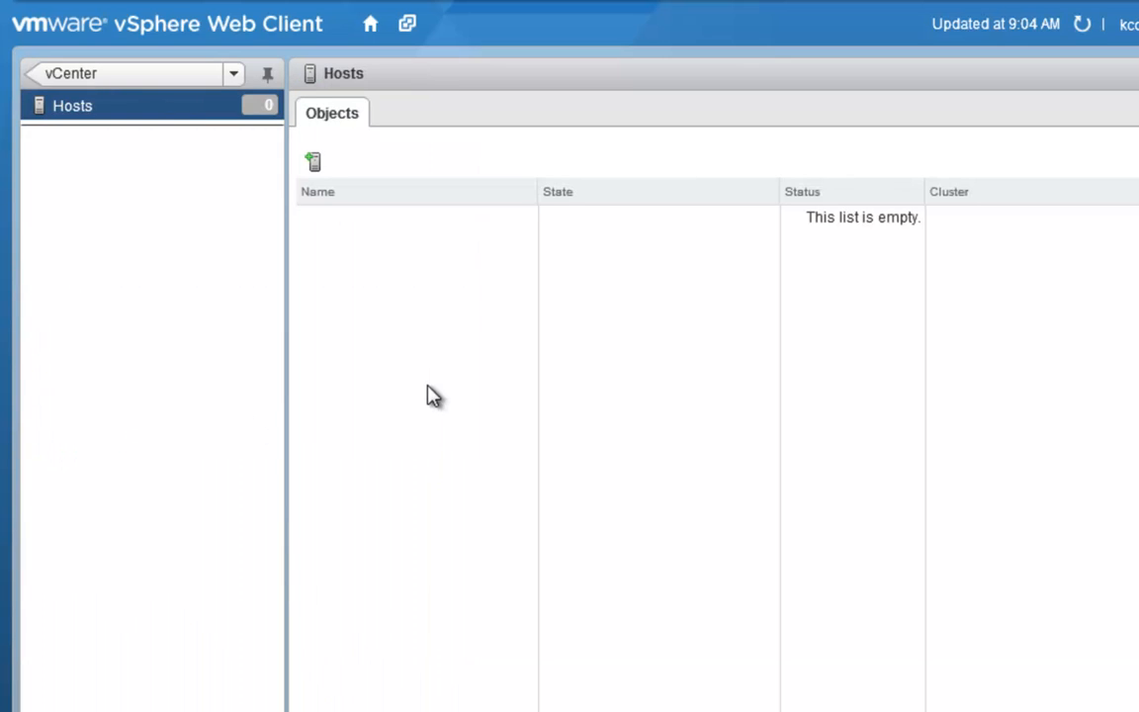
{"action": "mouse_move", "coordinate": [319, 189]}
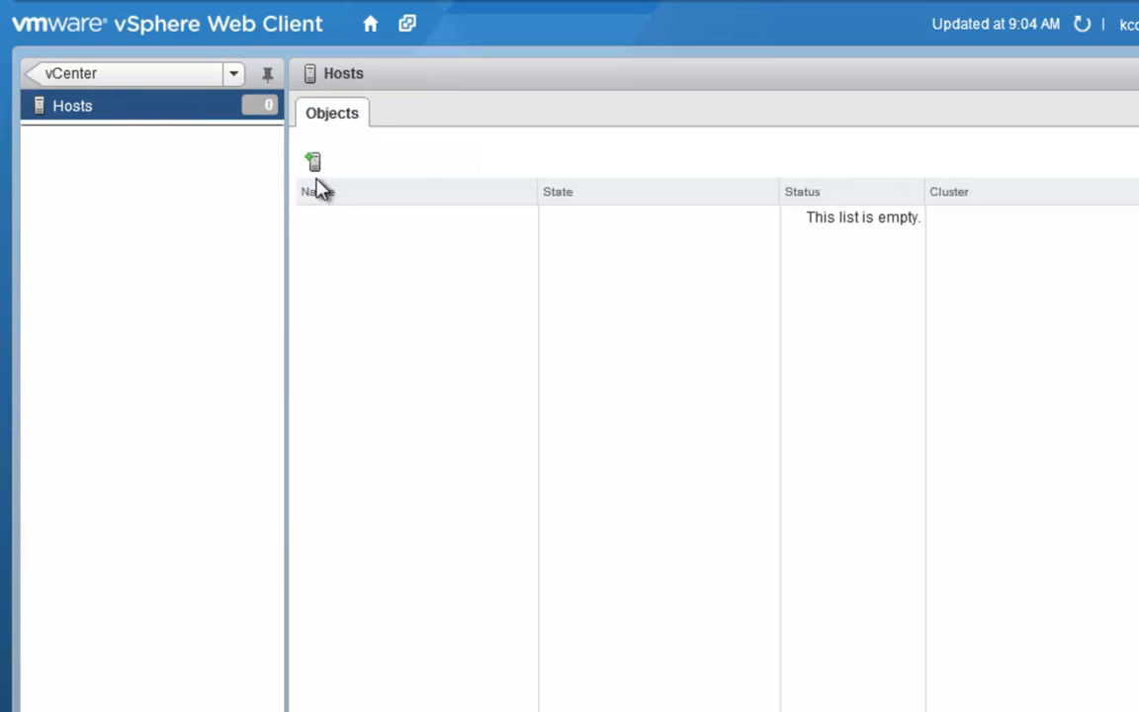
{"action": "left_click", "coordinate": [313, 161]}
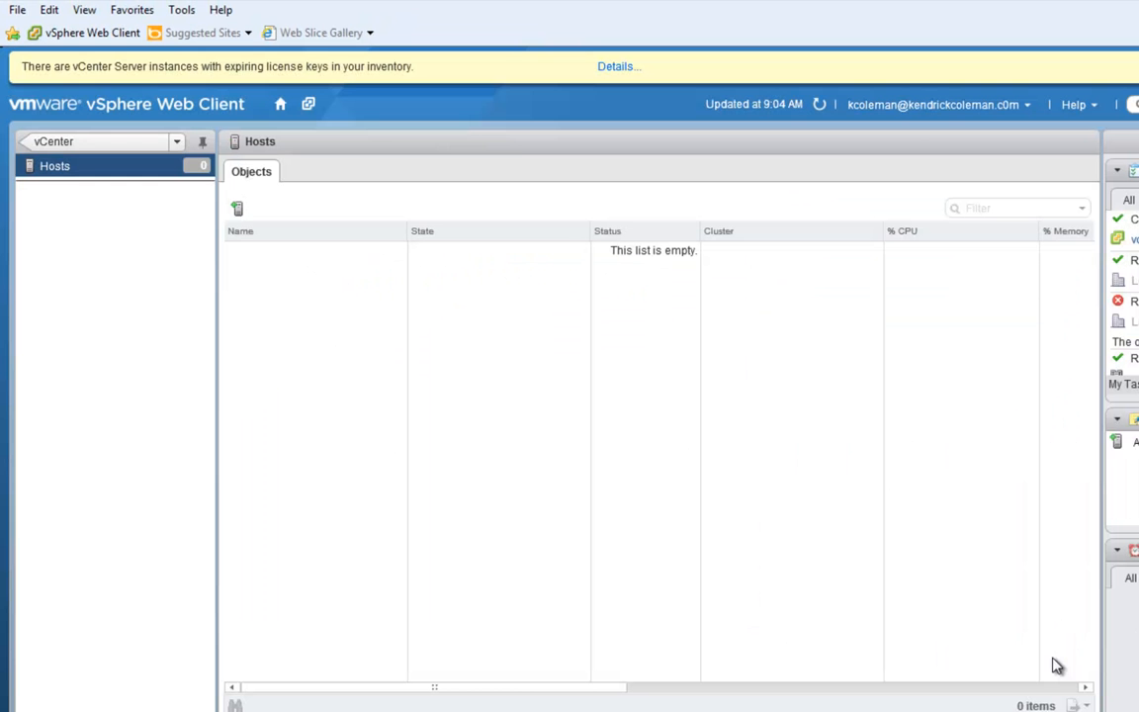
{"action": "mouse_move", "coordinate": [221, 210]}
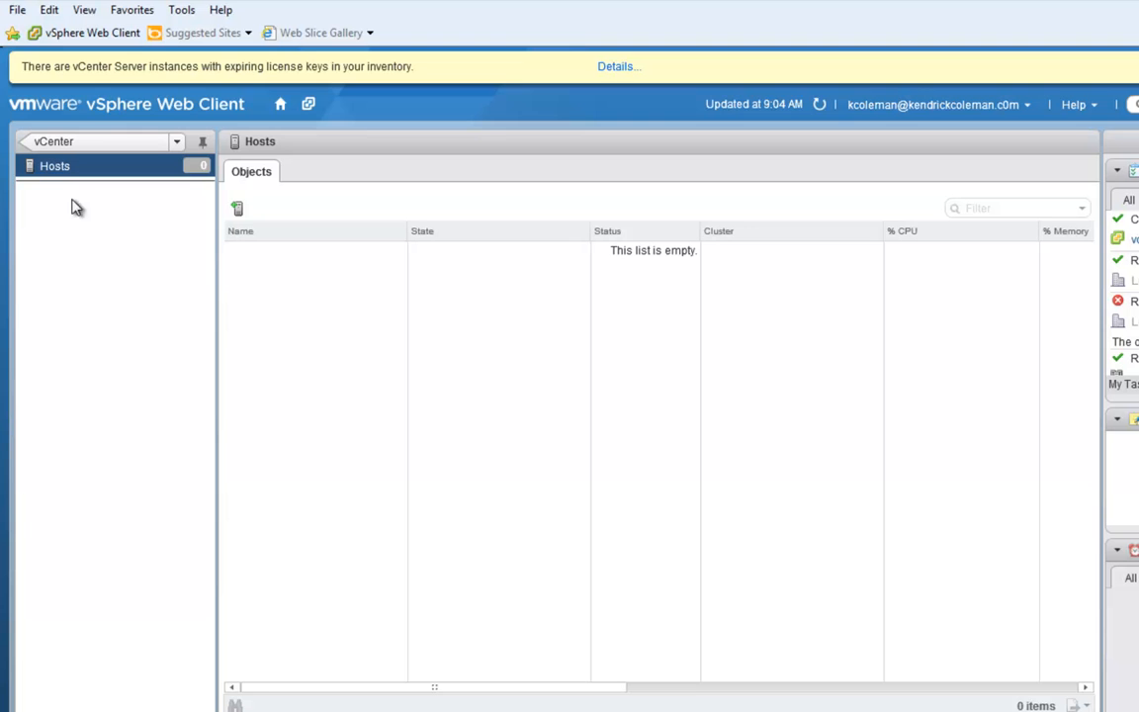
- Add host vesxi5-1.kendrickcoleman.c0m to Louisville and submit its root credentials
{"action": "left_click", "coordinate": [237, 209]}
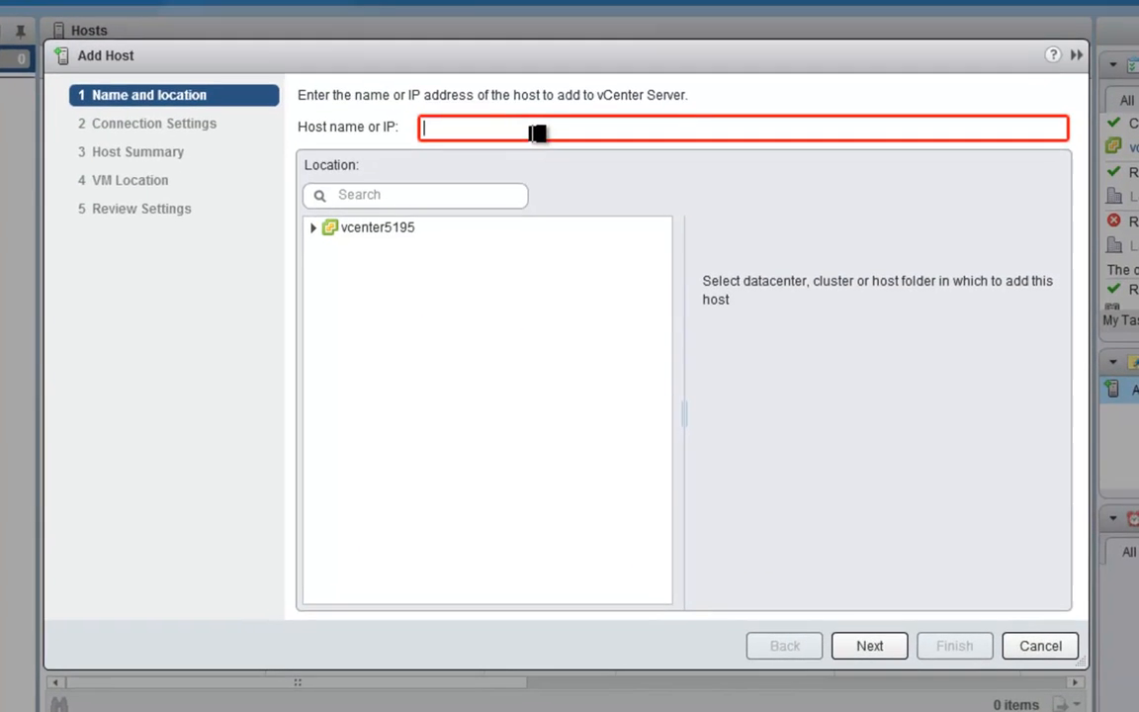
{"action": "type", "text": "vesxi"}
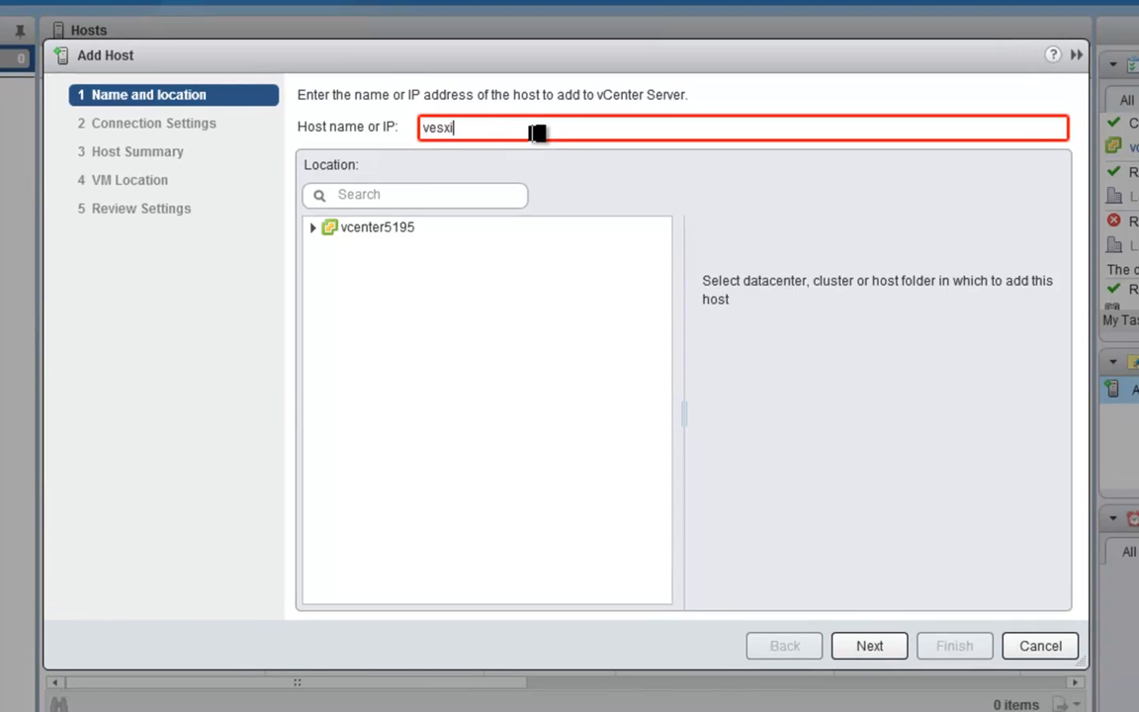
{"action": "type", "text": "5-1.kendrickcoleman.c0m"}
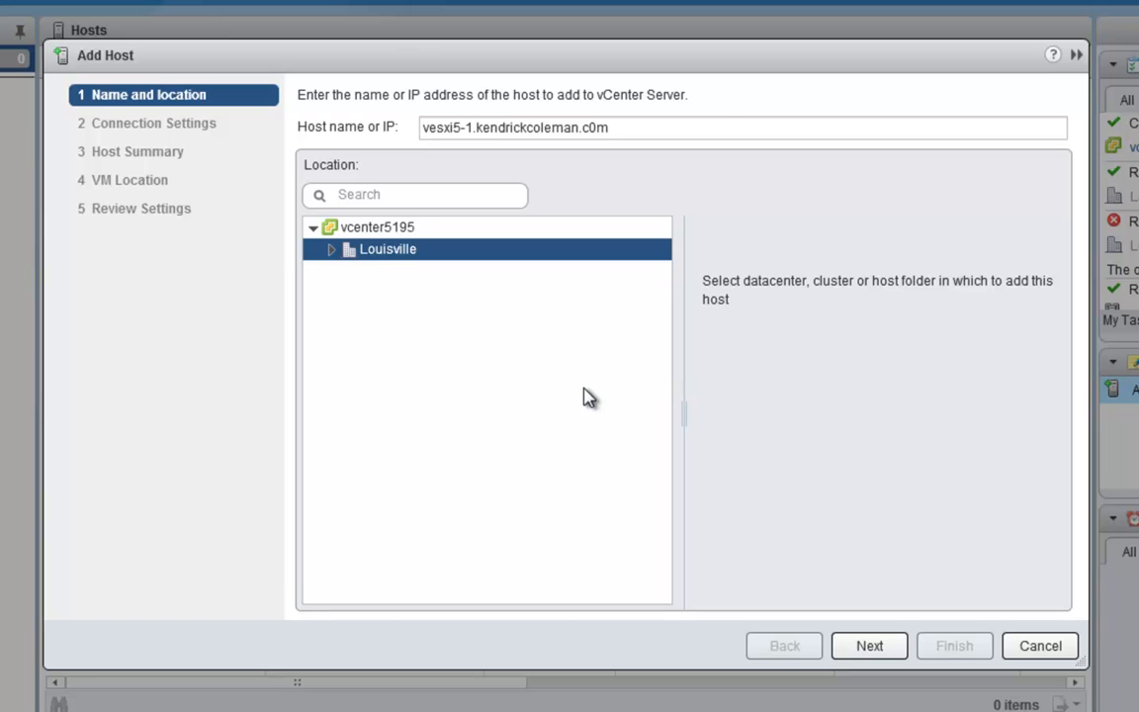
{"action": "mouse_move", "coordinate": [593, 409]}
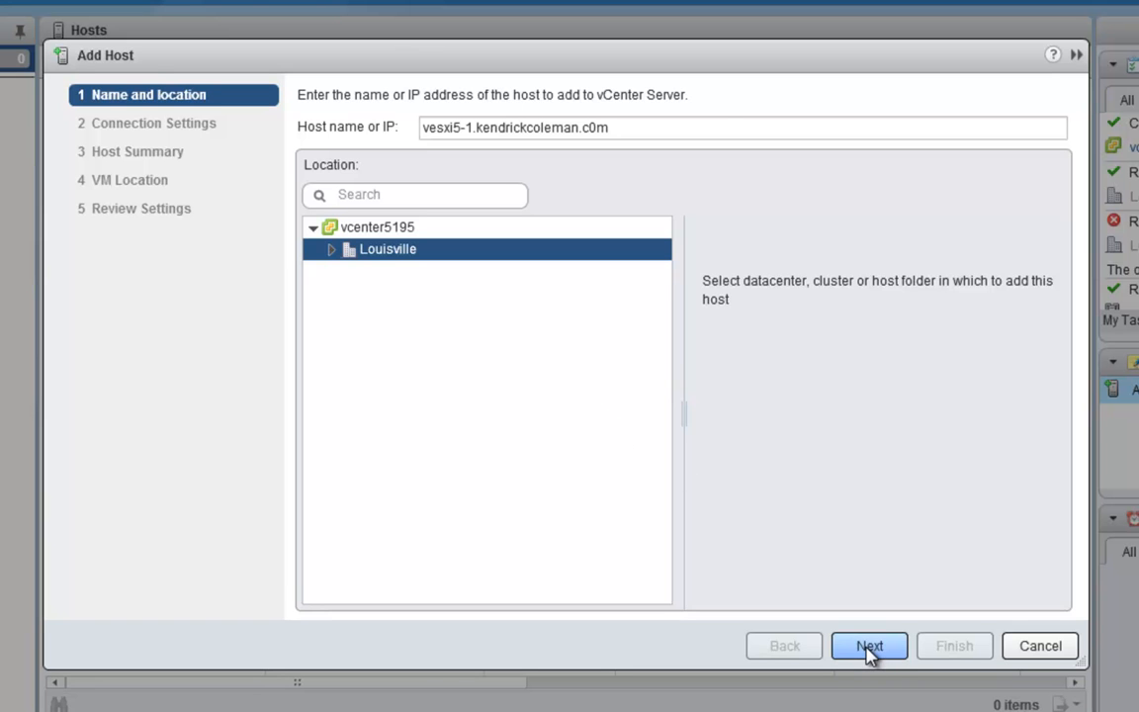
{"action": "left_click", "coordinate": [869, 644]}
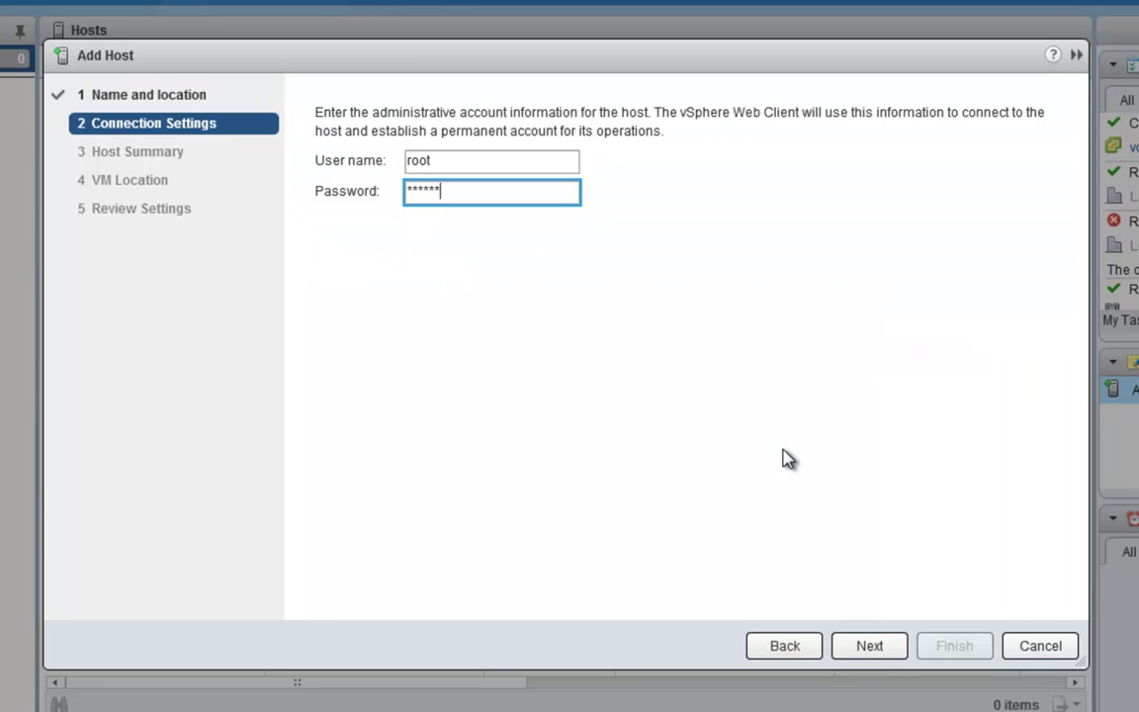
{"action": "left_click", "coordinate": [867, 644]}
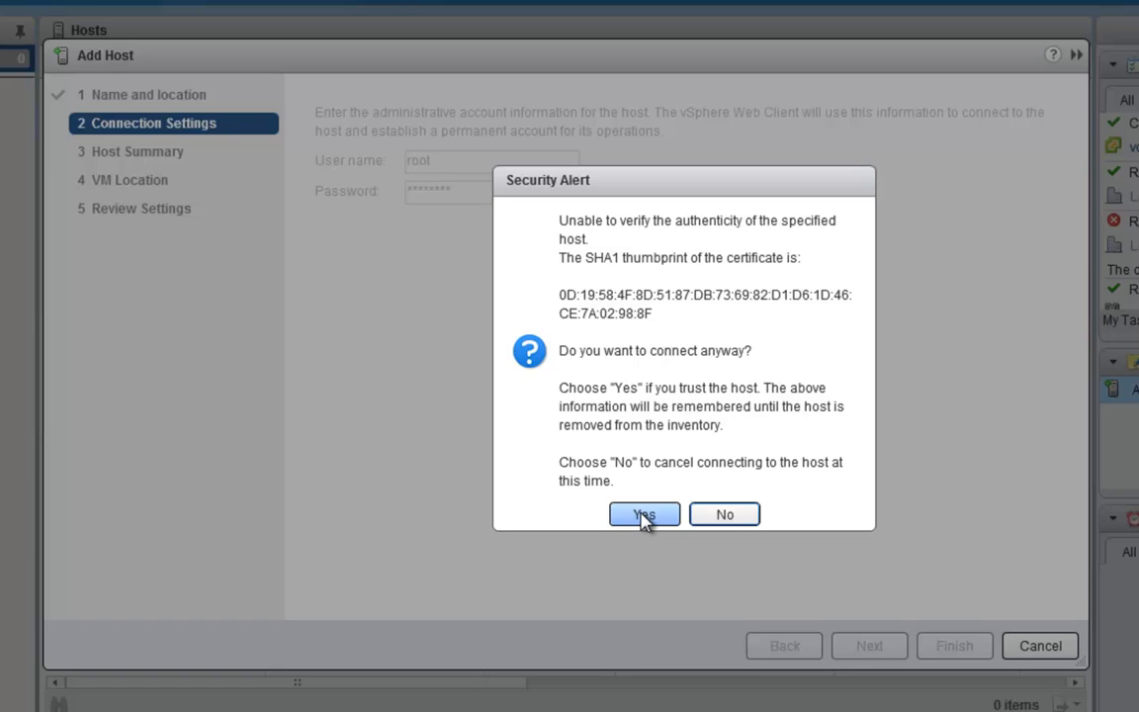
- Trust the host certificate, accept default wizard pages with Louisville as VM location, and finish
{"action": "left_click", "coordinate": [644, 514]}
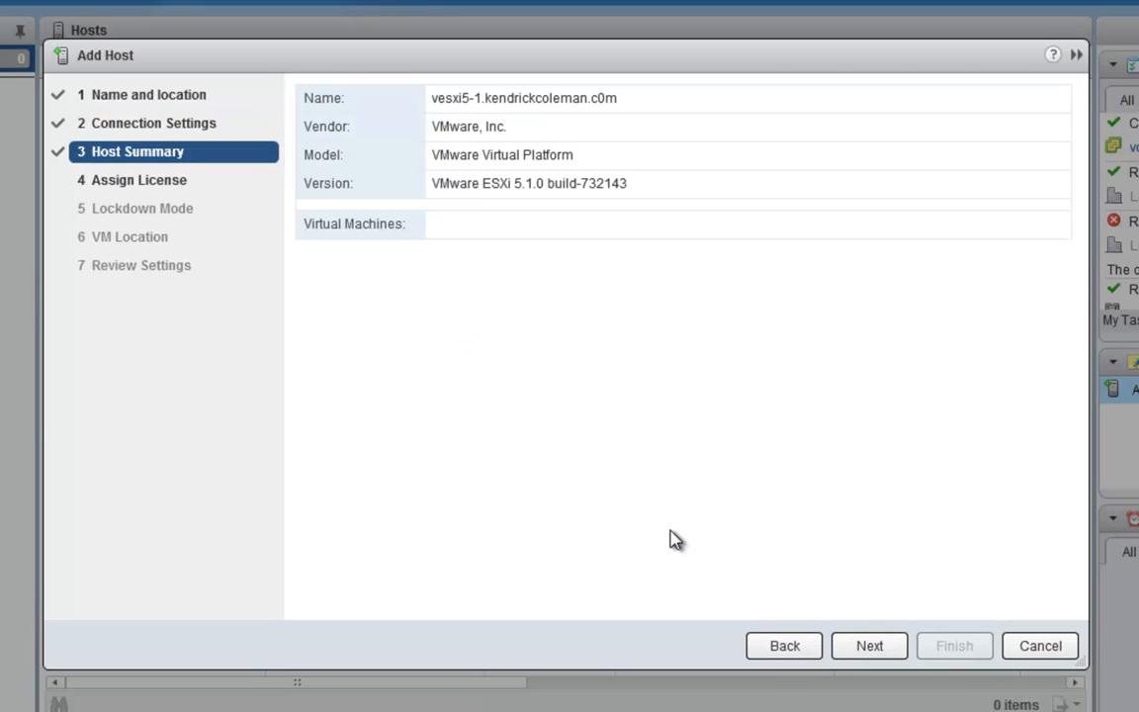
{"action": "left_click", "coordinate": [868, 646]}
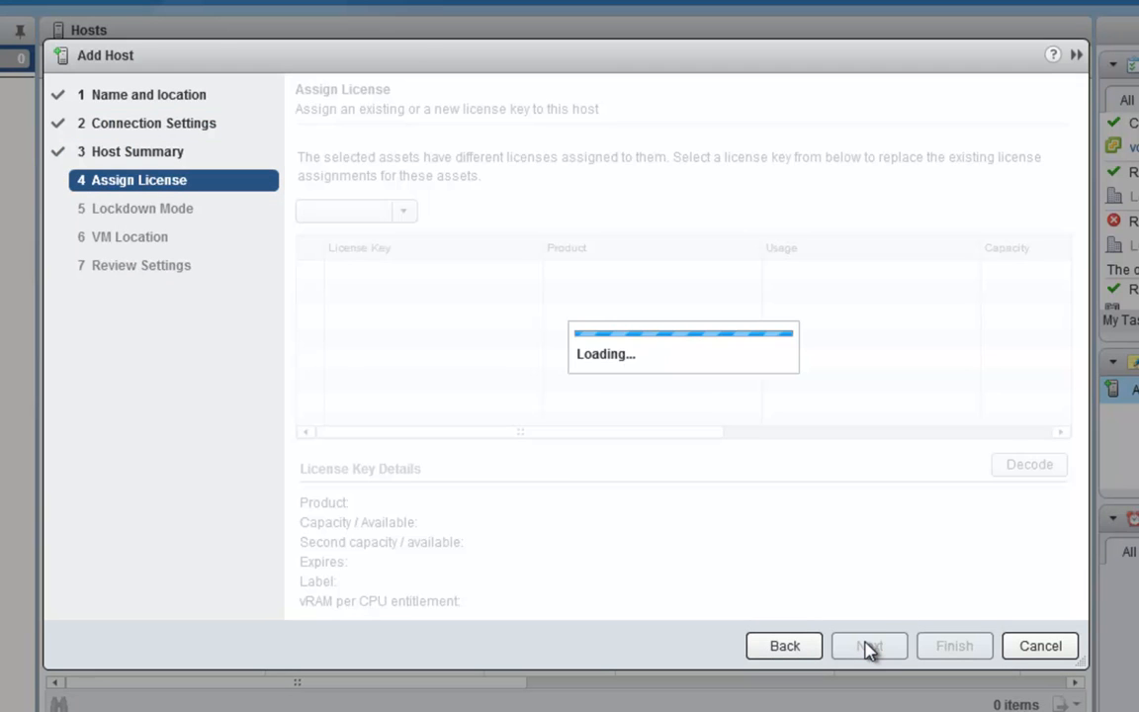
{"action": "left_click", "coordinate": [868, 645]}
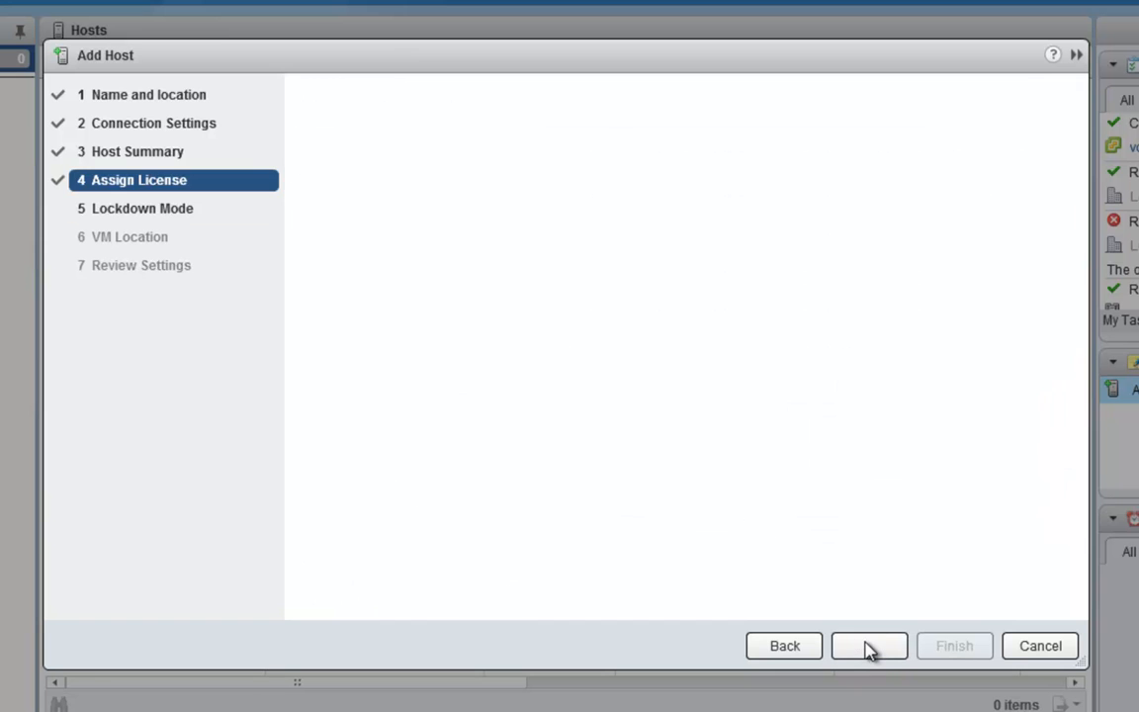
{"action": "left_click", "coordinate": [868, 645]}
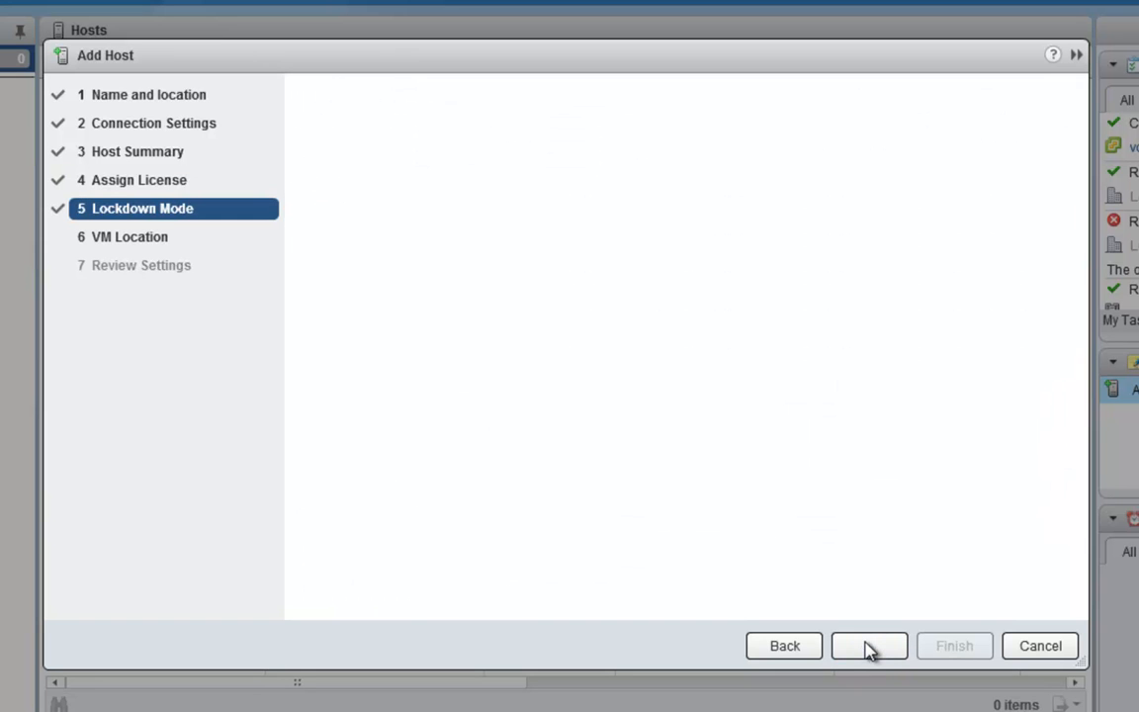
{"action": "left_click", "coordinate": [868, 645]}
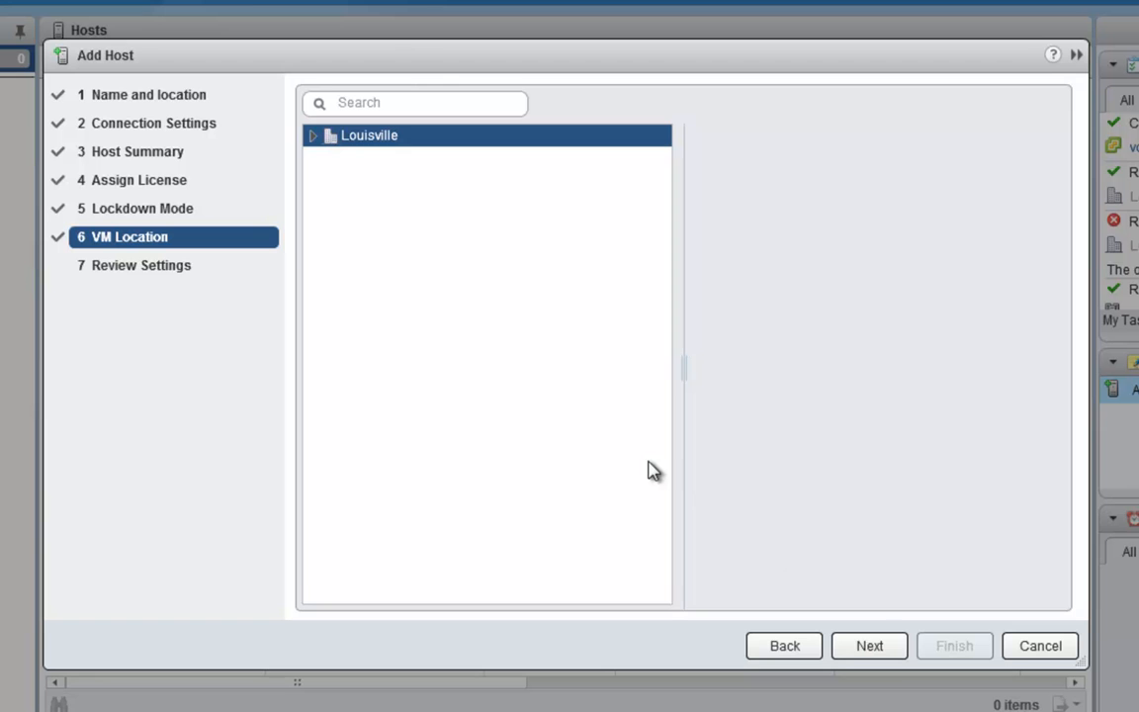
{"action": "mouse_move", "coordinate": [344, 175]}
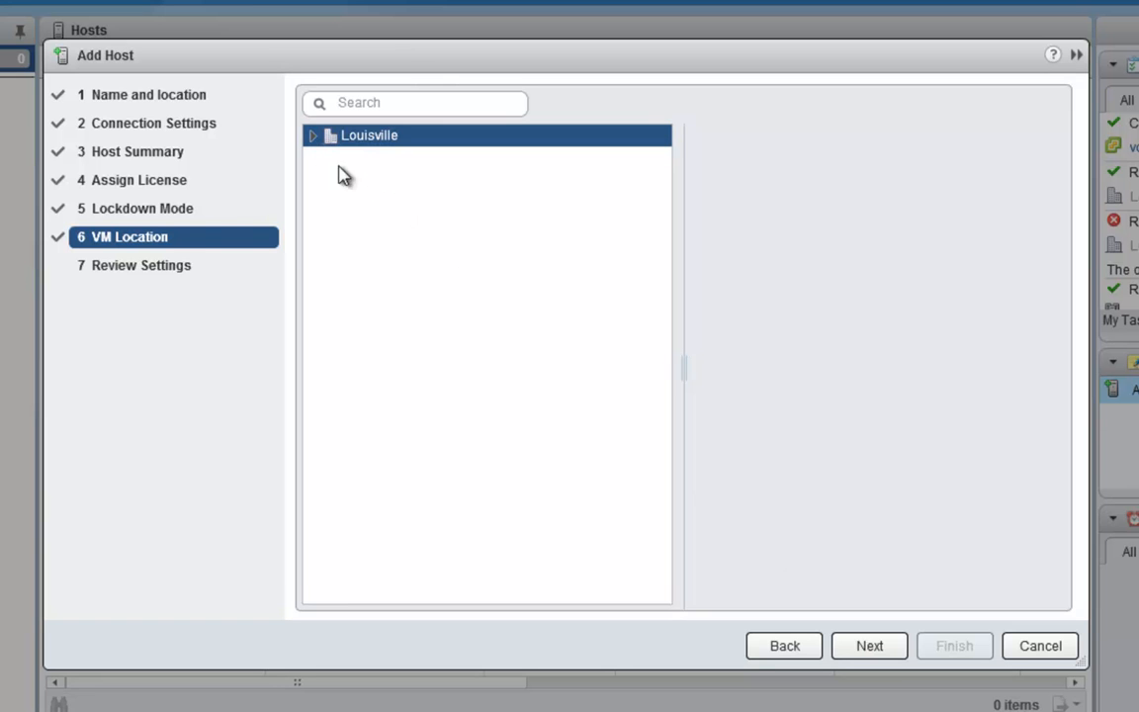
{"action": "mouse_move", "coordinate": [684, 385]}
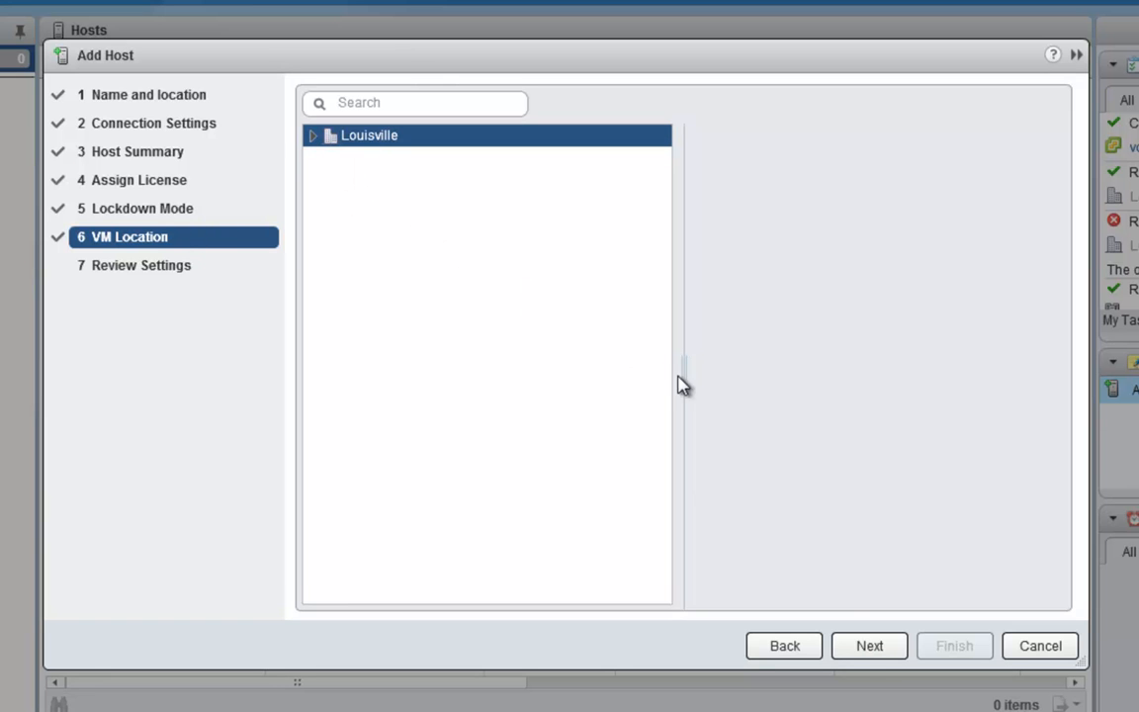
{"action": "left_click", "coordinate": [867, 645]}
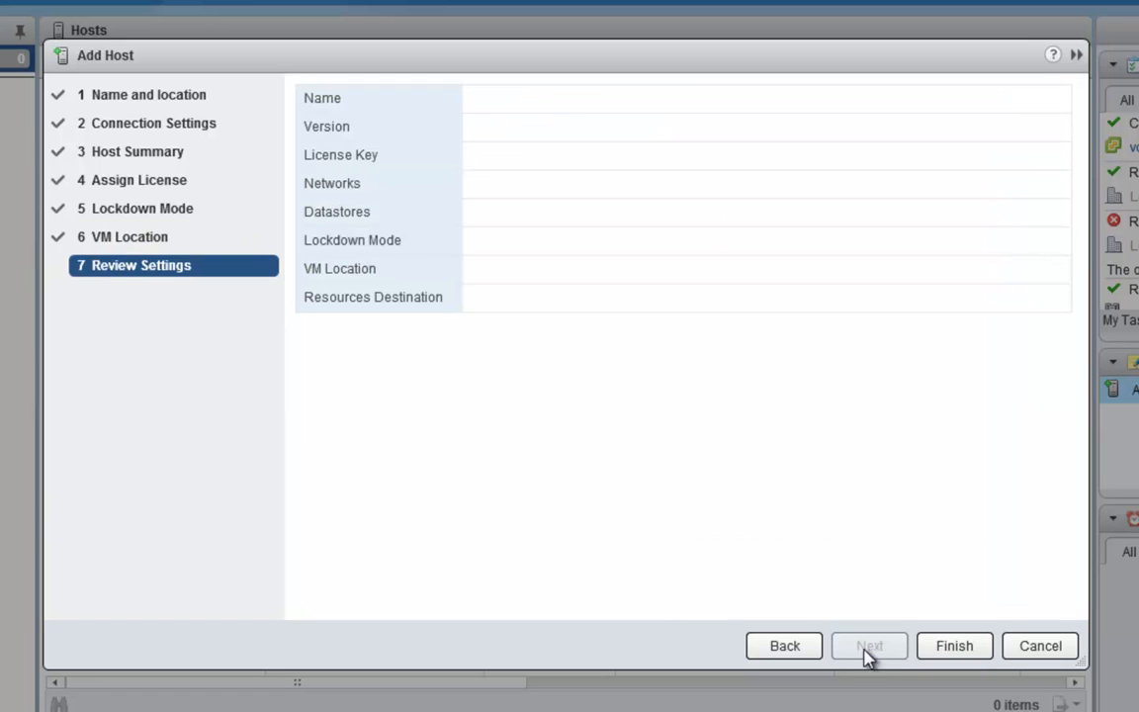
{"action": "left_click", "coordinate": [952, 645]}
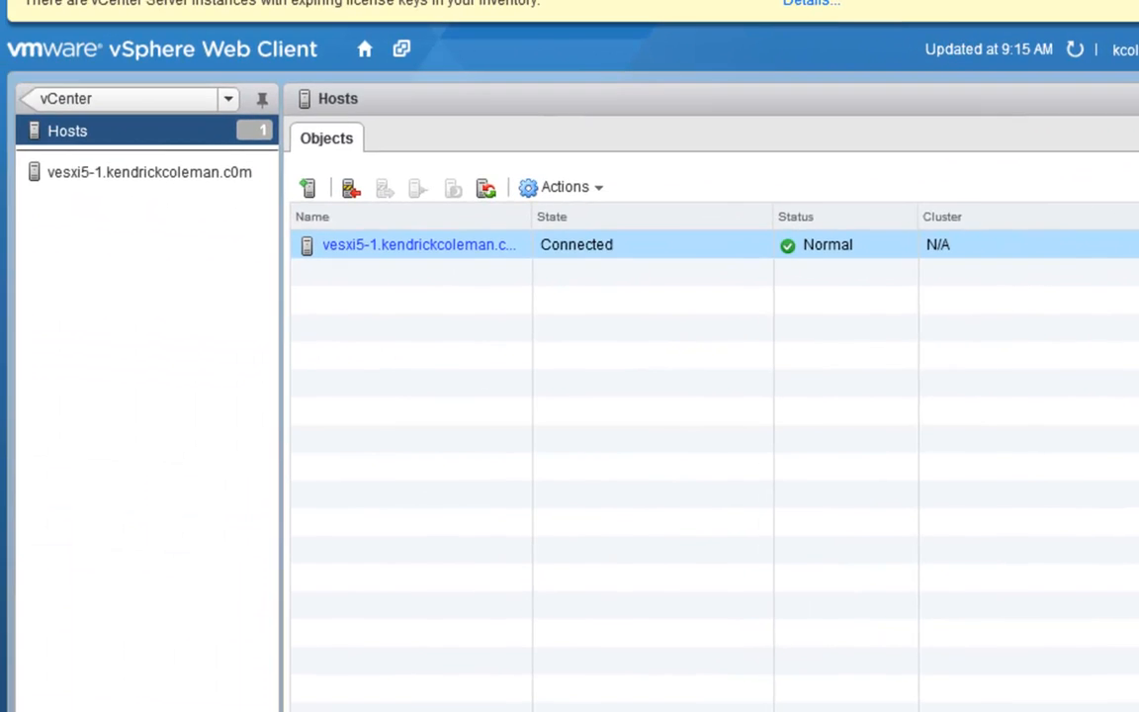
{"action": "mouse_move", "coordinate": [327, 244]}
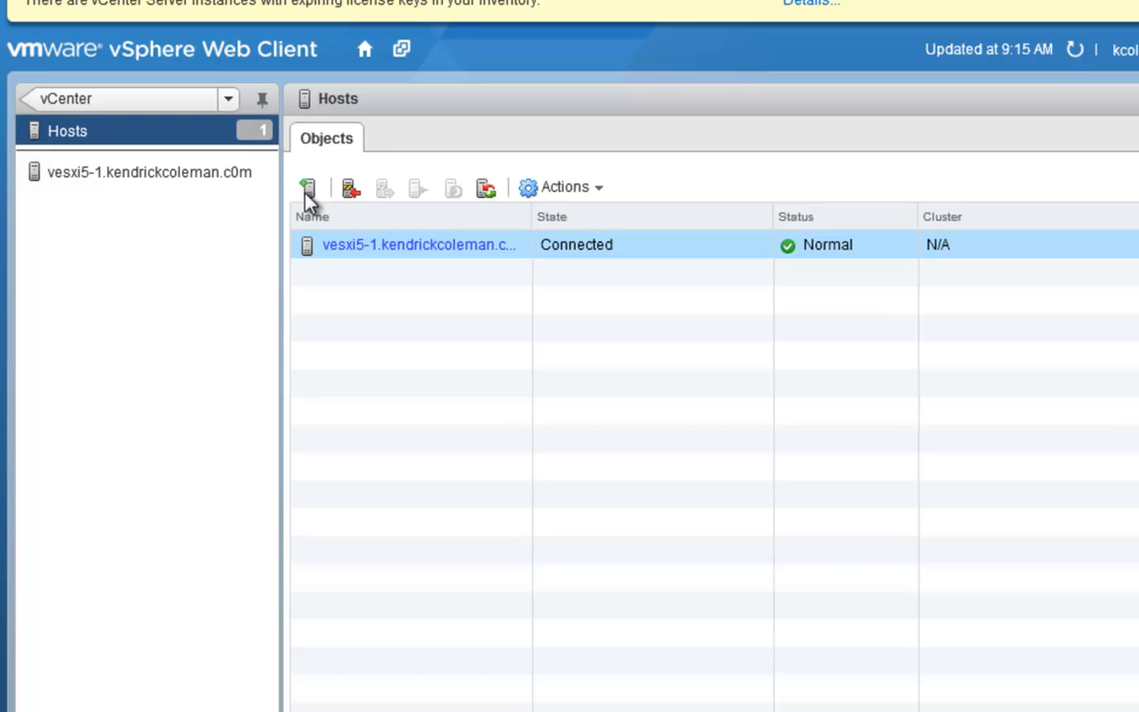
{"action": "mouse_move", "coordinate": [307, 187]}
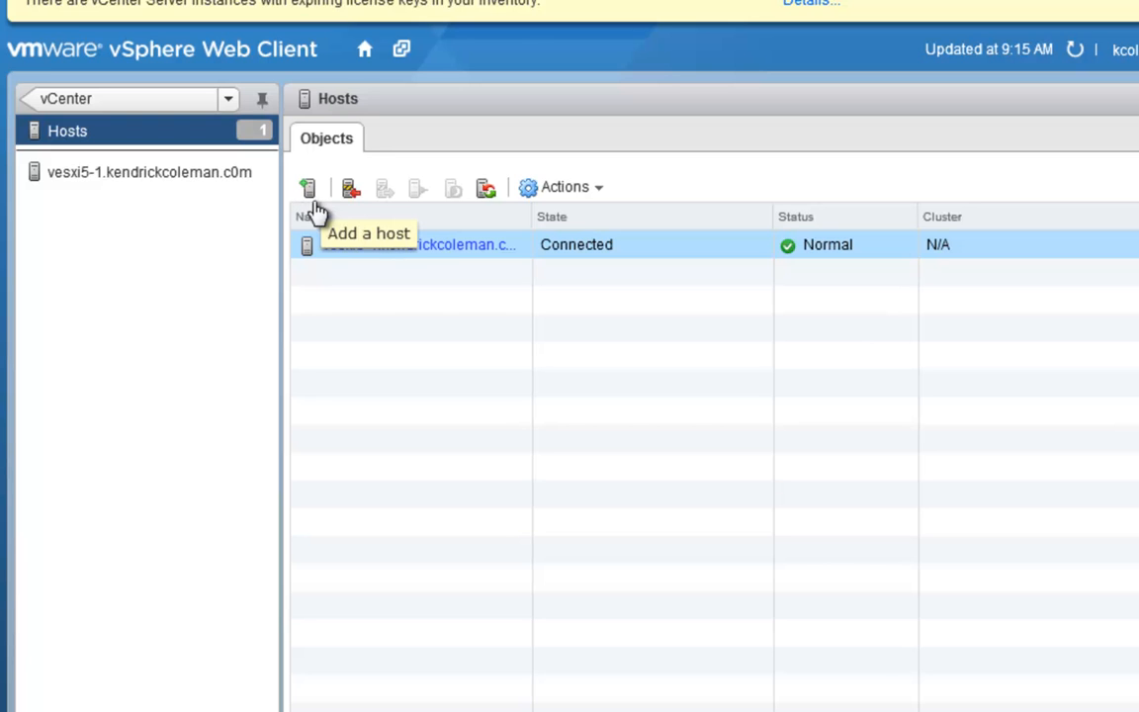
- Start adding a second host after vesxi5-1 shows Connected
{"action": "left_click", "coordinate": [307, 187]}
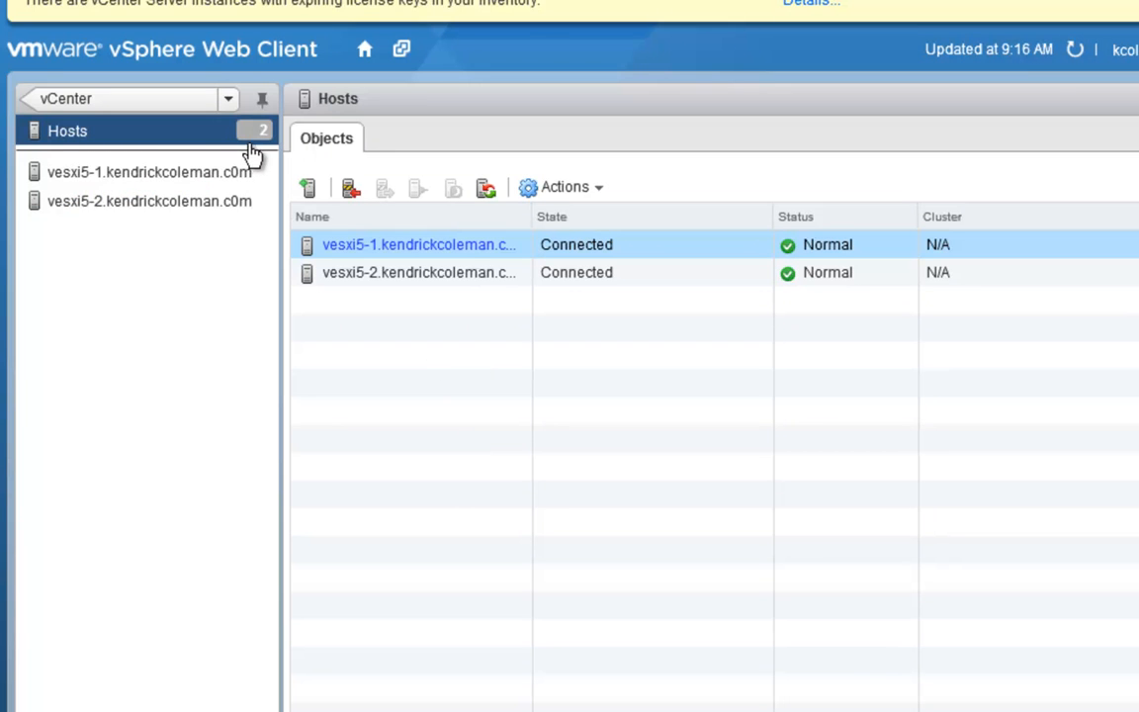
{"action": "mouse_move", "coordinate": [162, 144]}
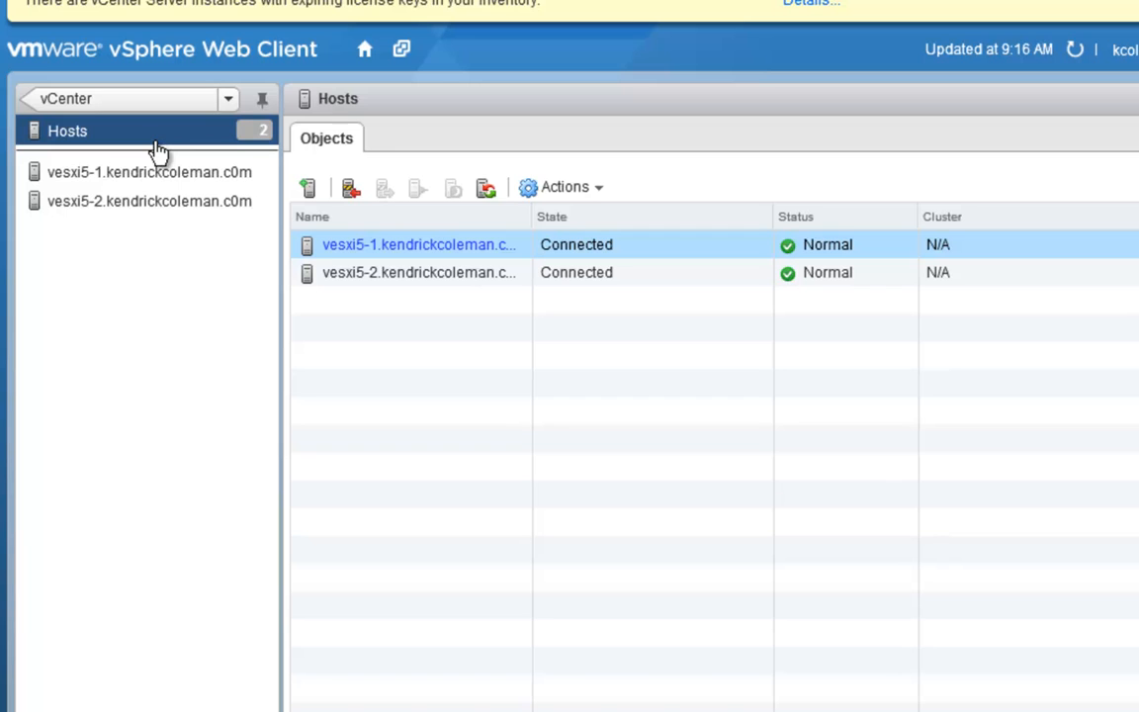
{"action": "mouse_move", "coordinate": [148, 172]}
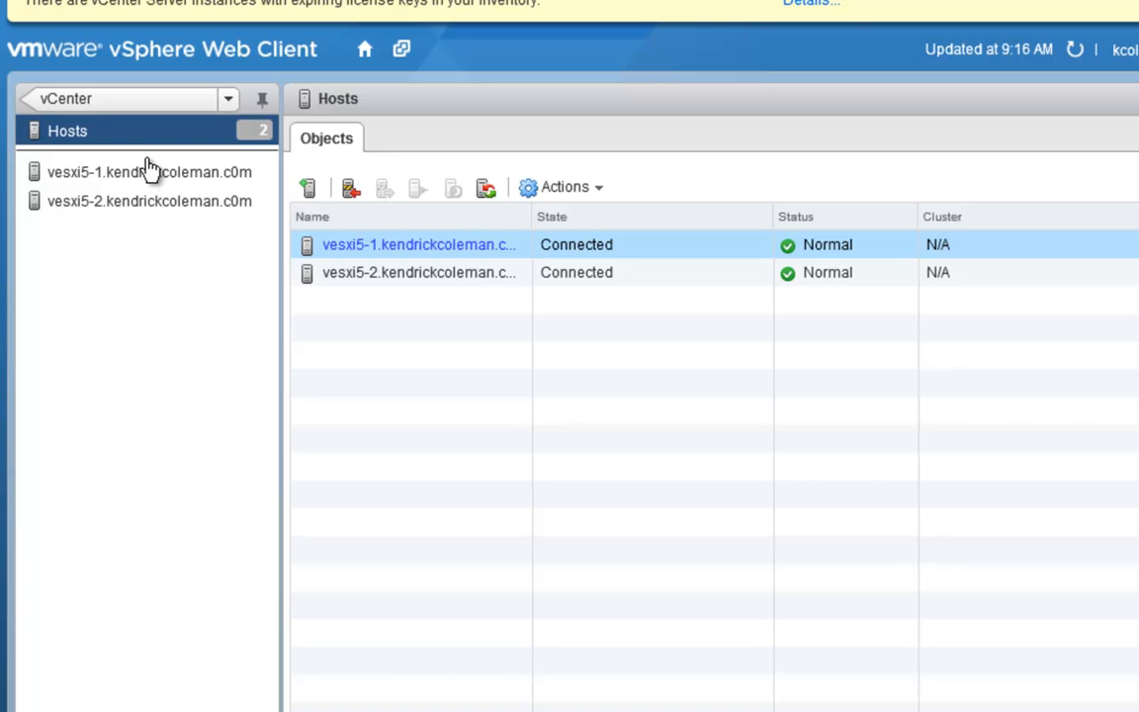
{"action": "mouse_move", "coordinate": [499, 290]}
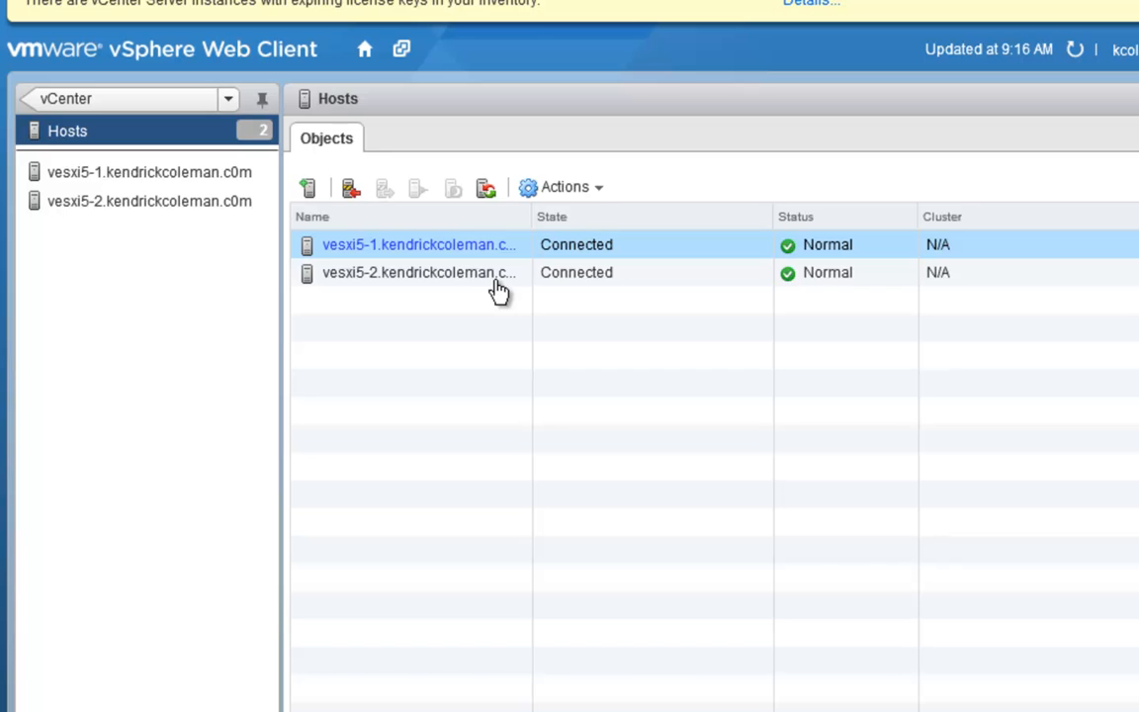
{"action": "mouse_move", "coordinate": [601, 299]}
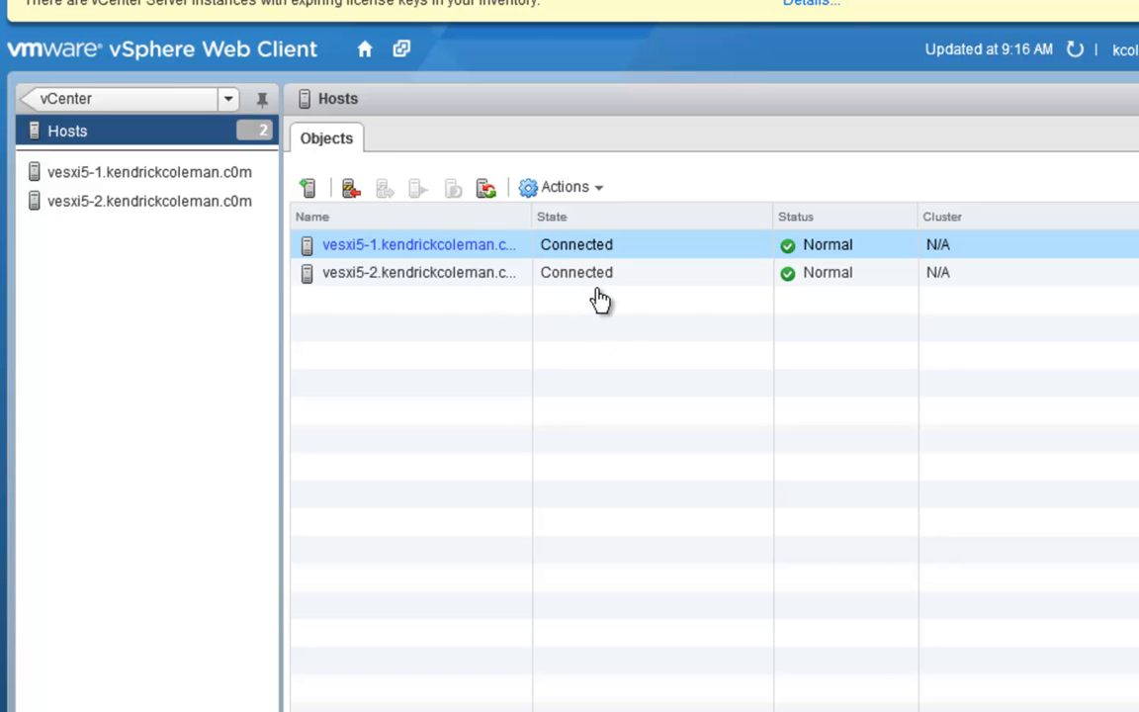
{"action": "mouse_move", "coordinate": [586, 286]}
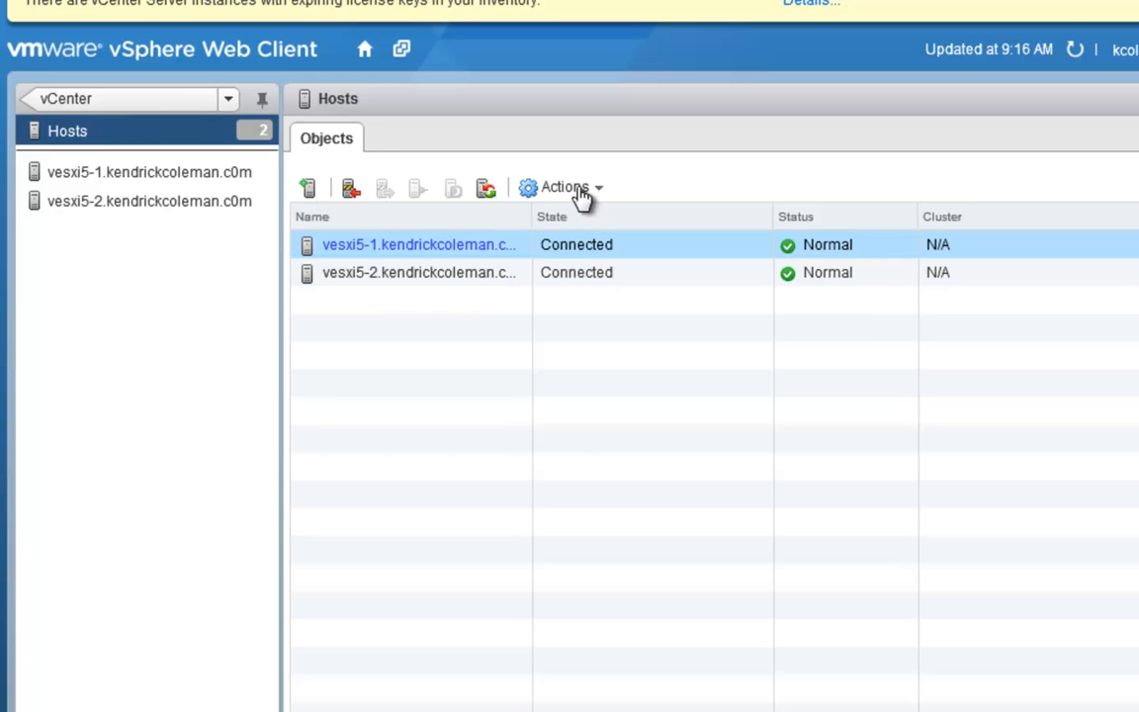
- Put both hosts vesxi5-1 and vesxi5-2 into maintenance mode
{"action": "left_click", "coordinate": [566, 186]}
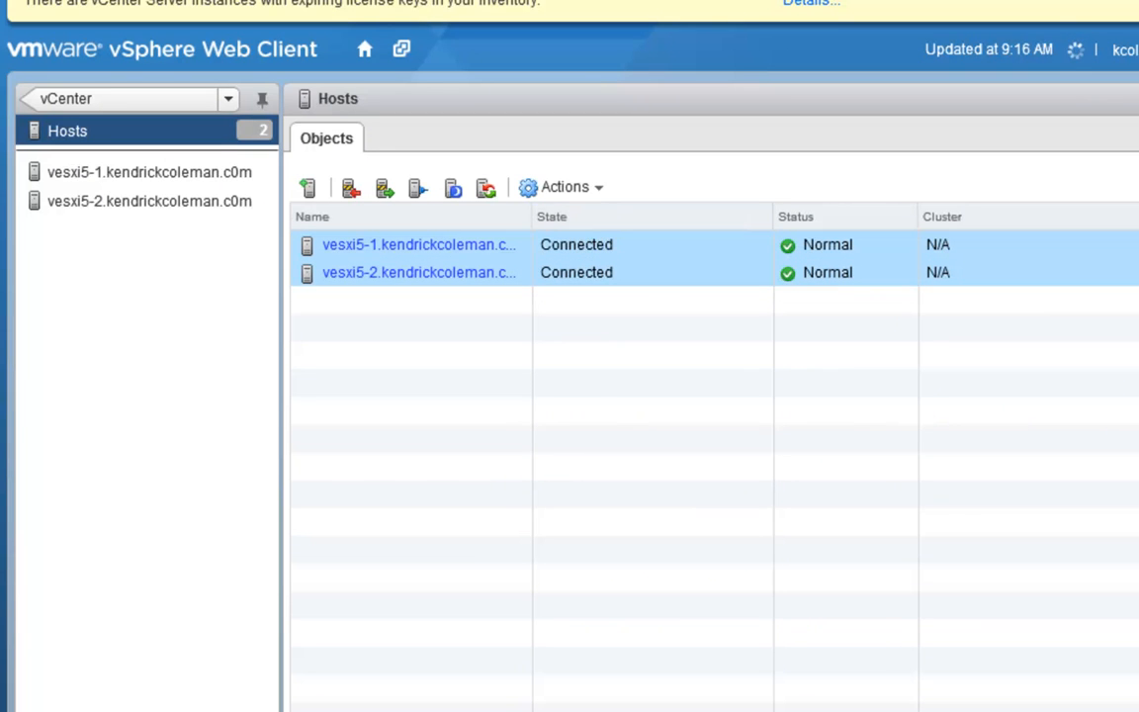
{"action": "left_click", "coordinate": [564, 187]}
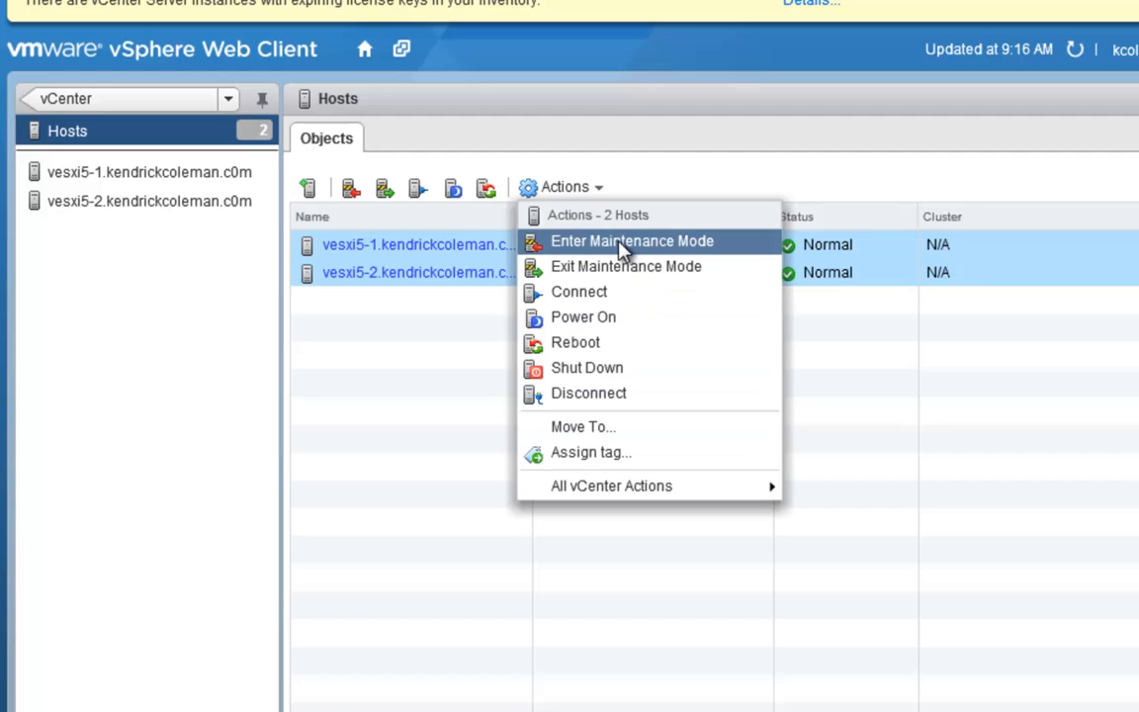
{"action": "left_click", "coordinate": [632, 240]}
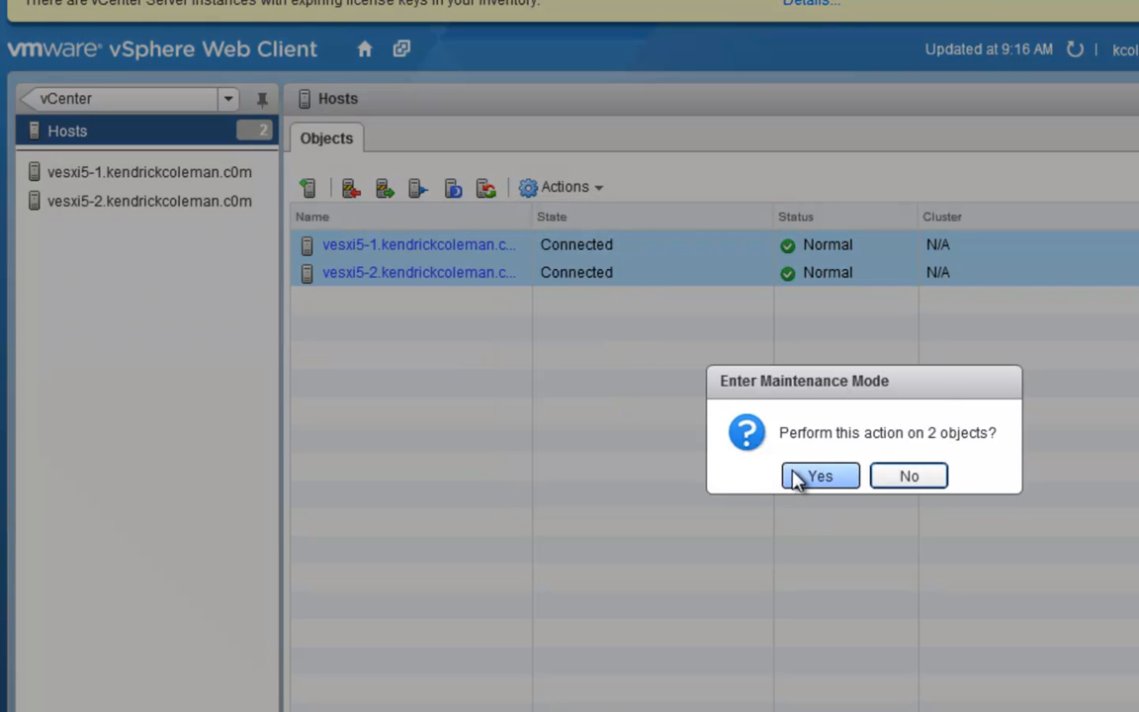
{"action": "left_click", "coordinate": [820, 475]}
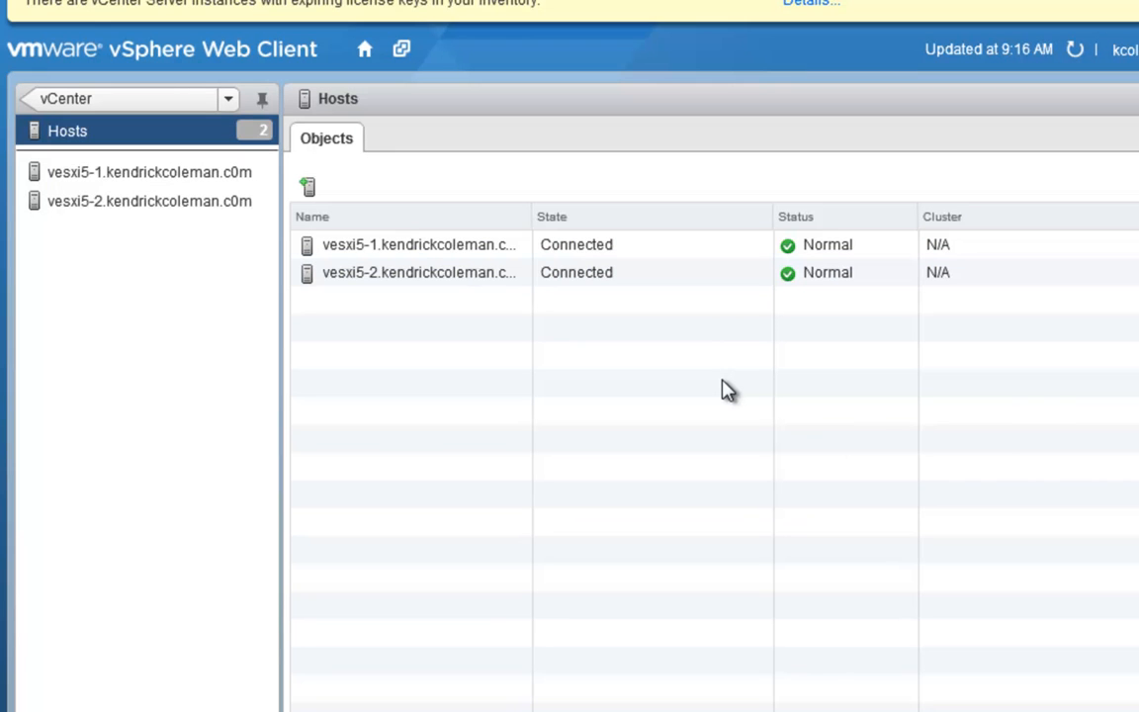
{"action": "mouse_move", "coordinate": [716, 390]}
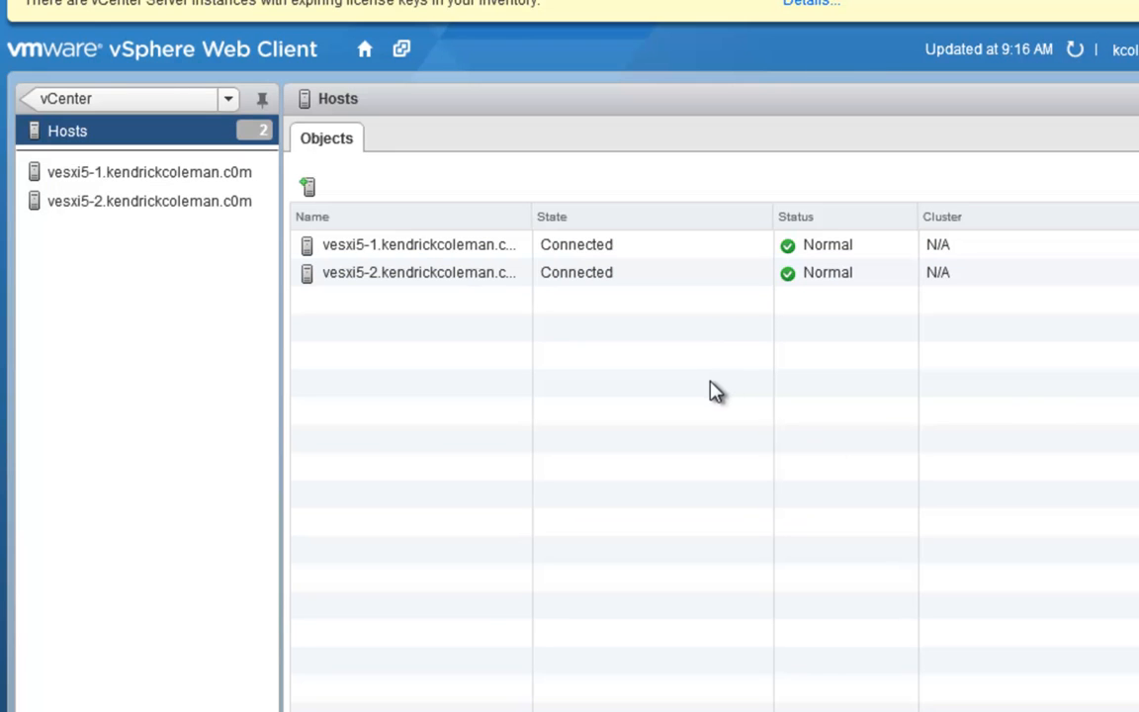
{"action": "mouse_move", "coordinate": [707, 384]}
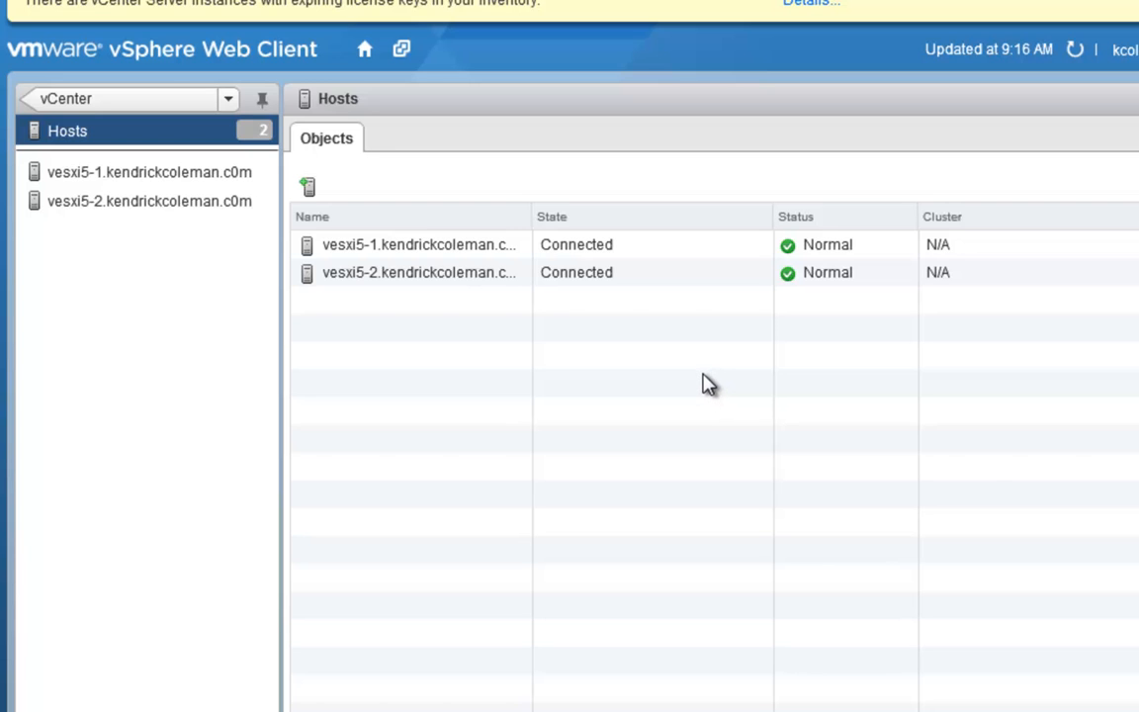
- Open host vesxi5-1's Summary page from the Hosts objects table
{"action": "left_click", "coordinate": [149, 171]}
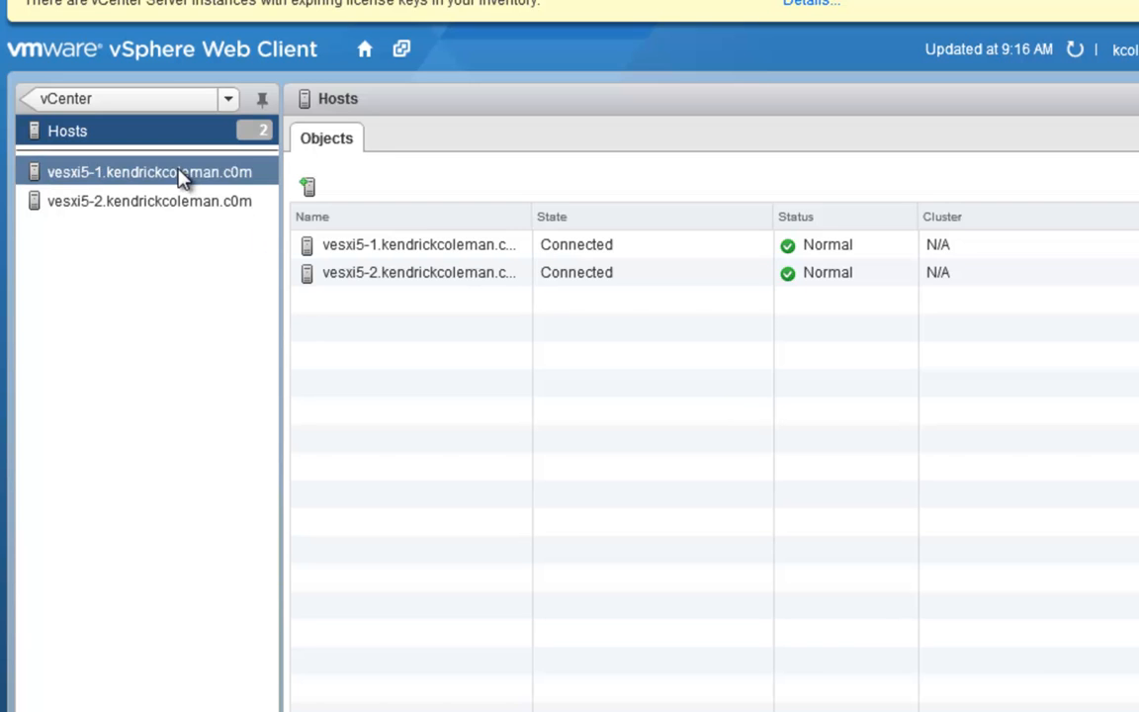
{"action": "left_click", "coordinate": [149, 171]}
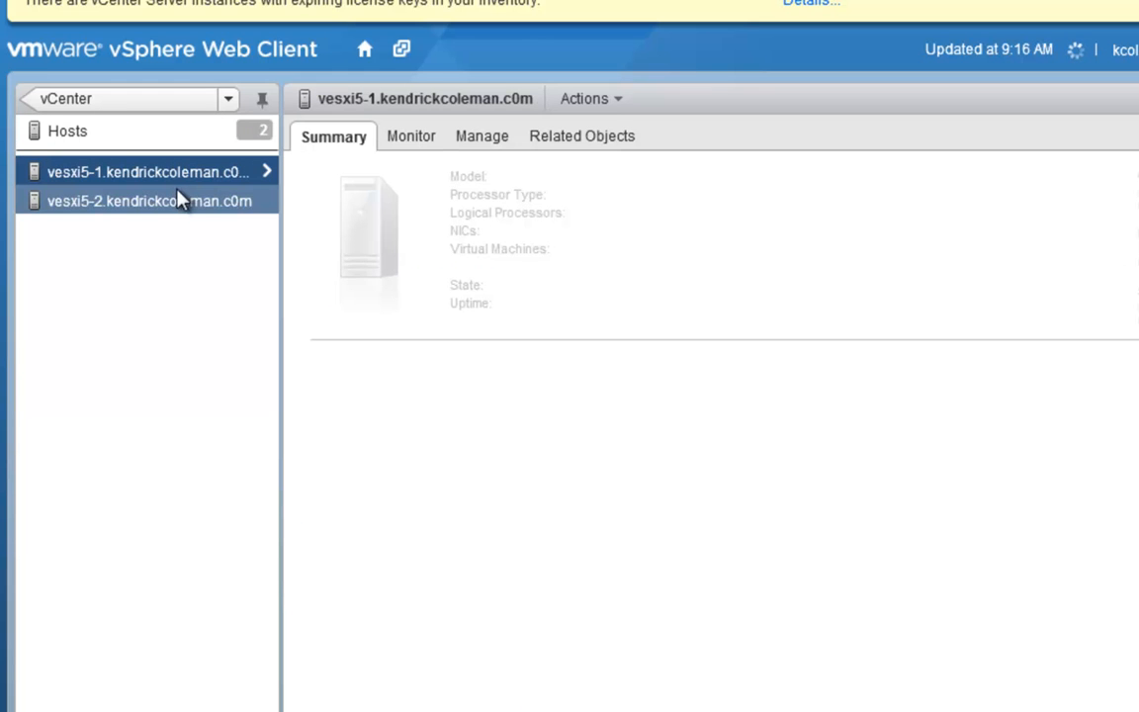
{"action": "left_click", "coordinate": [148, 171]}
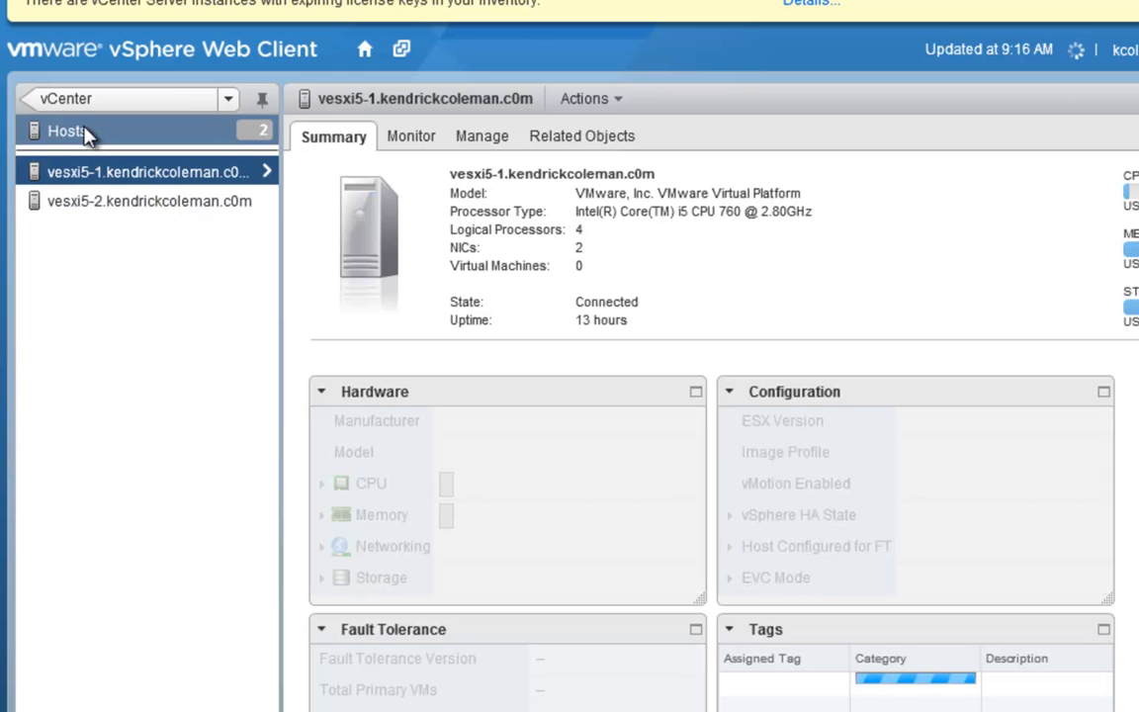
{"action": "left_click", "coordinate": [67, 131]}
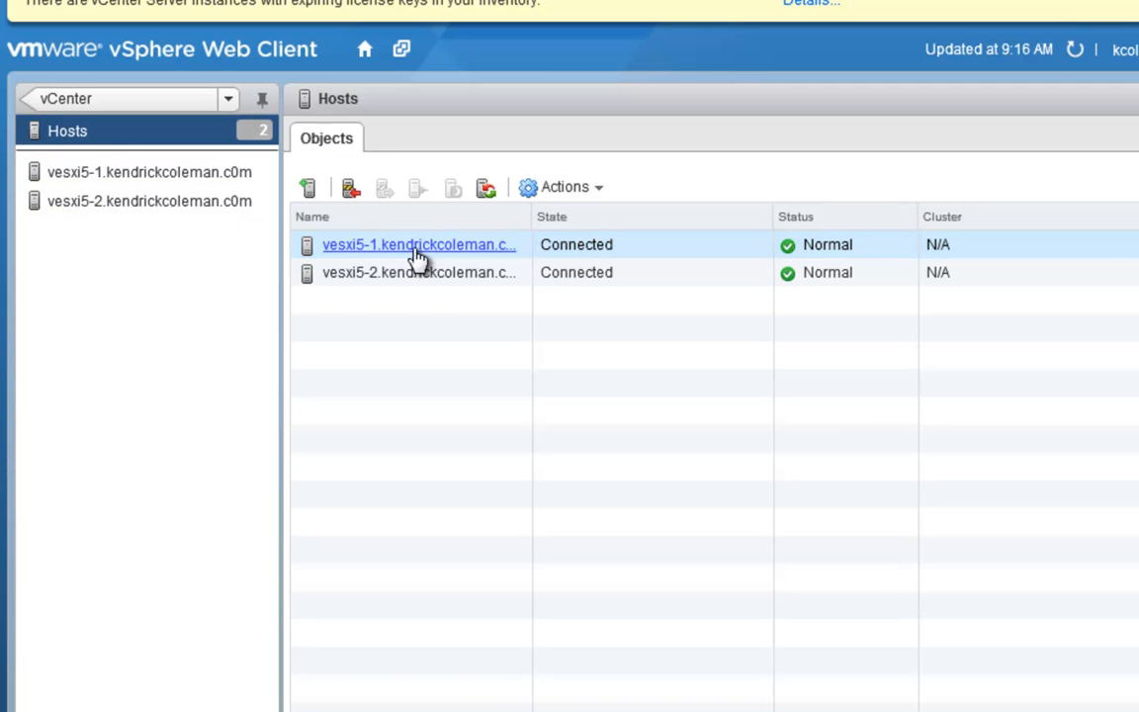
{"action": "mouse_move", "coordinate": [429, 249]}
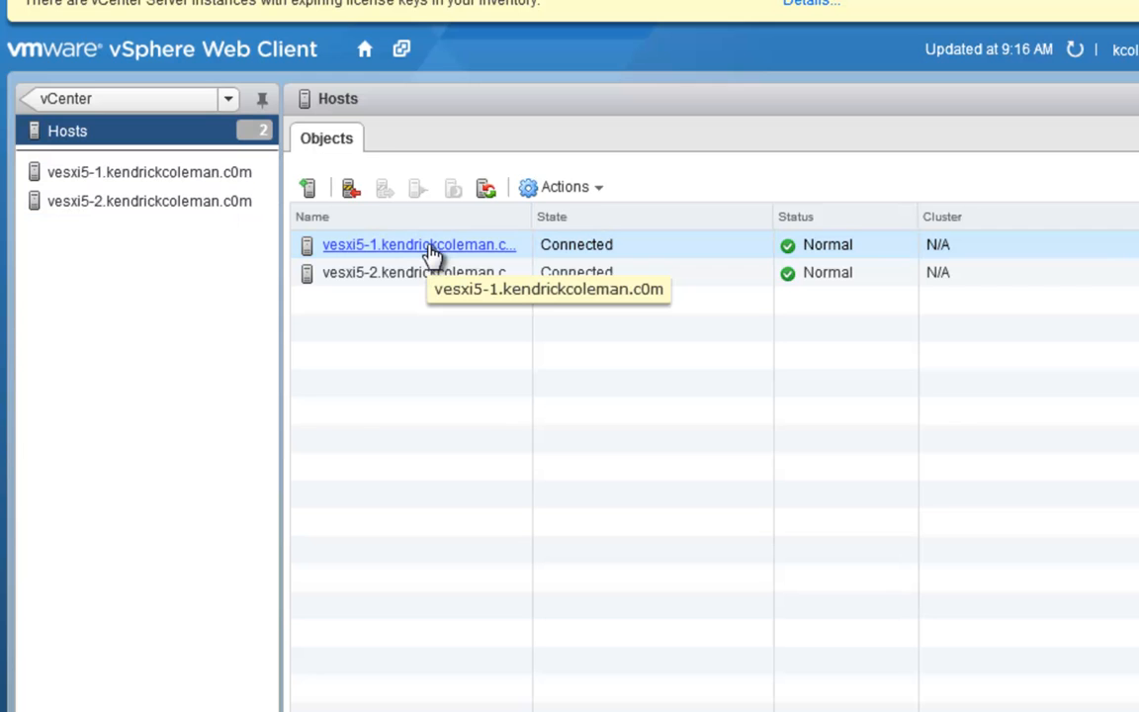
{"action": "left_click", "coordinate": [419, 244]}
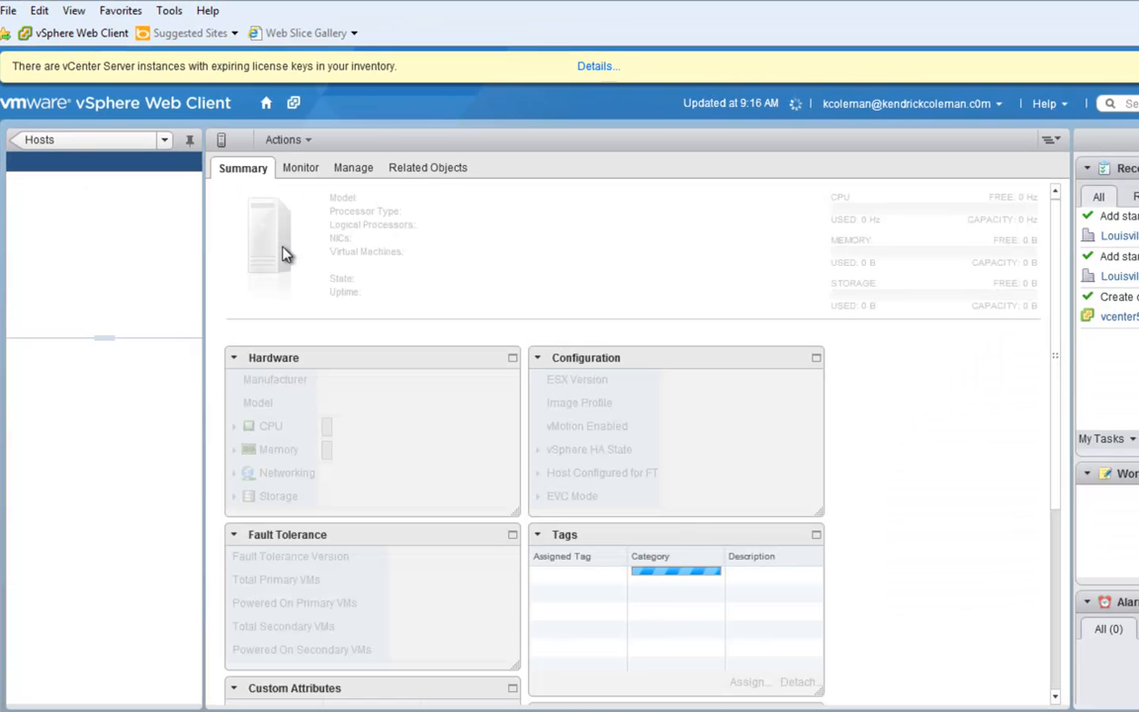
- Review vesxi5-1's Summary, expanding and collapsing the CPU details in the Hardware panel
{"action": "left_click", "coordinate": [110, 161]}
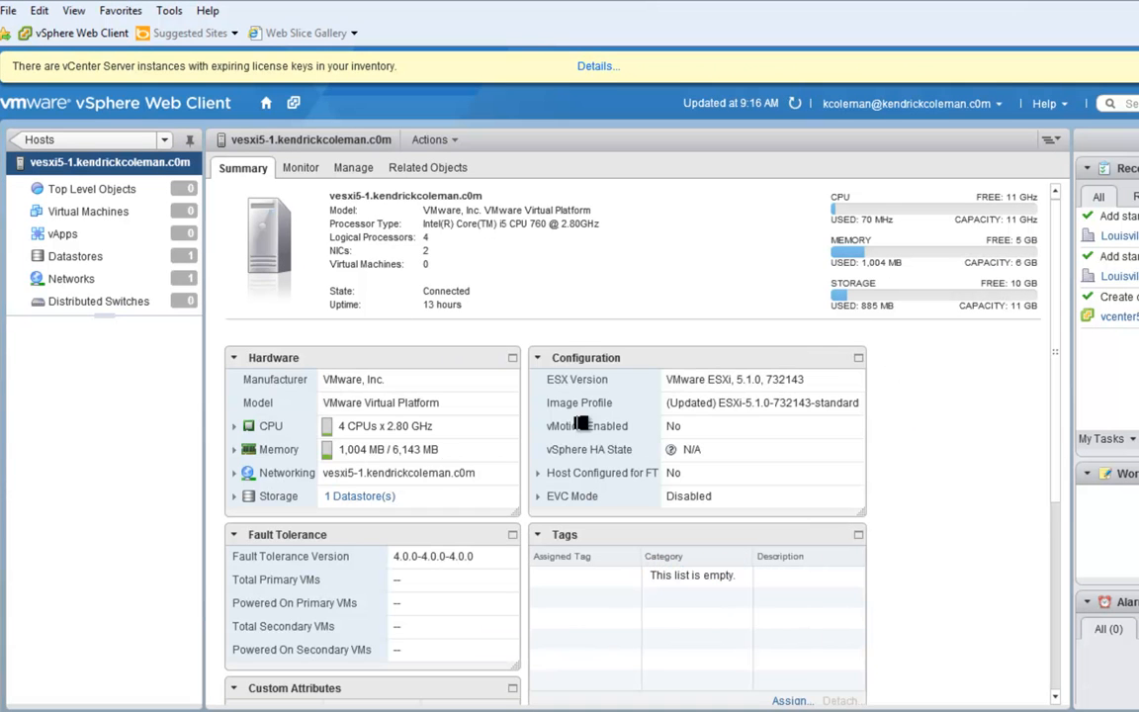
{"action": "mouse_move", "coordinate": [715, 319]}
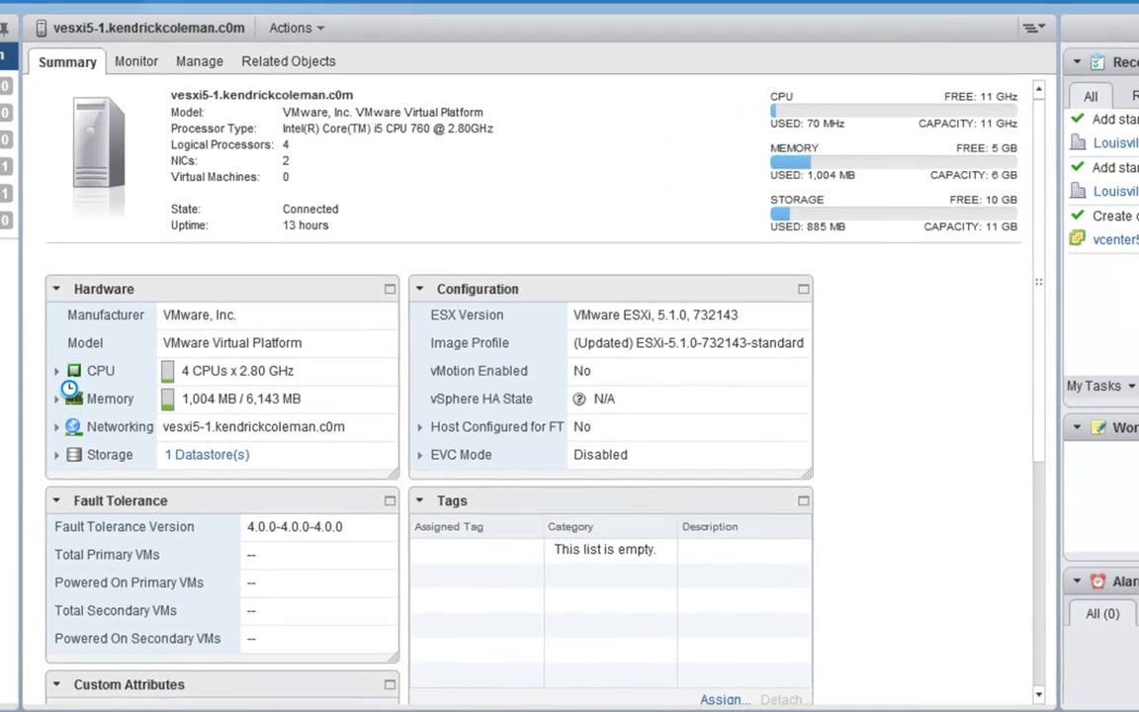
{"action": "left_click", "coordinate": [58, 370]}
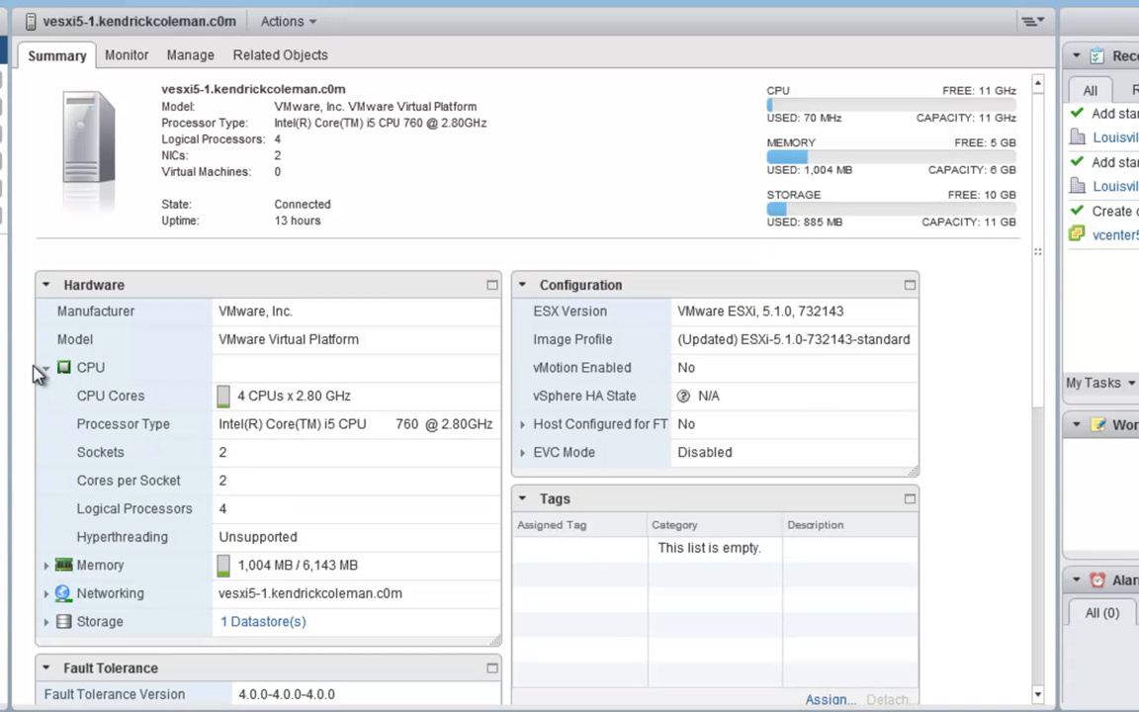
{"action": "left_click", "coordinate": [46, 366]}
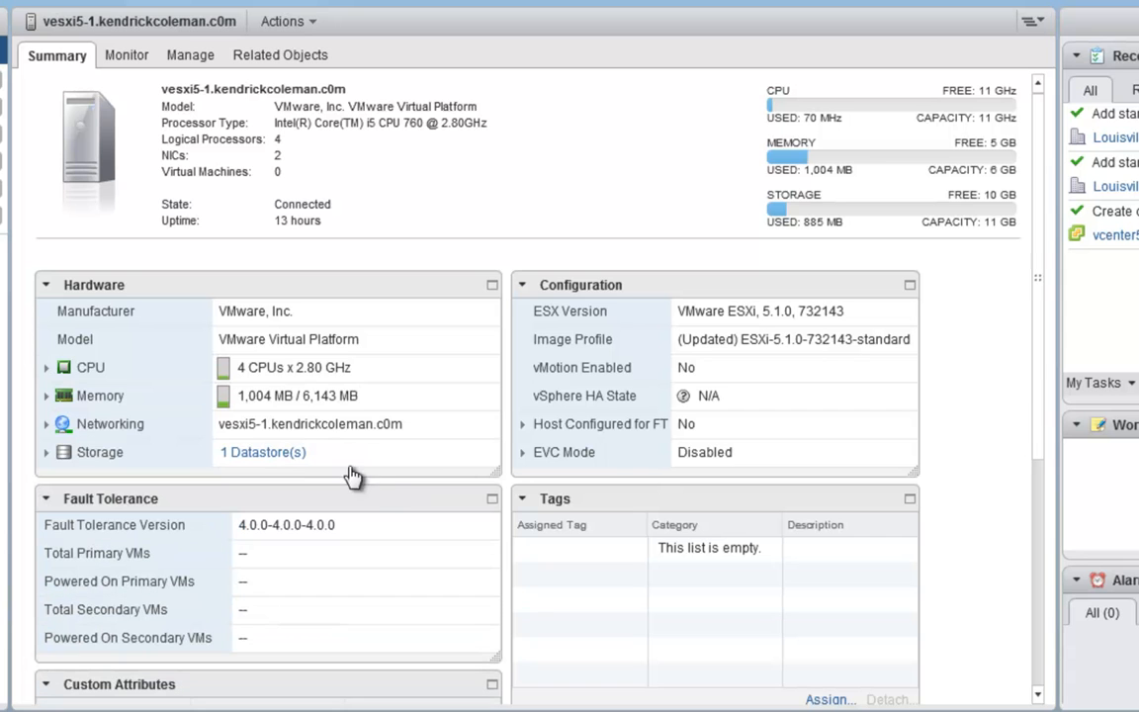
{"action": "mouse_move", "coordinate": [1037, 446]}
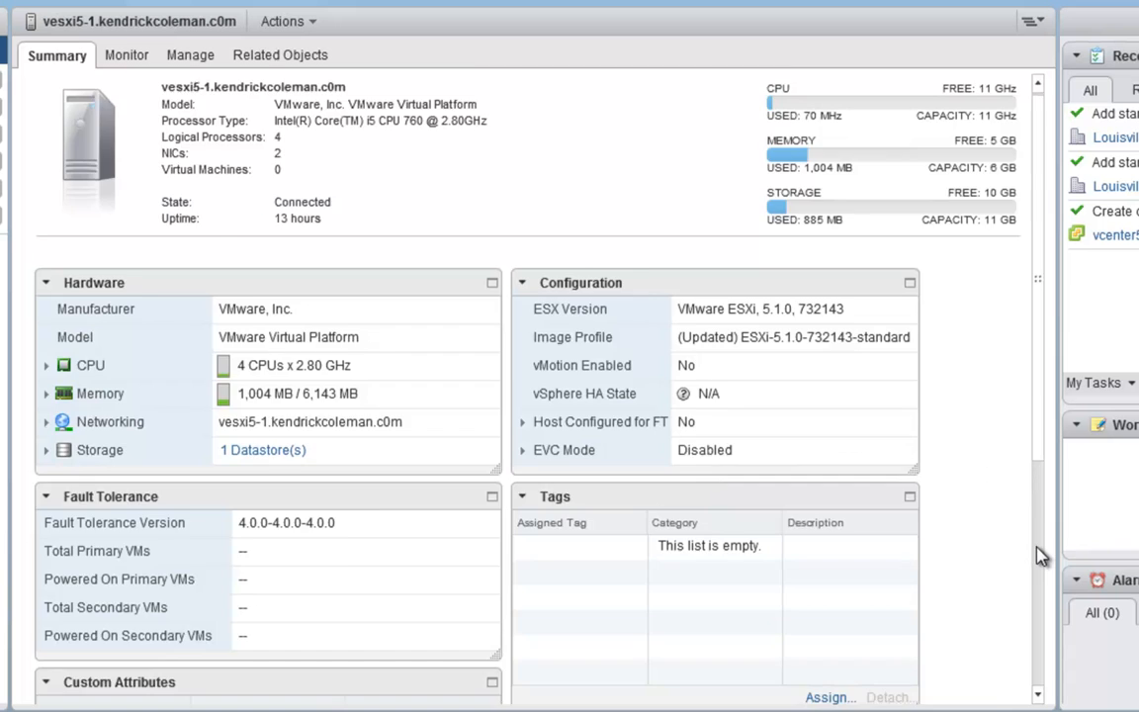
{"action": "scroll", "scroll_direction": "down", "scroll_amount": 3}
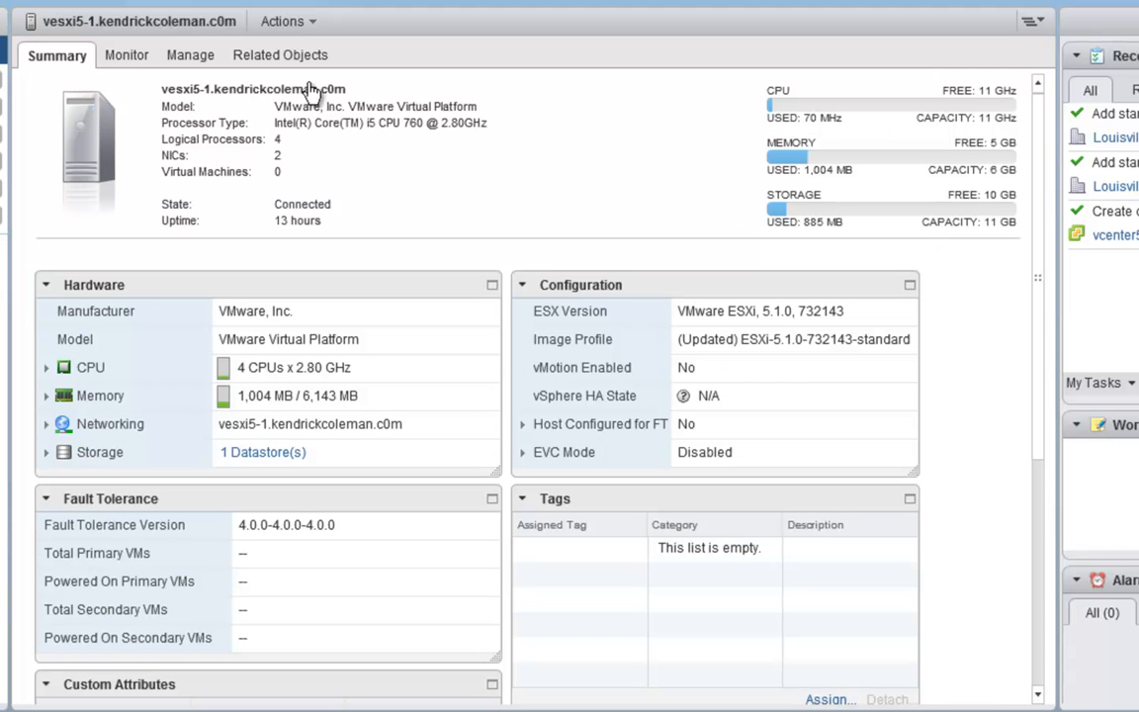
{"action": "mouse_move", "coordinate": [190, 54]}
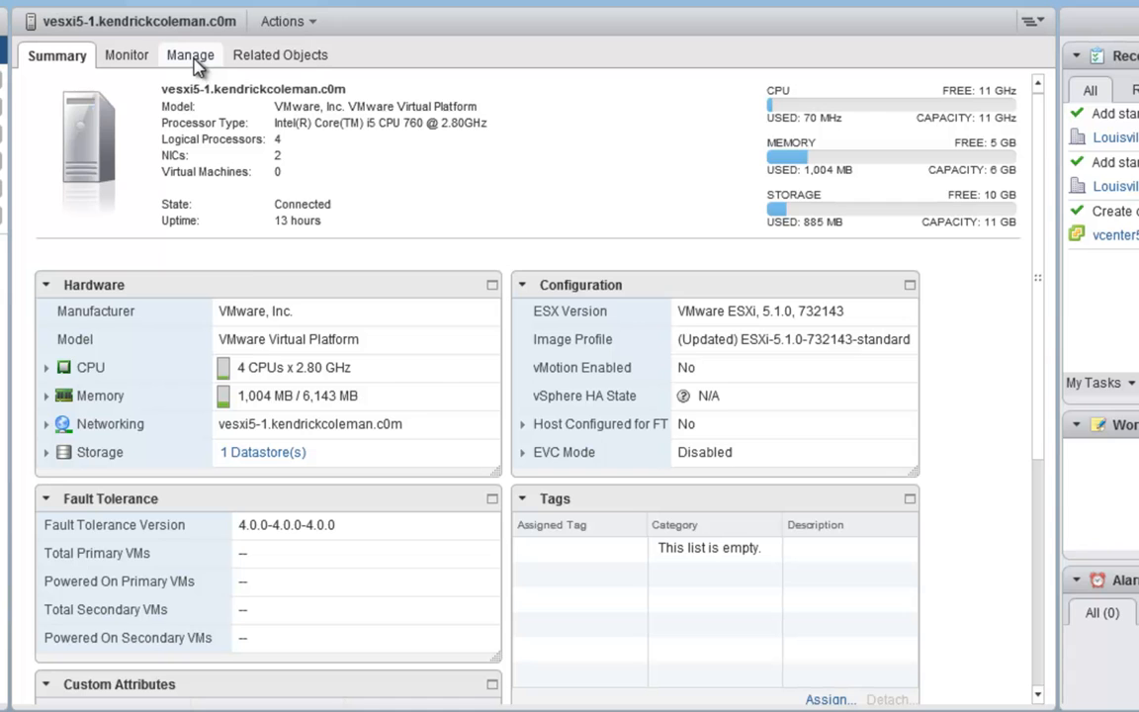
- Show vesxi5-1's Default VM Compatibility under Manage > Settings > Virtual Machines
{"action": "left_click", "coordinate": [189, 55]}
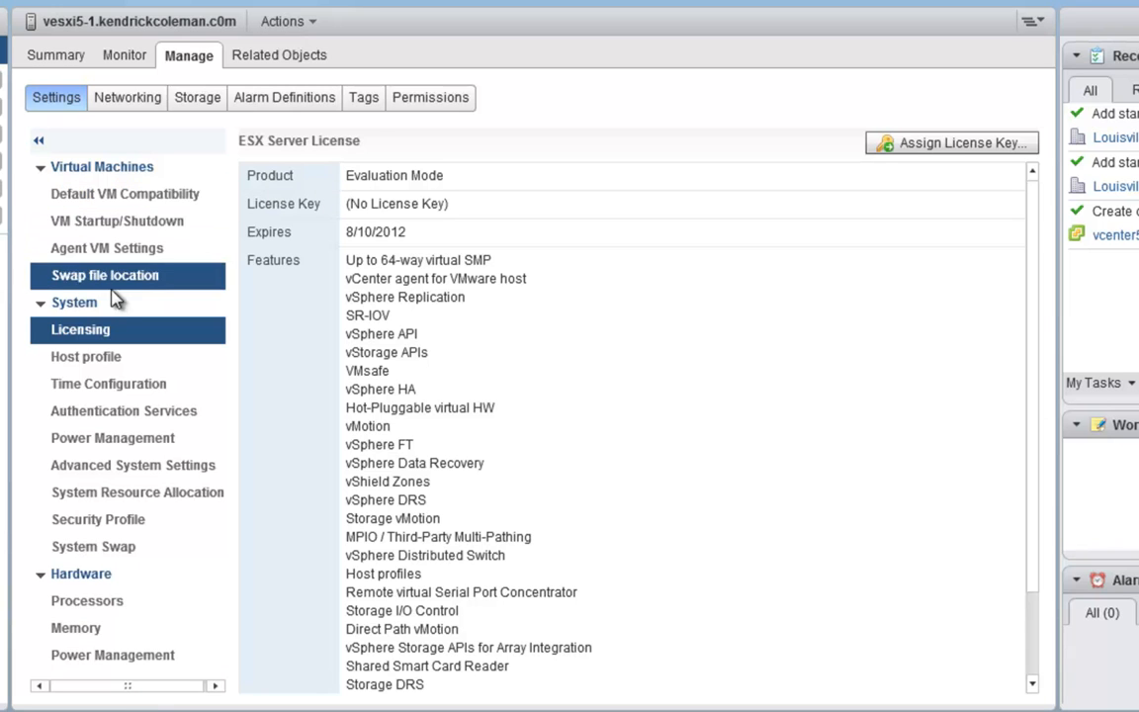
{"action": "left_click", "coordinate": [125, 194]}
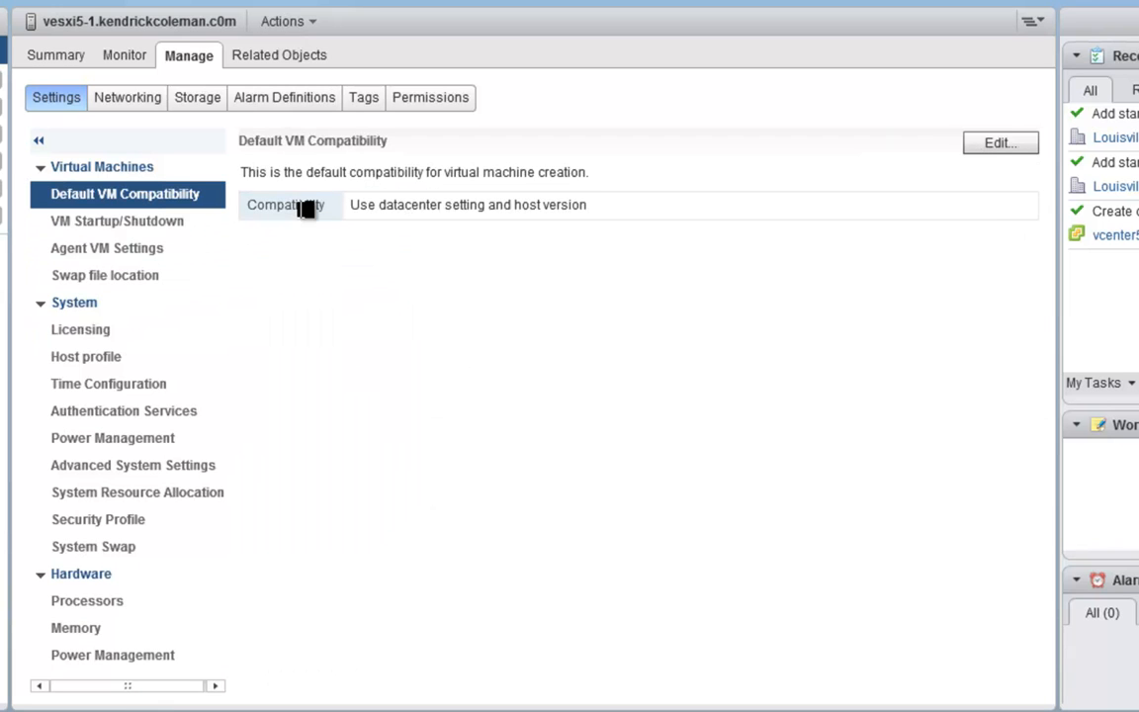
{"action": "mouse_move", "coordinate": [1000, 142]}
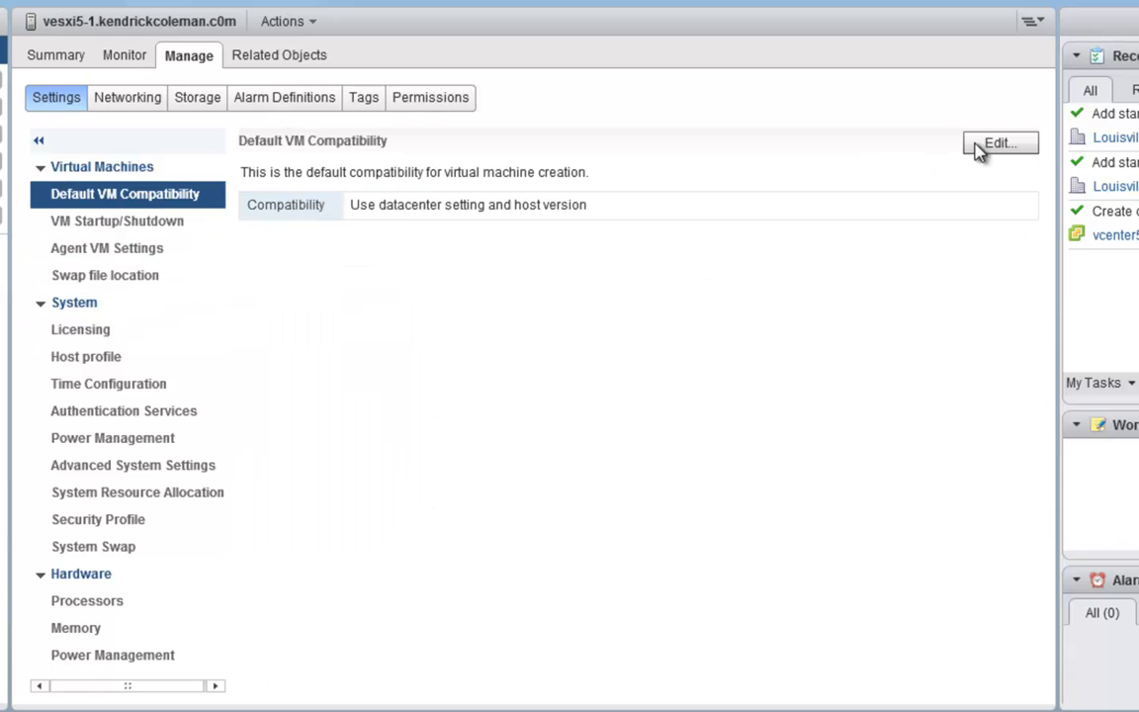
- Keep default VM compatibility on 'Use datacenter setting and host version', then view VM Startup/Shutdown
{"action": "left_click", "coordinate": [999, 142]}
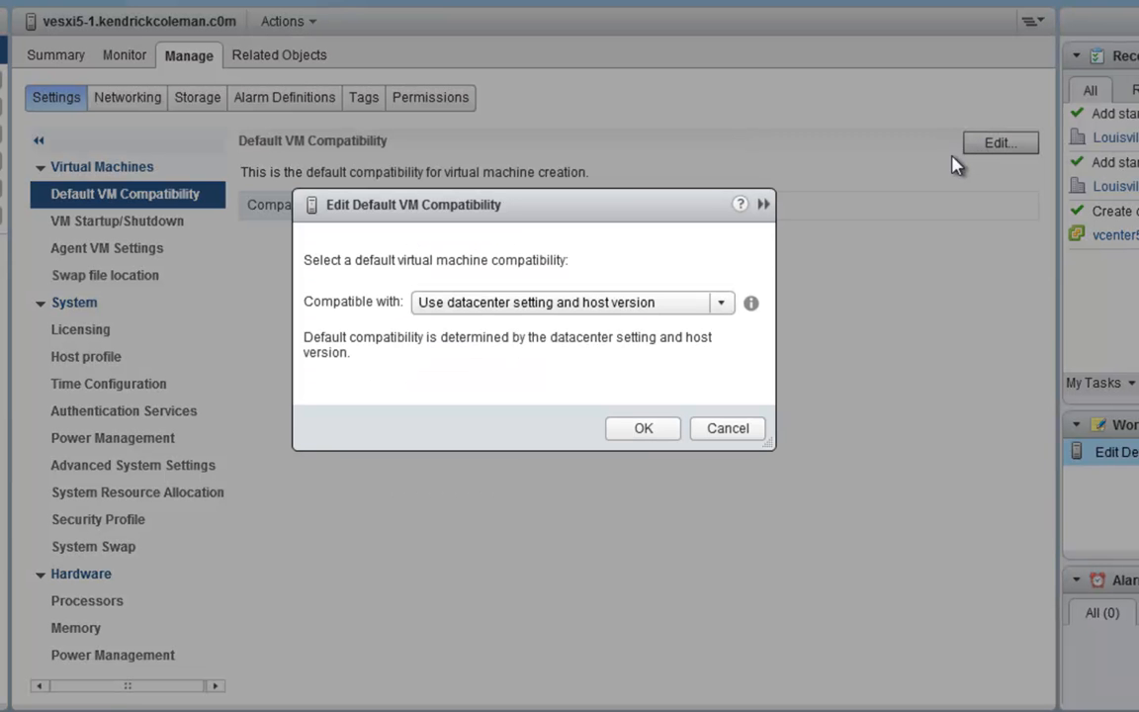
{"action": "left_click", "coordinate": [720, 302]}
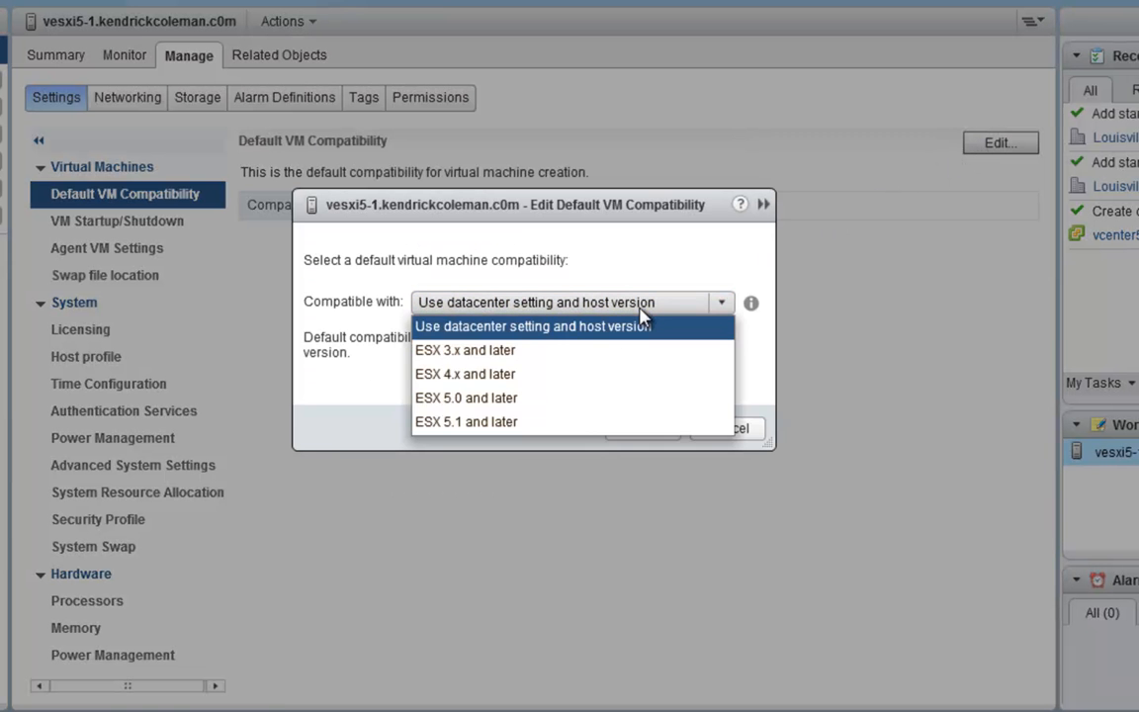
{"action": "mouse_move", "coordinate": [539, 421]}
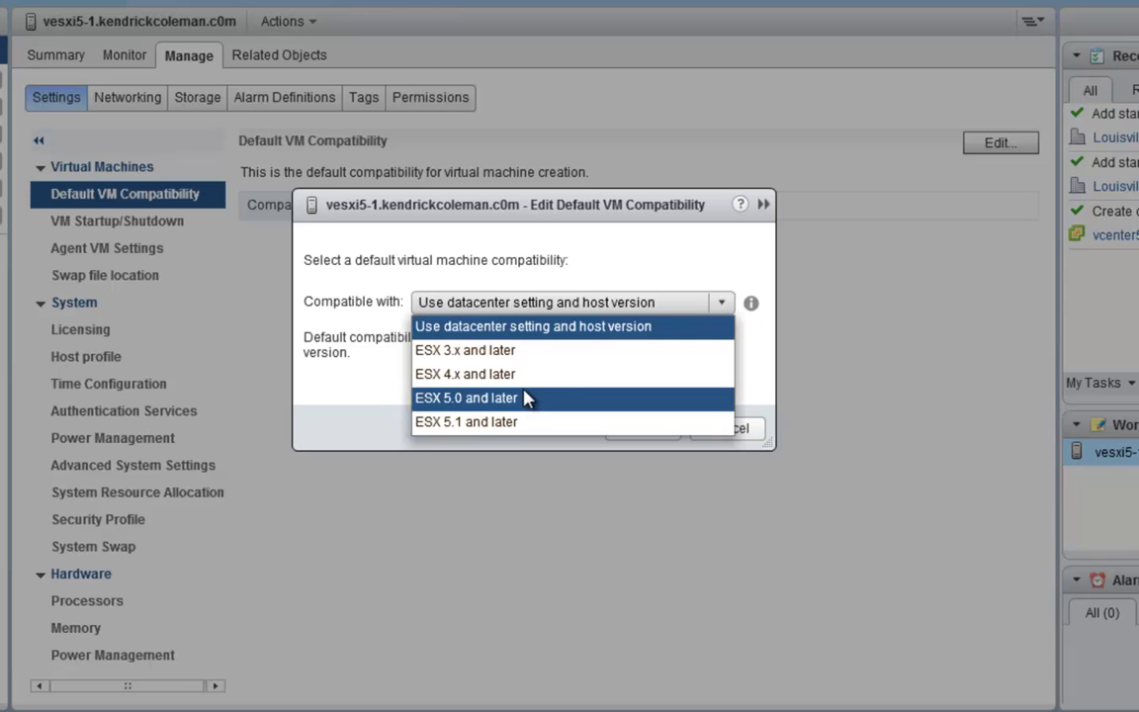
{"action": "left_click", "coordinate": [533, 326]}
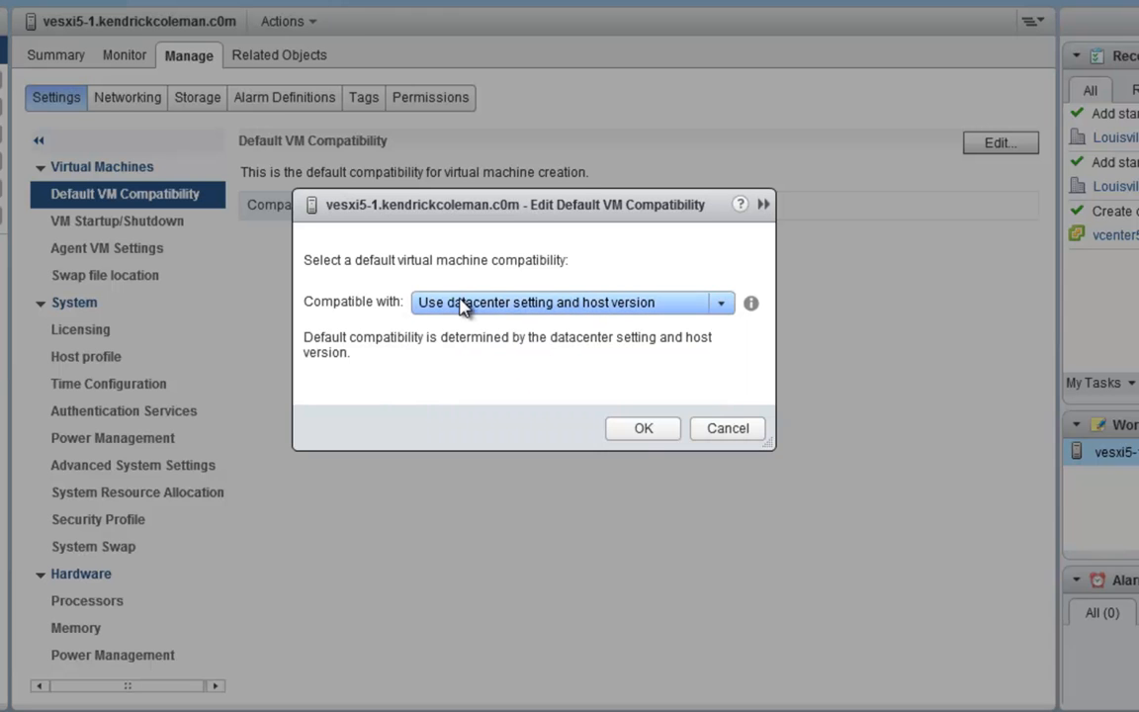
{"action": "mouse_move", "coordinate": [571, 359]}
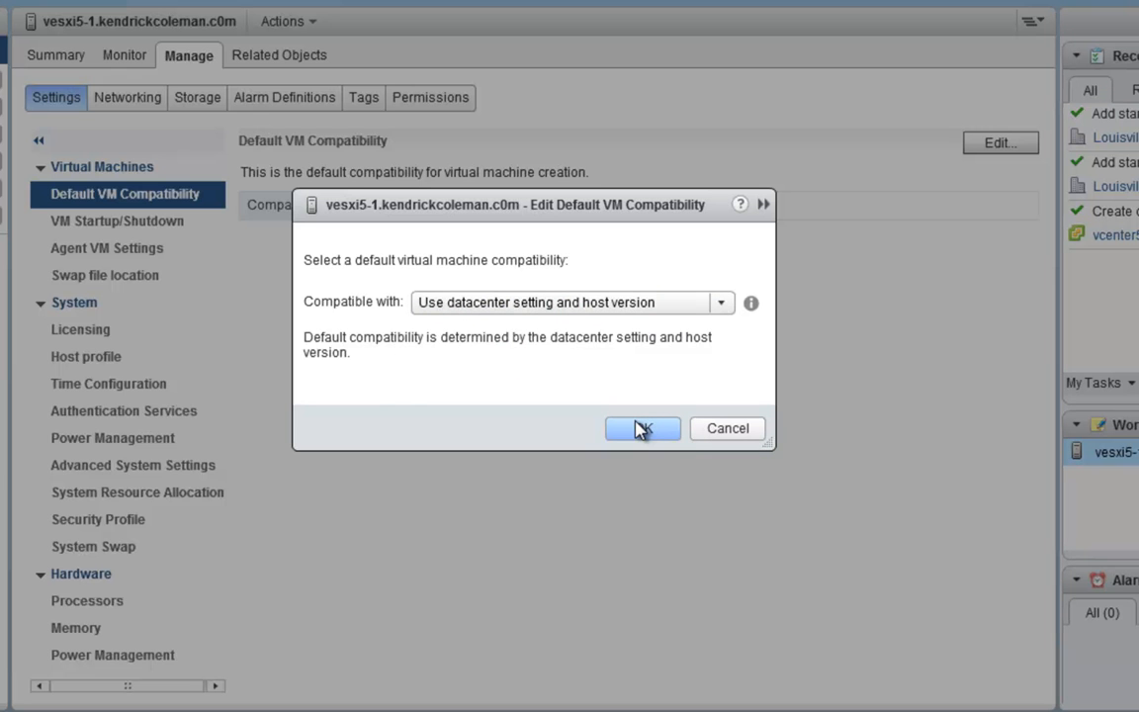
{"action": "left_click", "coordinate": [641, 428]}
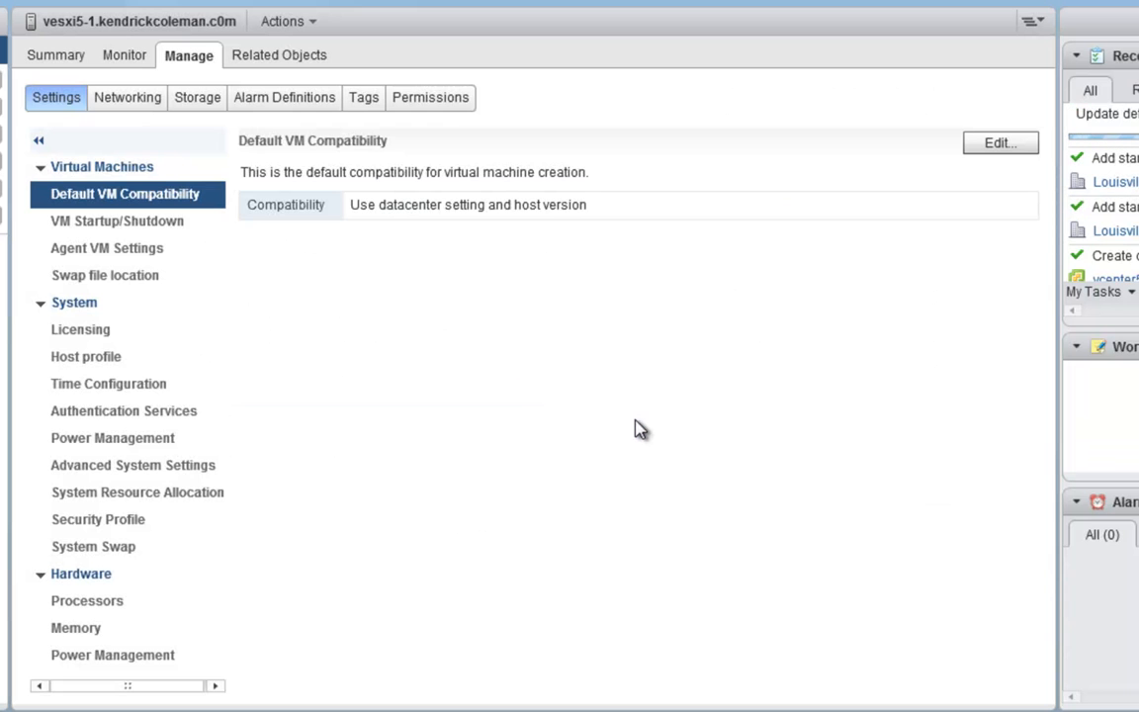
{"action": "left_click", "coordinate": [115, 221]}
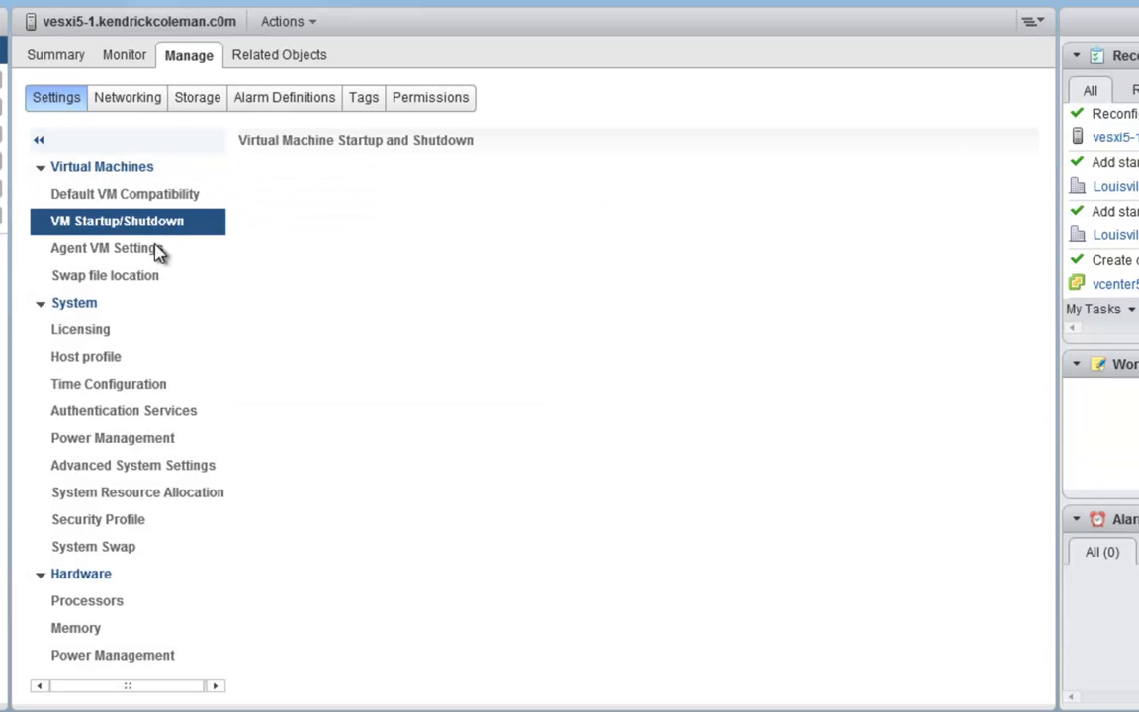
- Review the empty VM Startup/Shutdown list, then view licensing: Evaluation Mode expiring 8/10/2012
{"action": "left_click", "coordinate": [106, 249]}
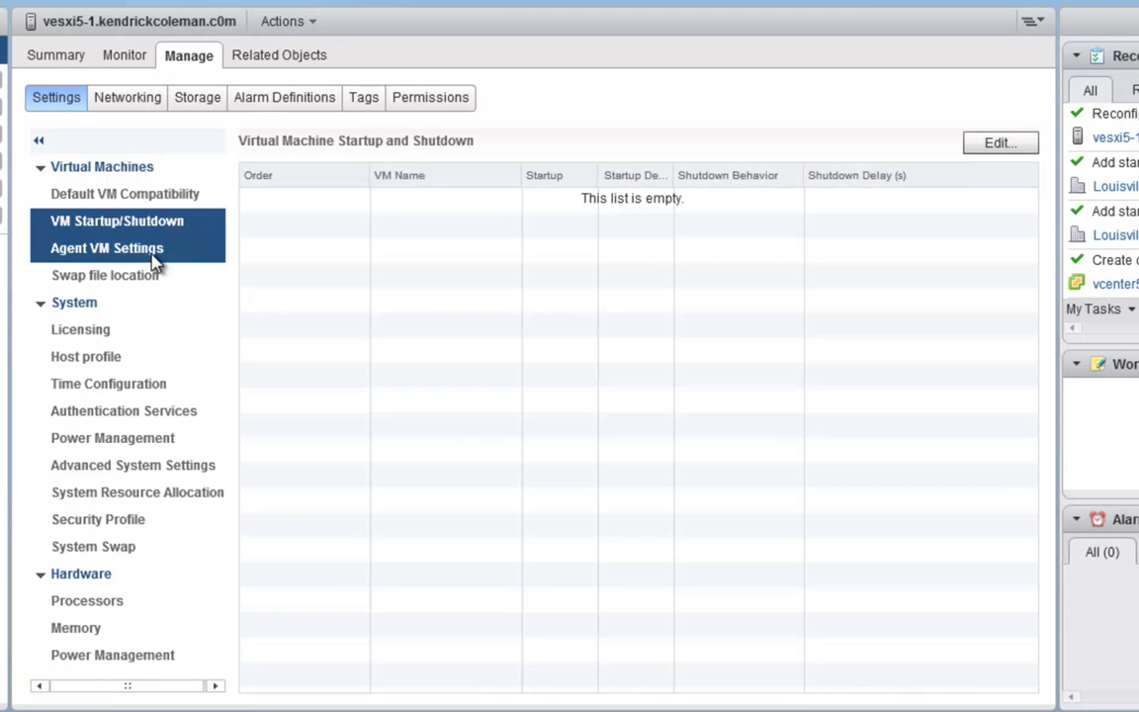
{"action": "mouse_move", "coordinate": [143, 259]}
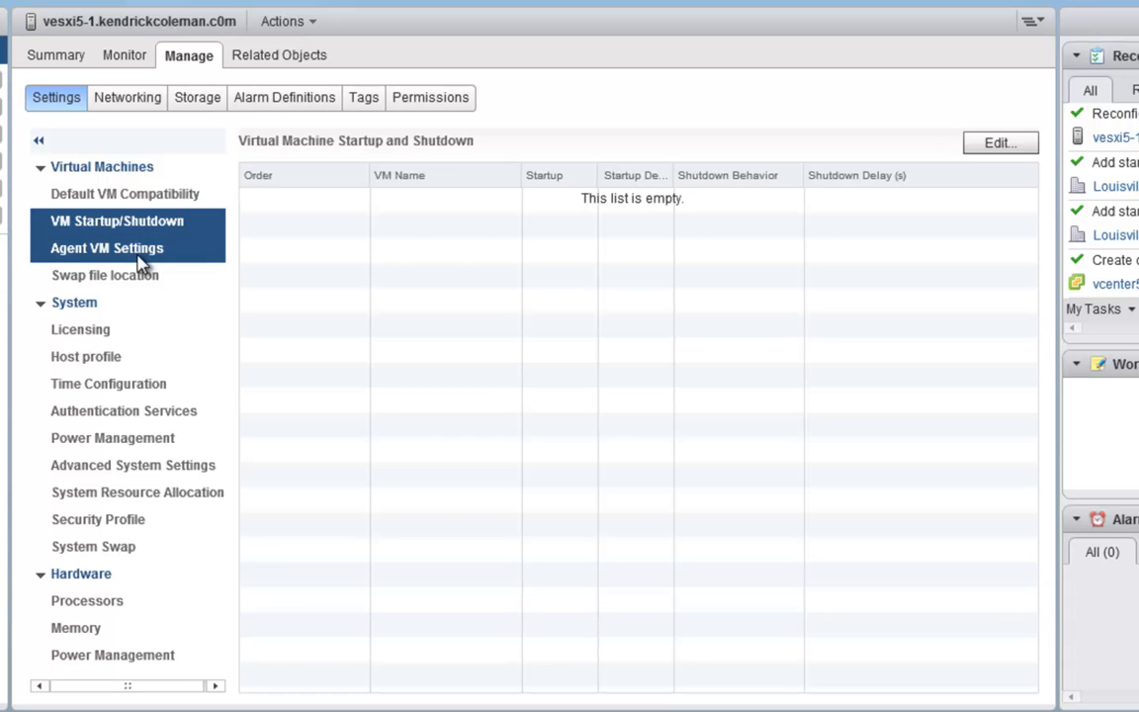
{"action": "left_click", "coordinate": [80, 329]}
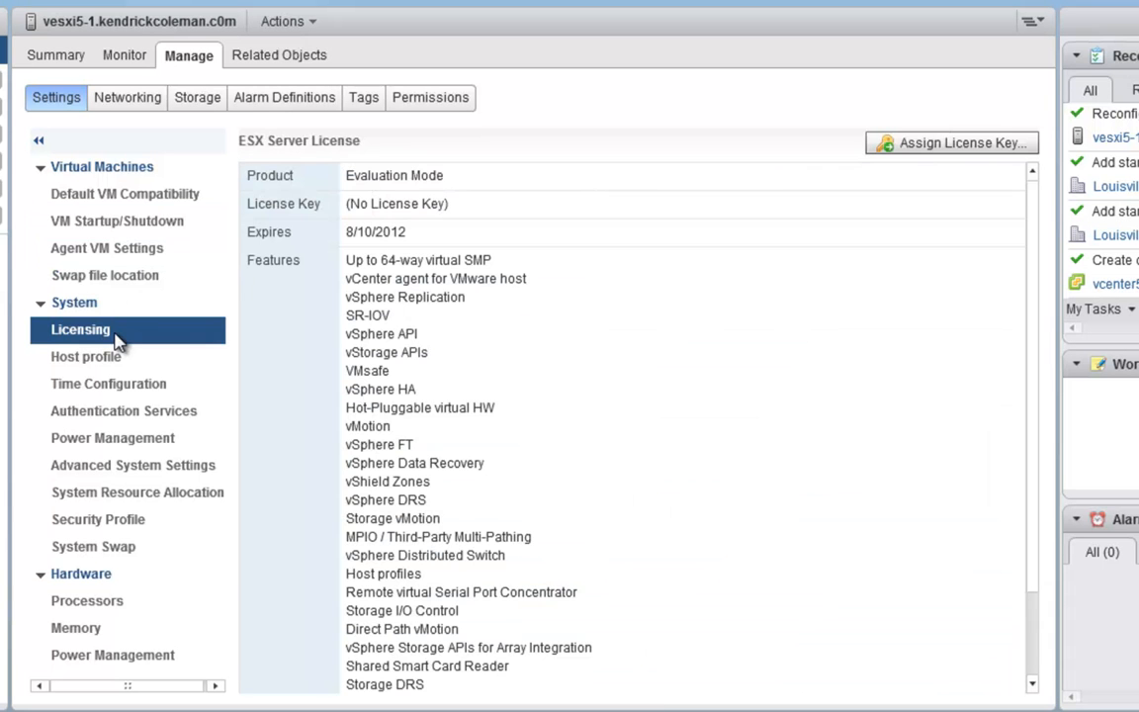
{"action": "mouse_move", "coordinate": [937, 148]}
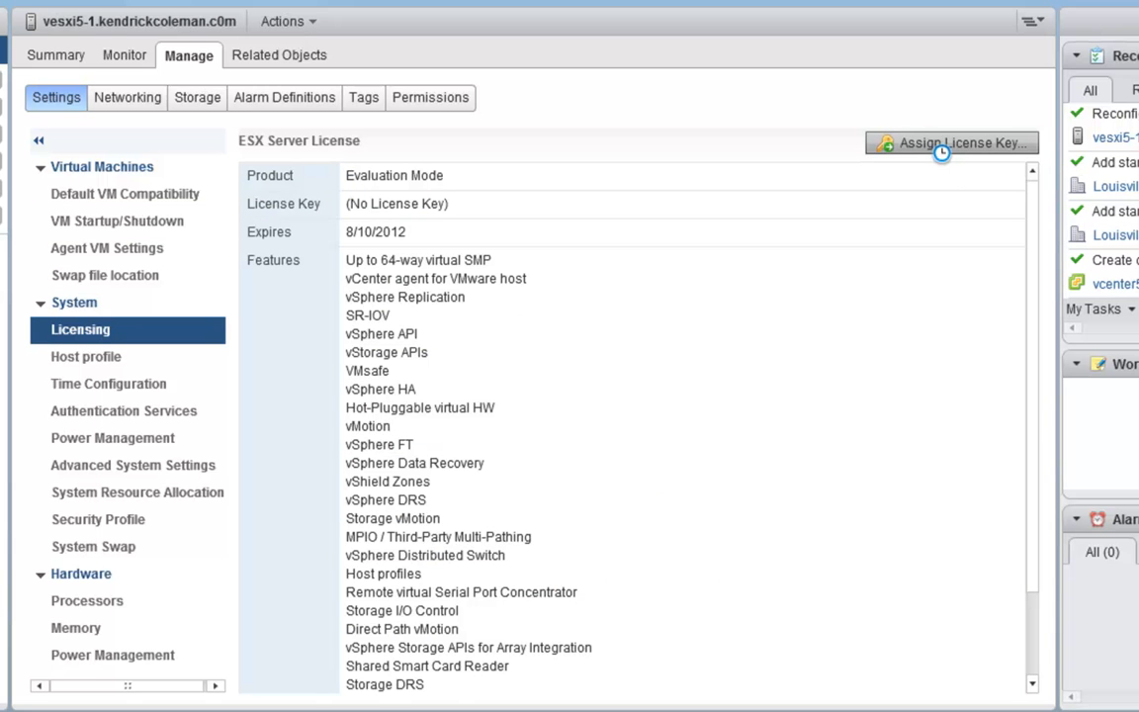
- Begin assigning a new license key, cancel without a key, and open Time Configuration
{"action": "left_click", "coordinate": [950, 142]}
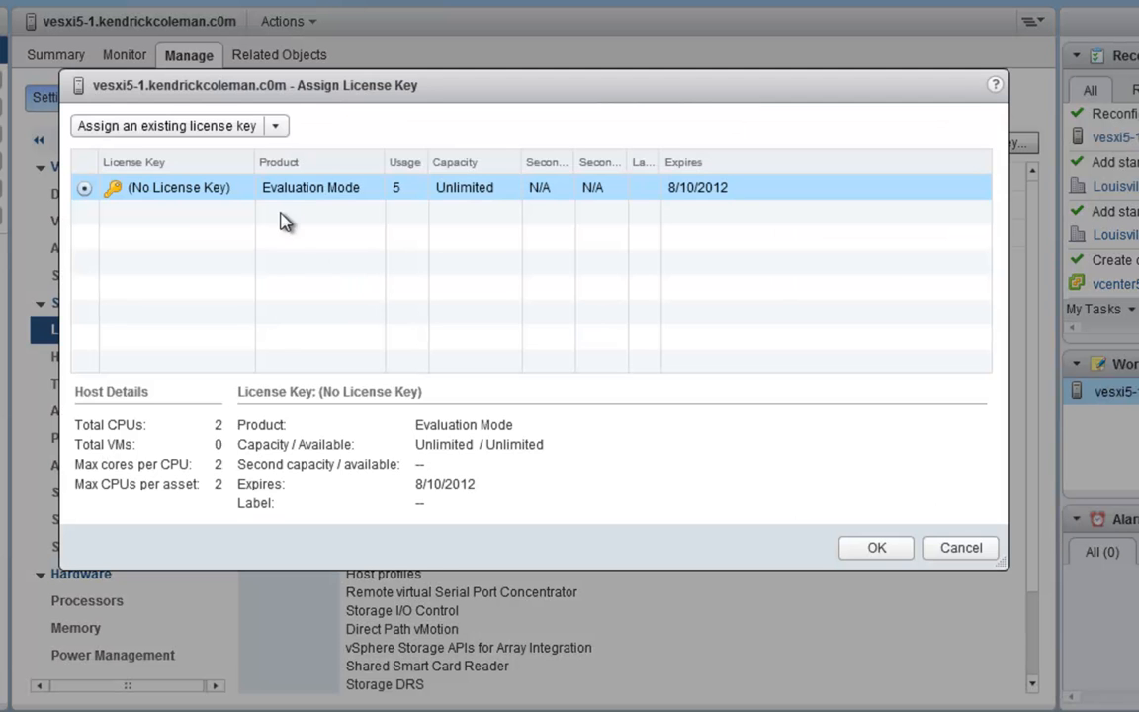
{"action": "left_click", "coordinate": [275, 125]}
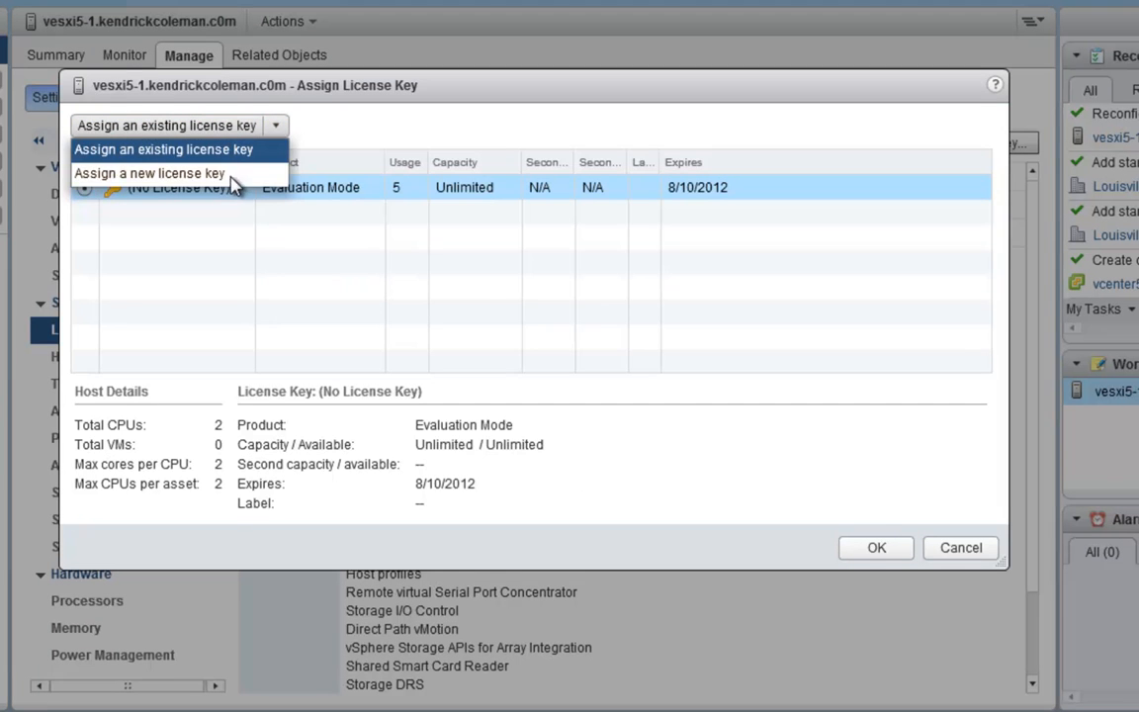
{"action": "left_click", "coordinate": [149, 172]}
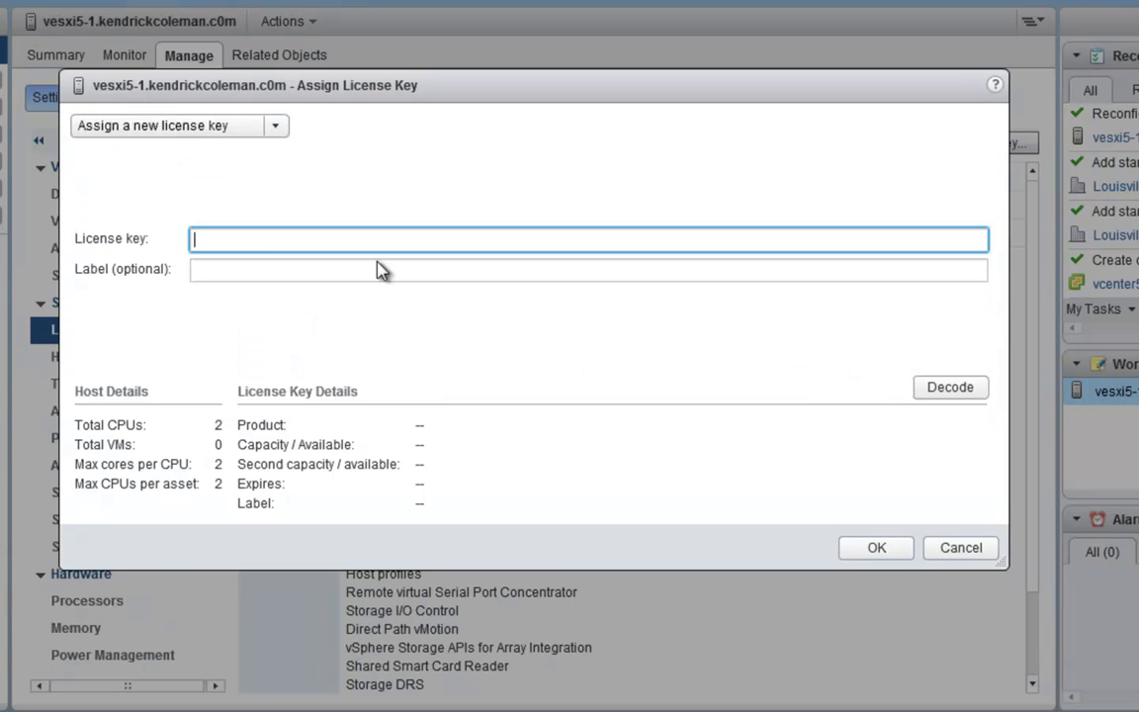
{"action": "mouse_move", "coordinate": [620, 316]}
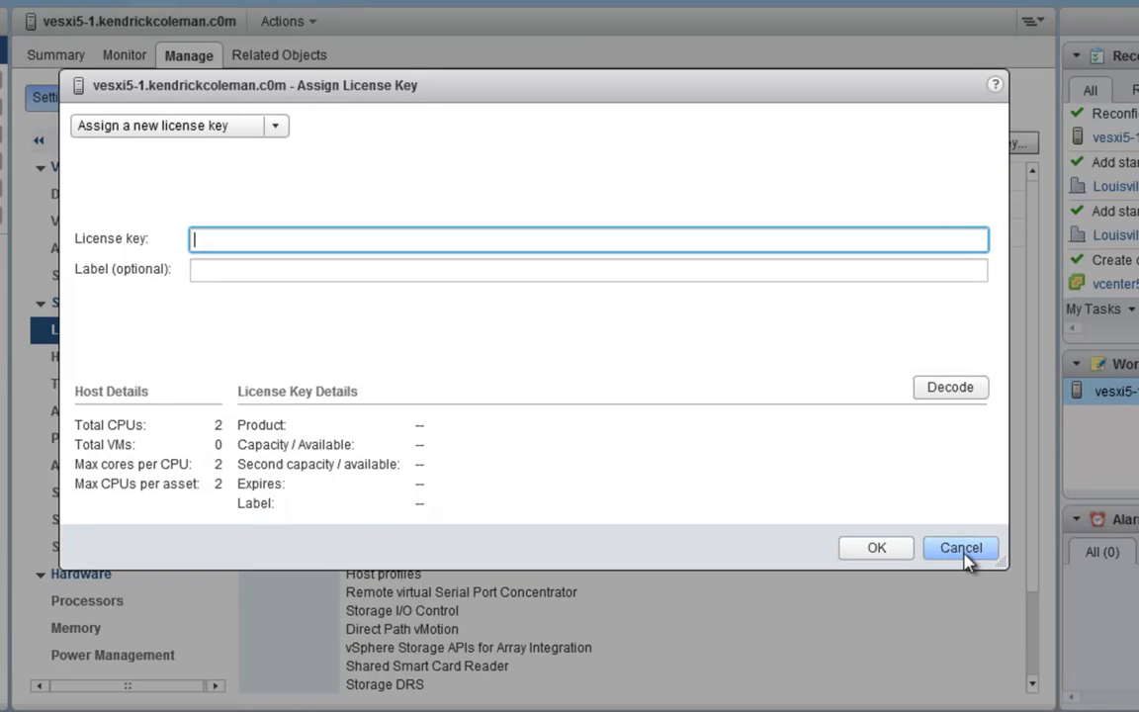
{"action": "left_click", "coordinate": [960, 547]}
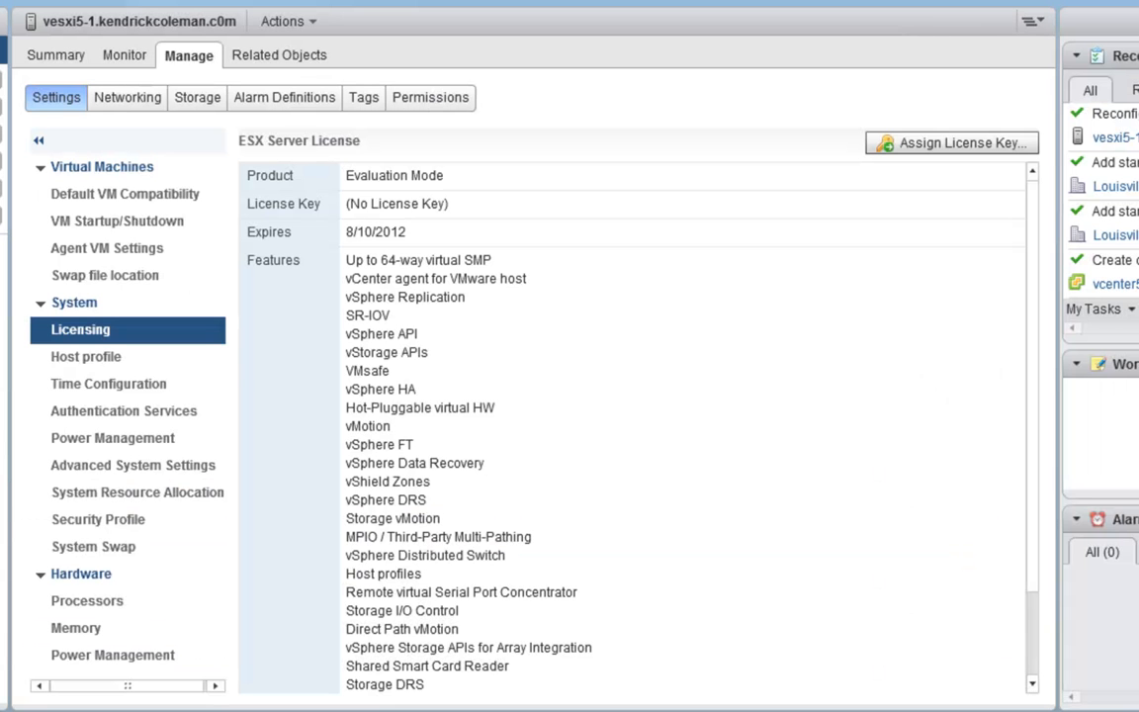
{"action": "mouse_move", "coordinate": [473, 305]}
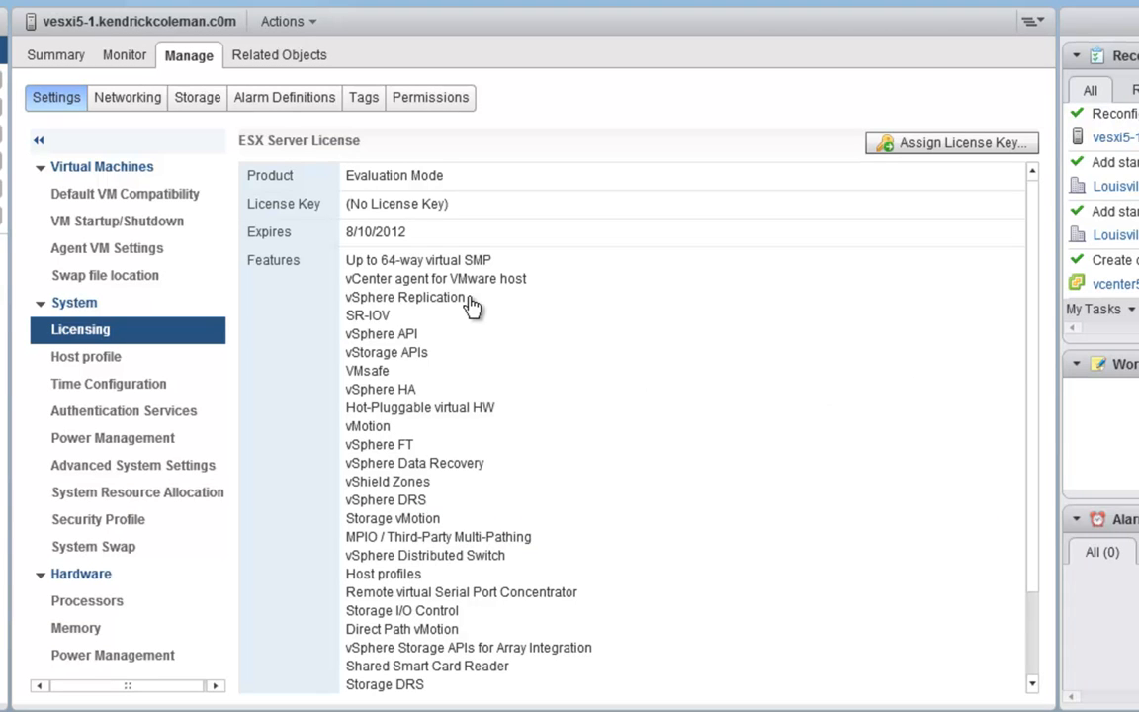
{"action": "mouse_move", "coordinate": [221, 369]}
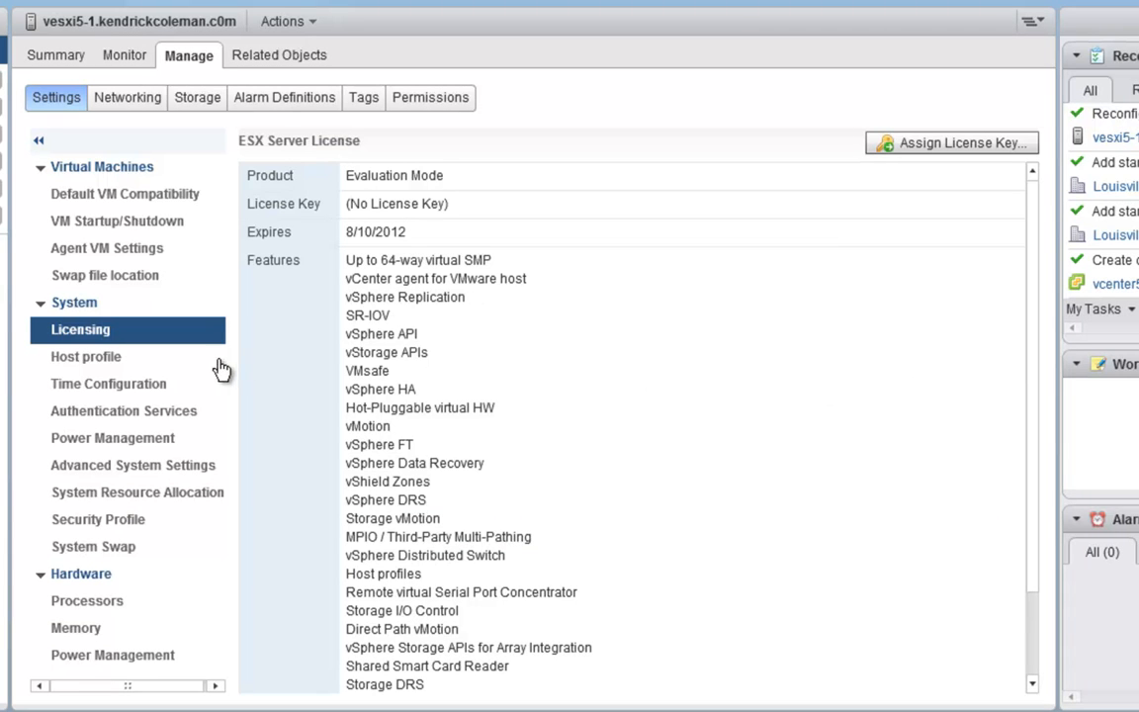
{"action": "left_click", "coordinate": [109, 383]}
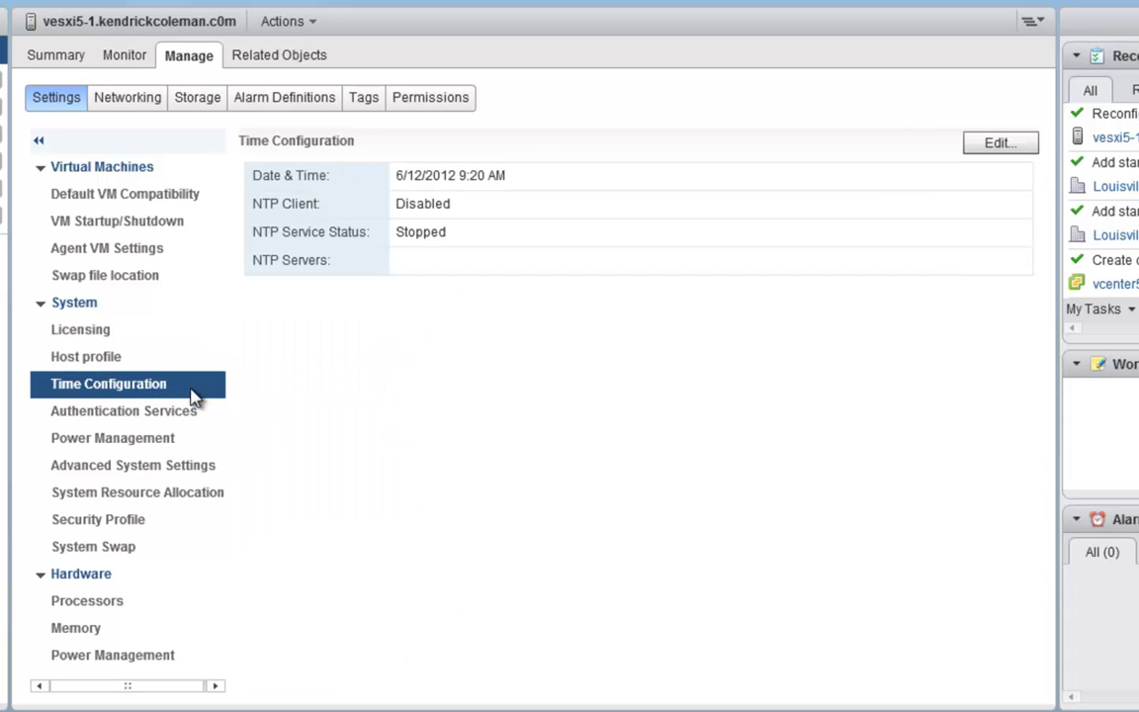
{"action": "mouse_move", "coordinate": [1000, 142]}
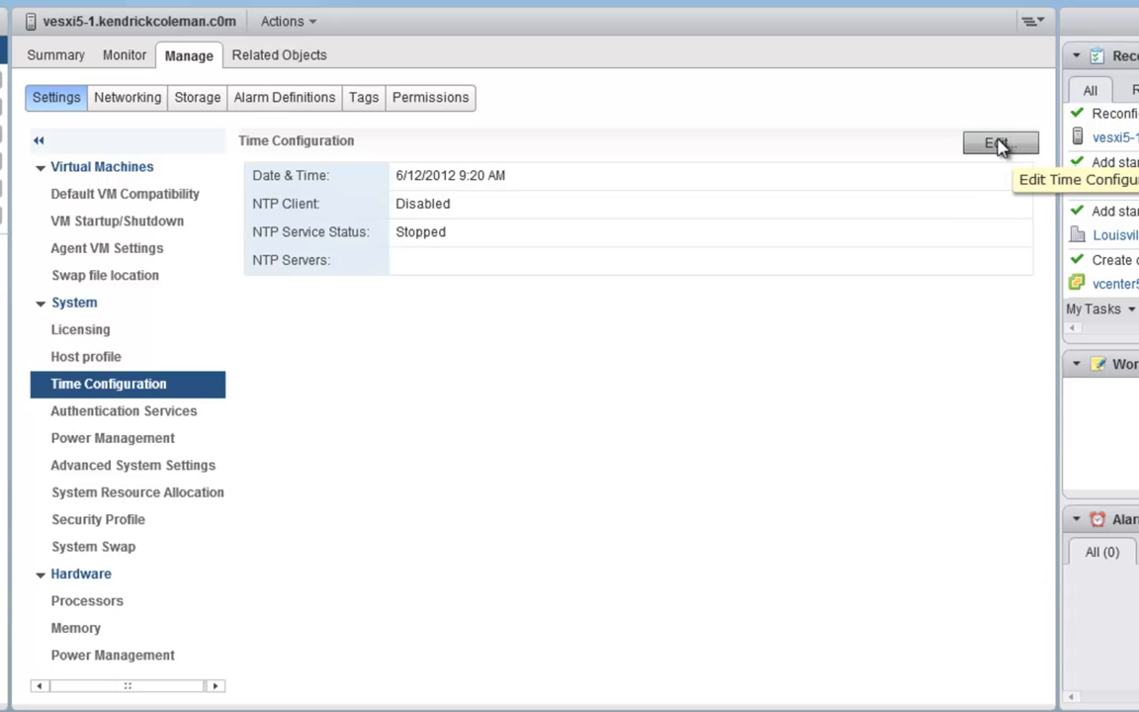
- Enable Network Time Protocol with 192.168.50.5, 0.vmware.pool.ntp.org and 1.vmware.pool.ntp.org
{"action": "left_click", "coordinate": [999, 143]}
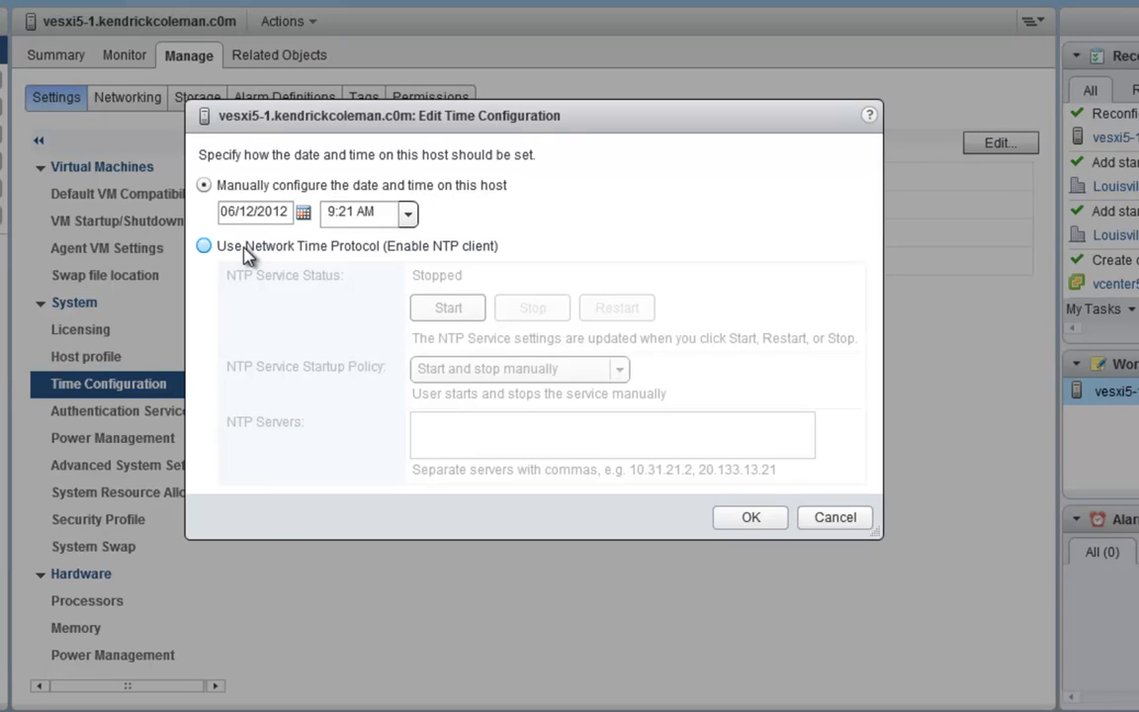
{"action": "left_click", "coordinate": [204, 245]}
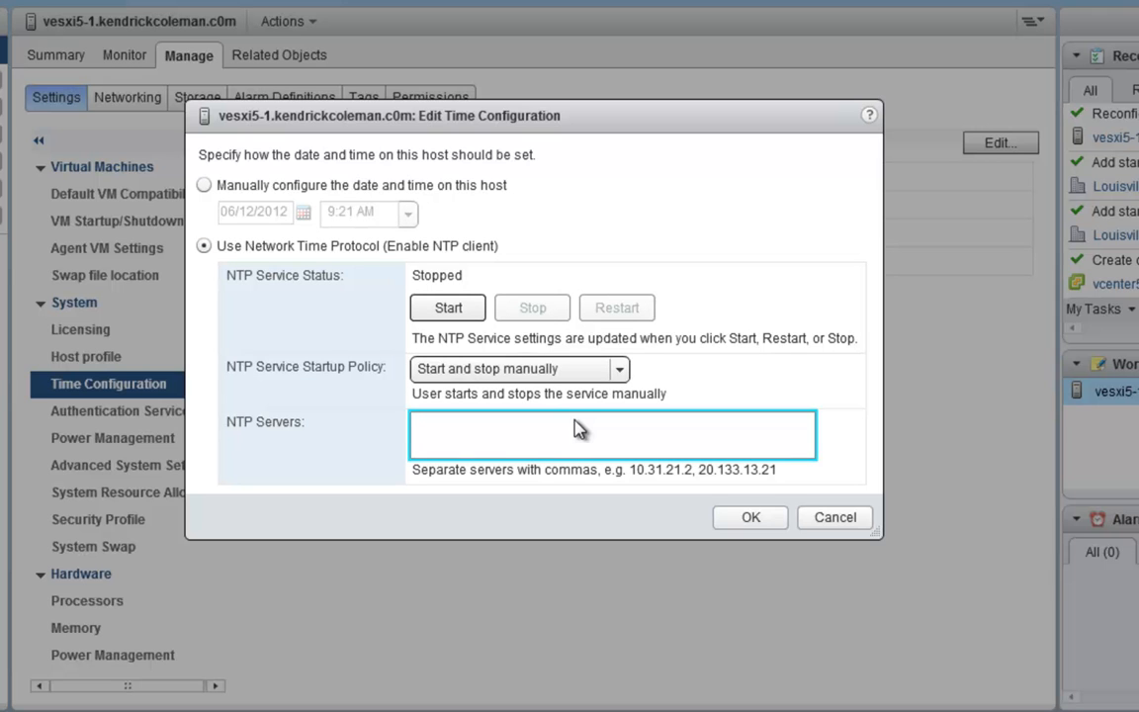
{"action": "type", "text": "192.168.50.5"}
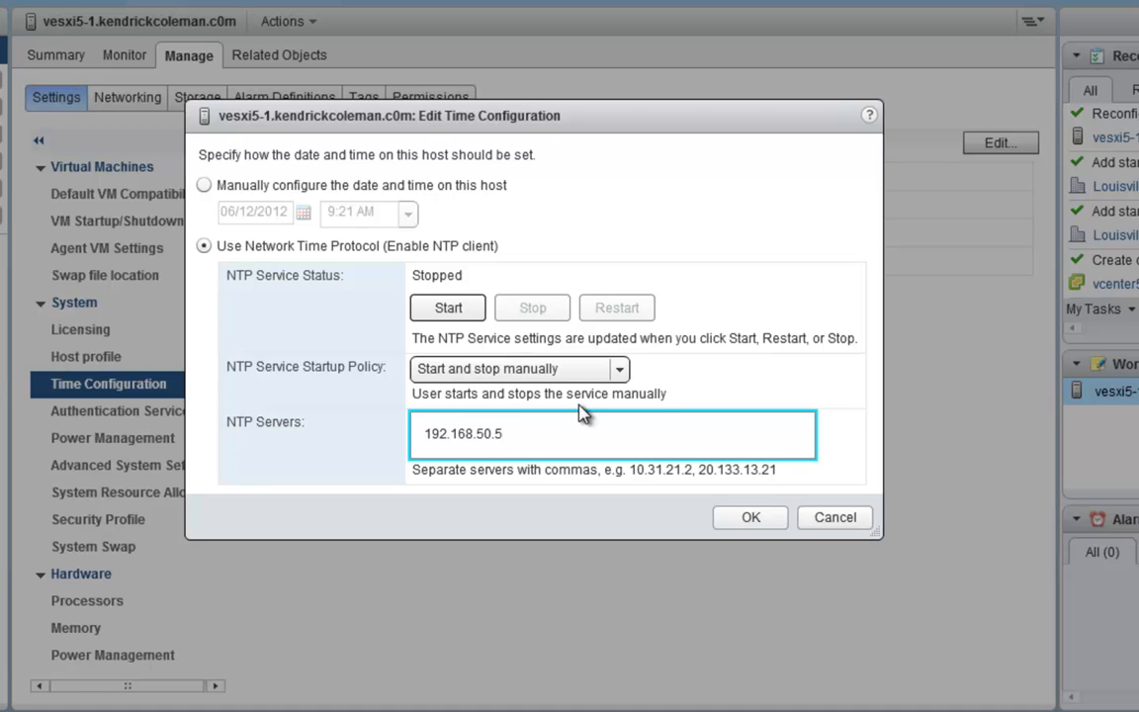
{"action": "type", "text": ","}
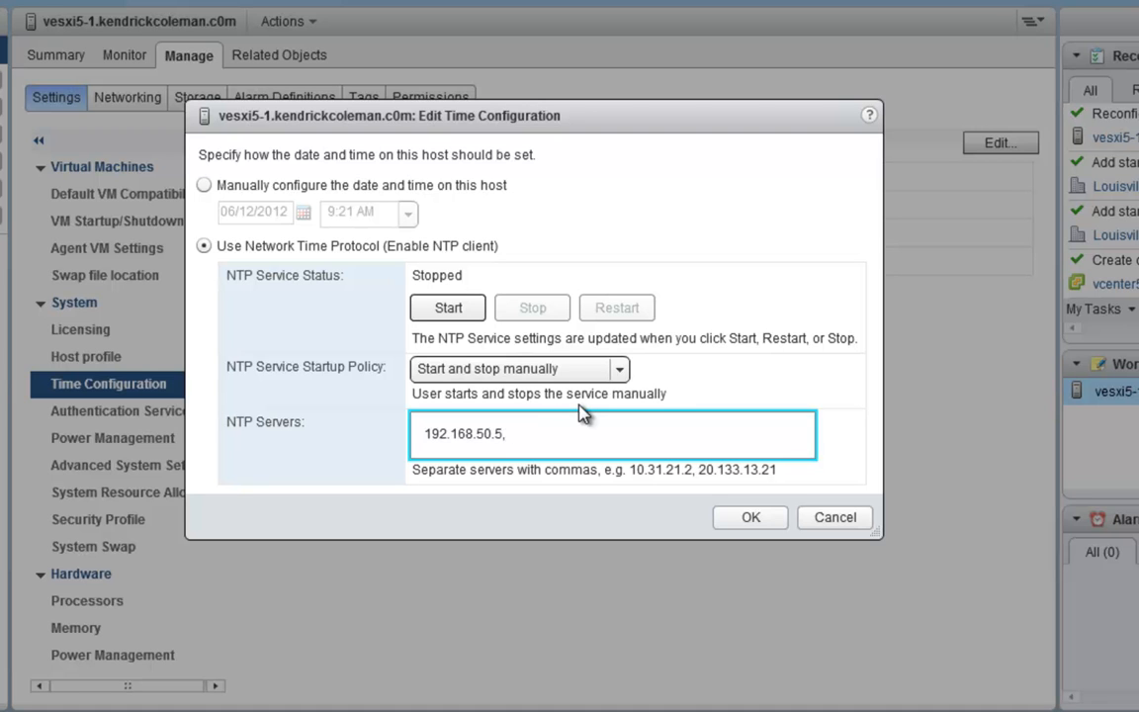
{"action": "type", "text": "0.vmware.pool.ntp.org"}
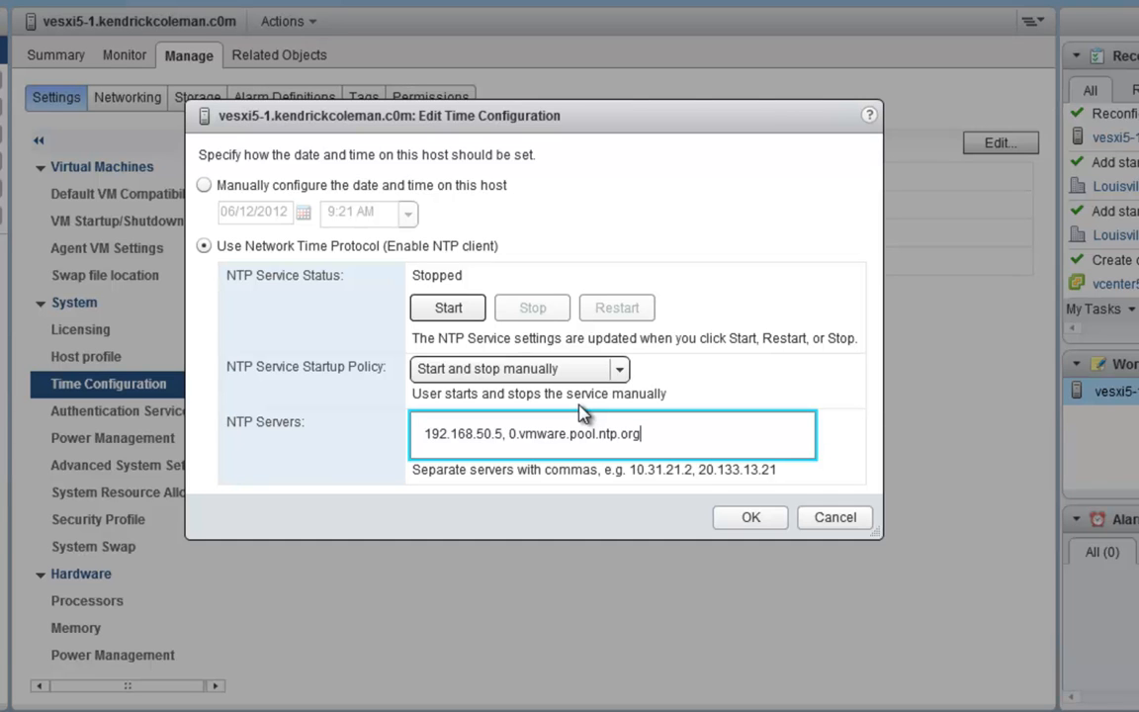
{"action": "type", "text": ", 0.vmware.pool.ntp.org"}
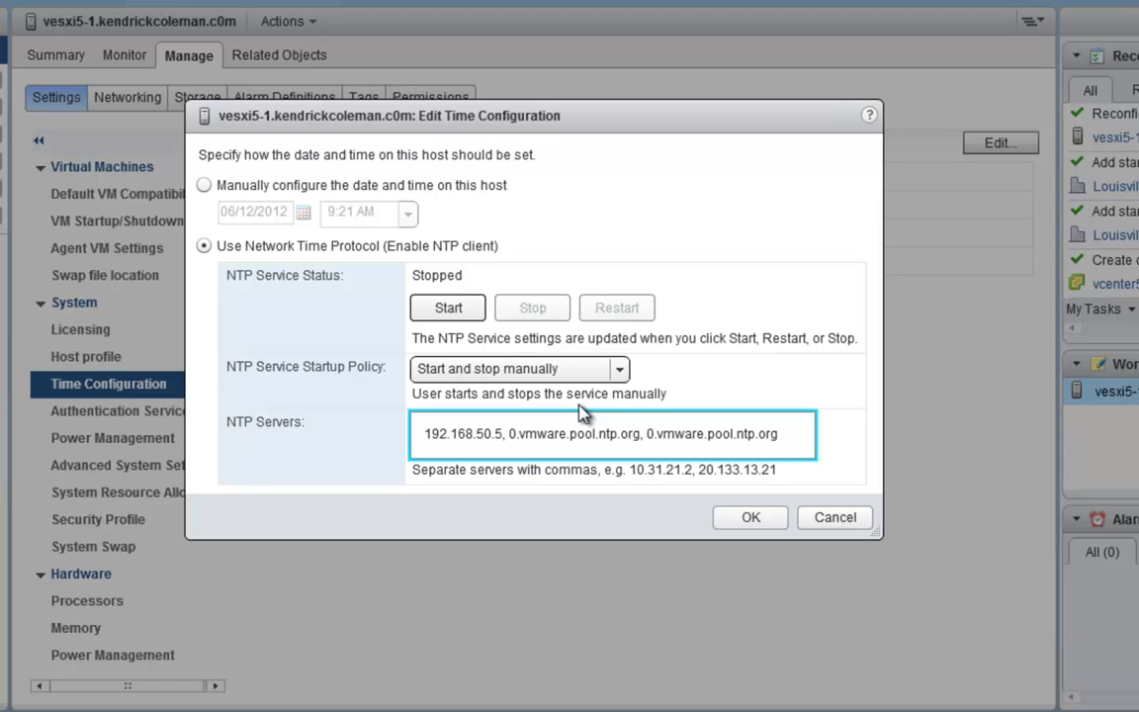
{"action": "type", "text": "1"}
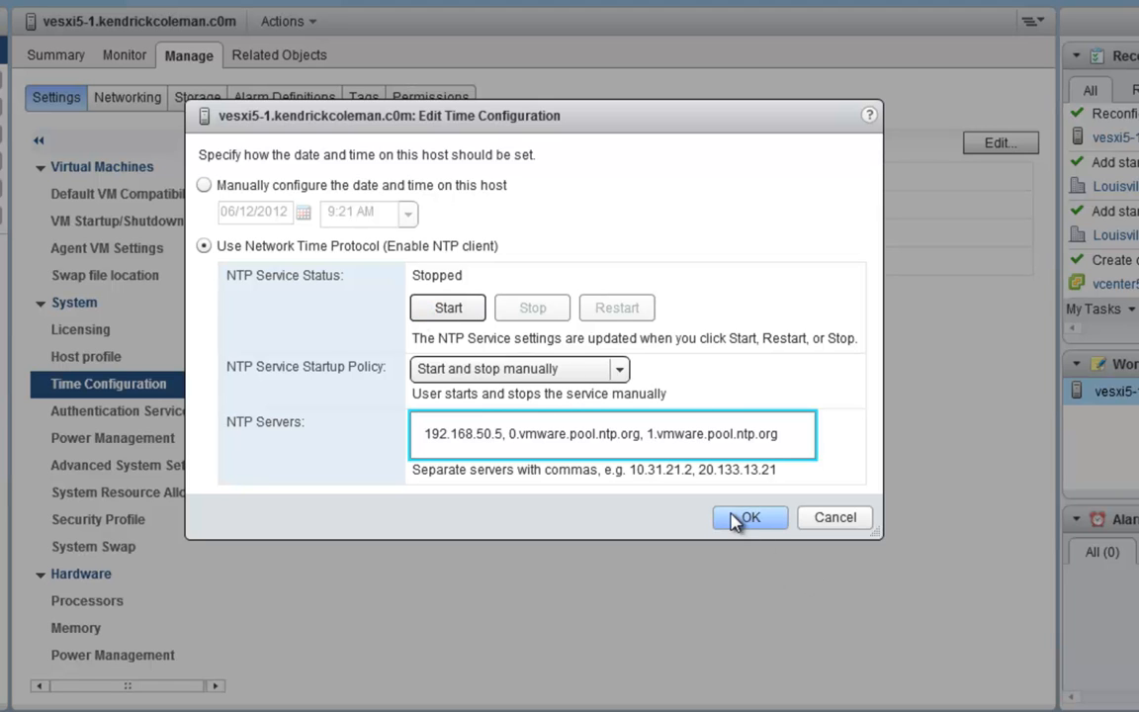
{"action": "left_click", "coordinate": [748, 517]}
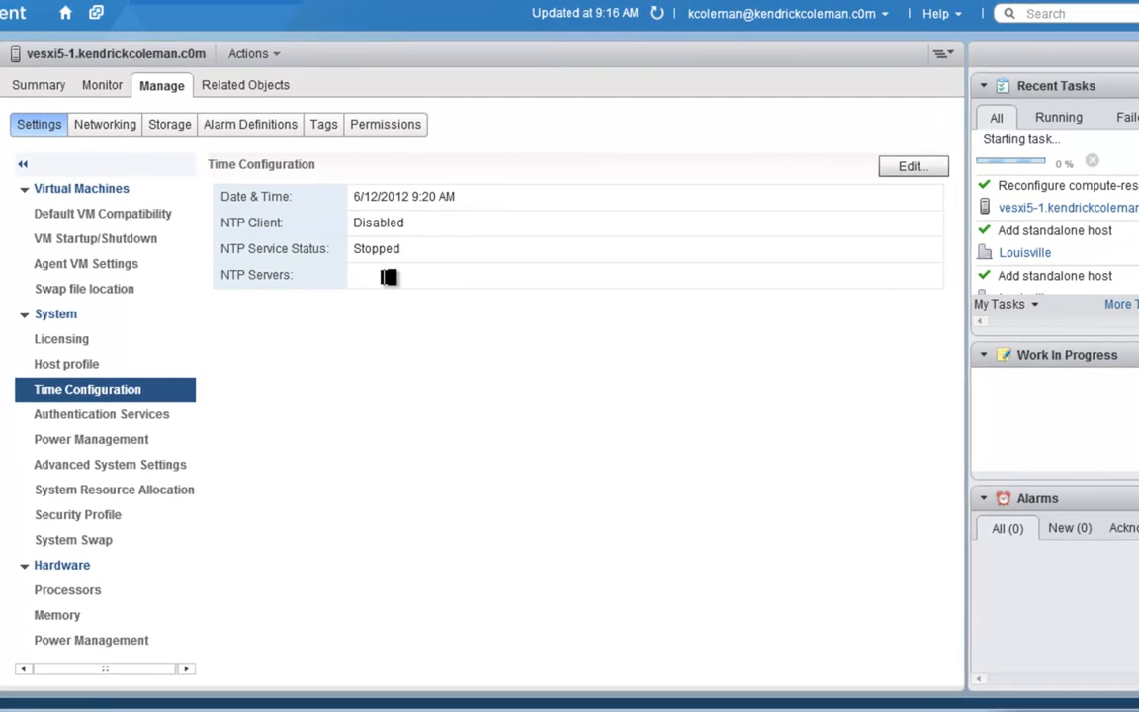
{"action": "mouse_move", "coordinate": [697, 305]}
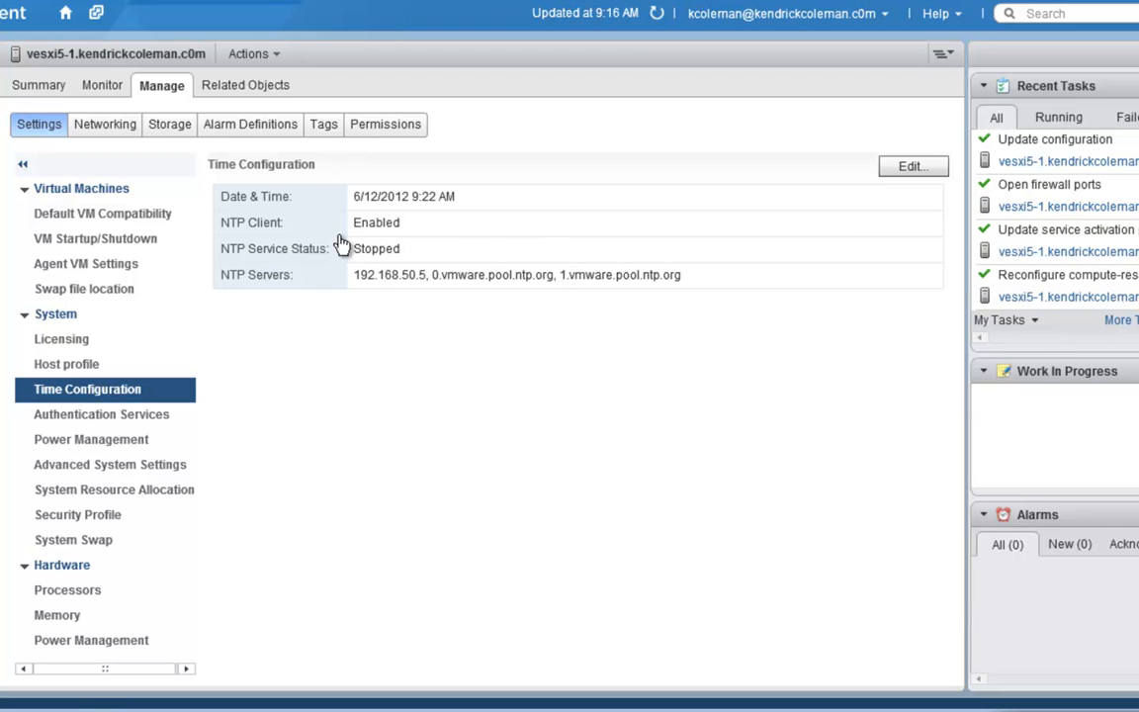
{"action": "mouse_move", "coordinate": [387, 234]}
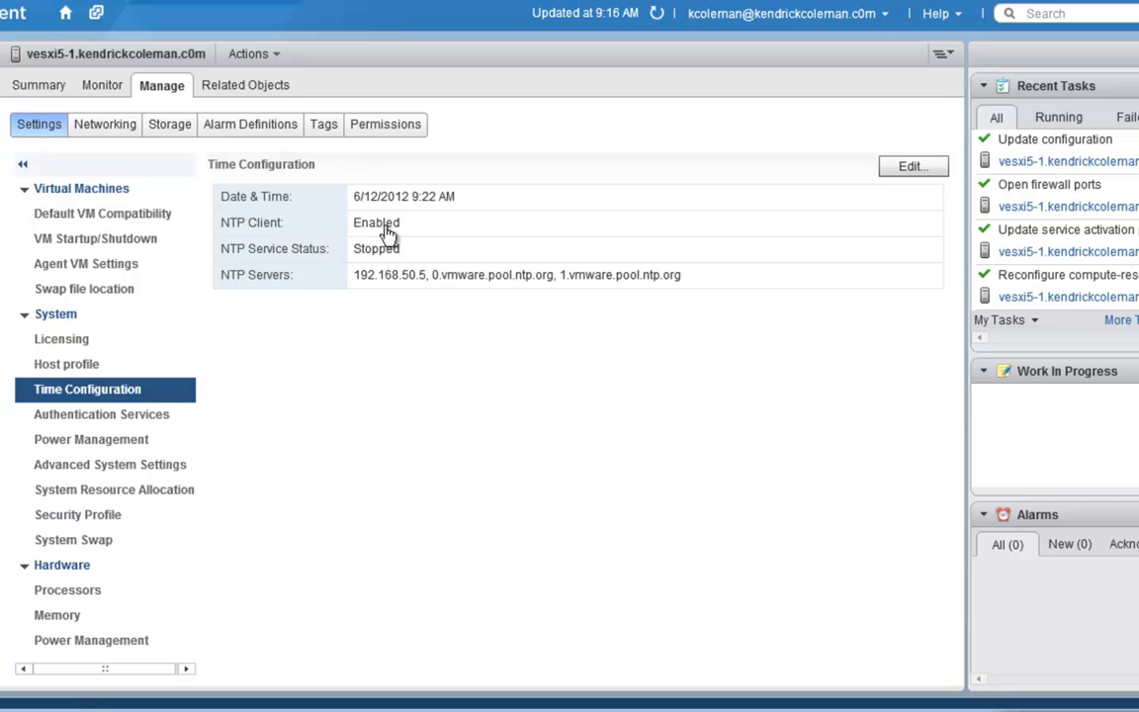
{"action": "mouse_move", "coordinate": [320, 264]}
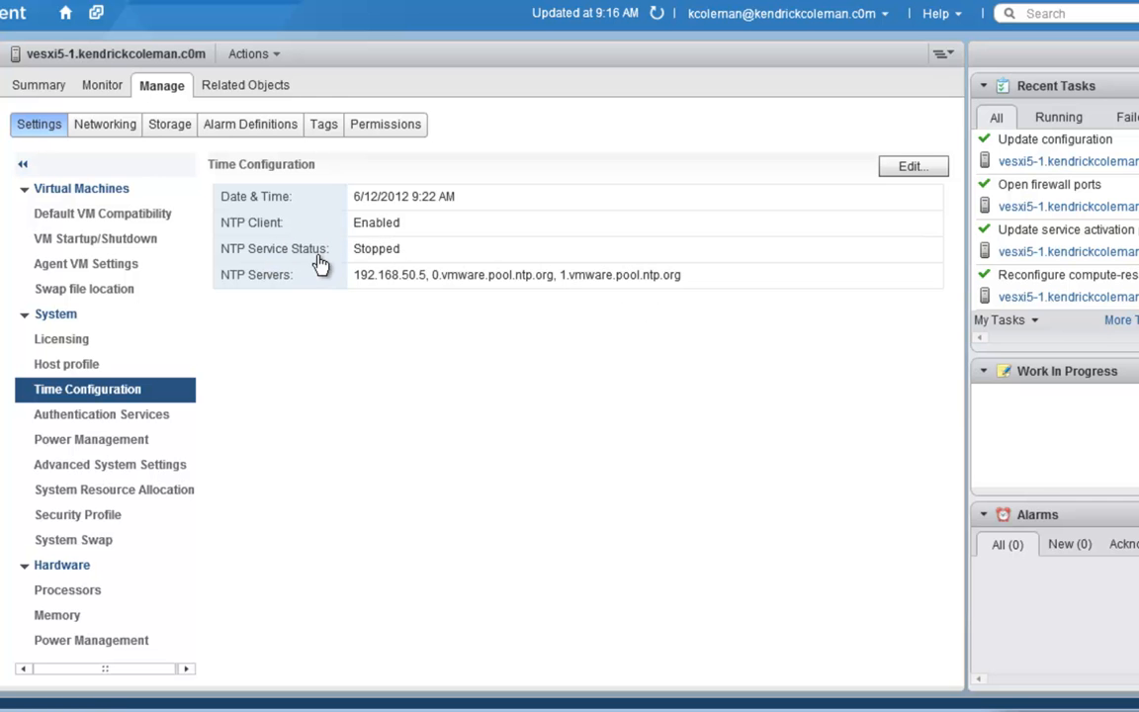
- After confirming NTP Client shows Enabled, reopen the Edit Time Configuration dialog
{"action": "left_click", "coordinate": [911, 165]}
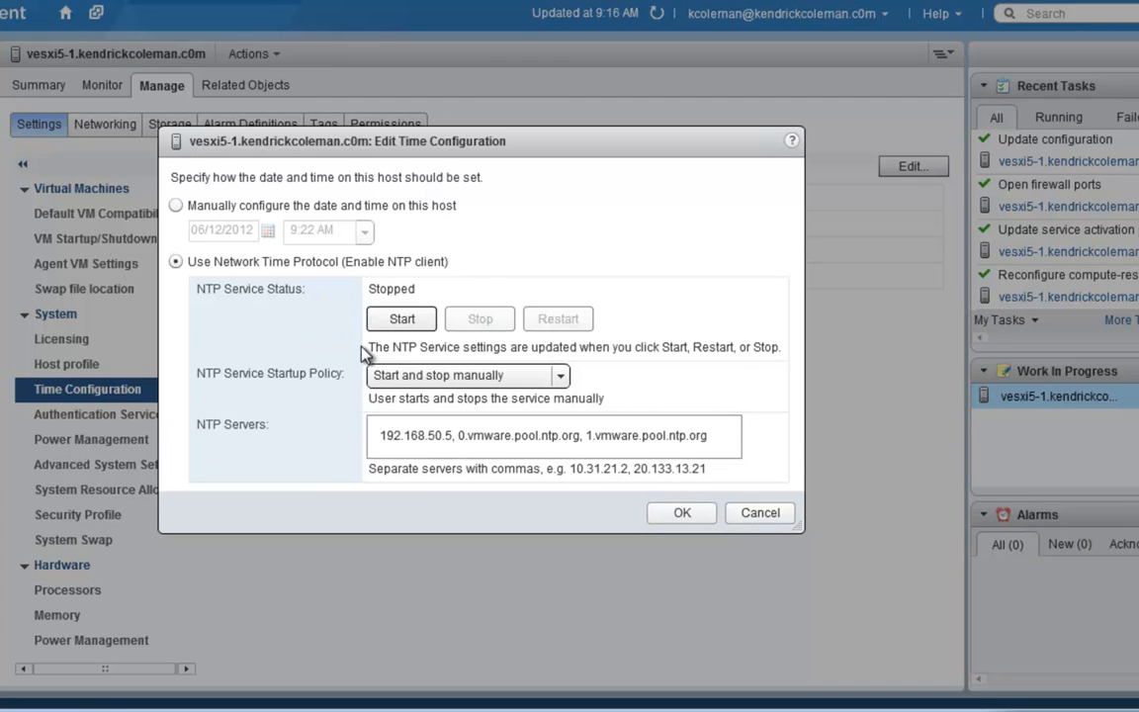
- Start the NTP service, close the time editor, and view Authentication Services
{"action": "left_click", "coordinate": [400, 318]}
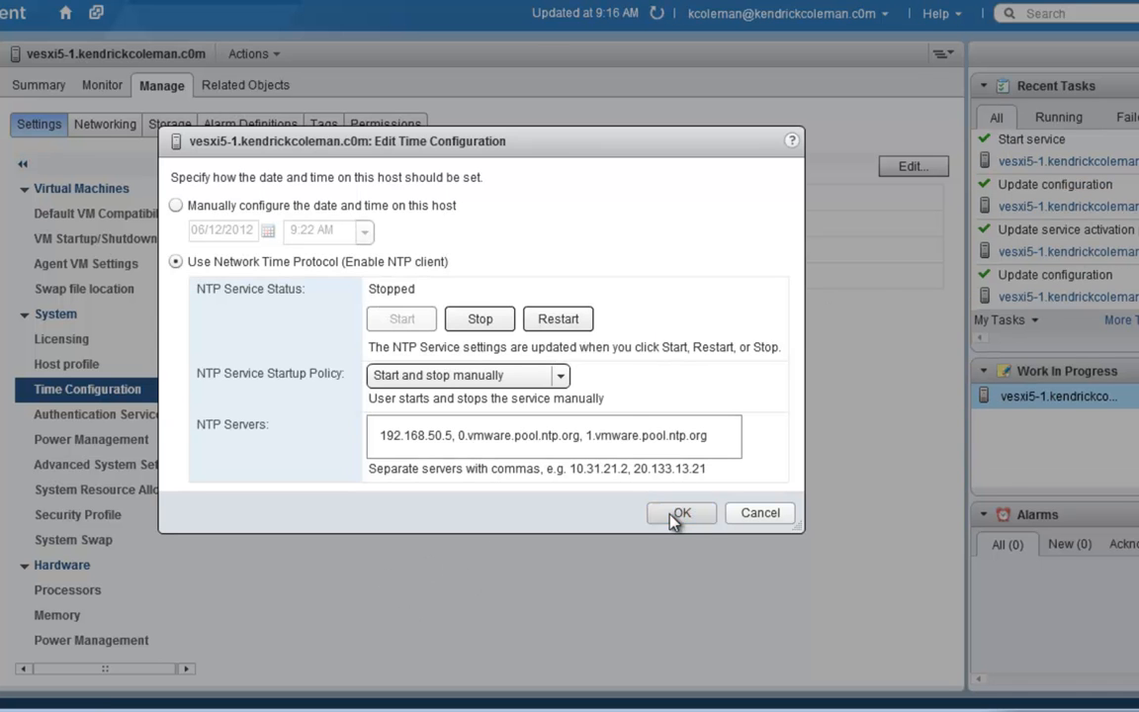
{"action": "left_click", "coordinate": [680, 512]}
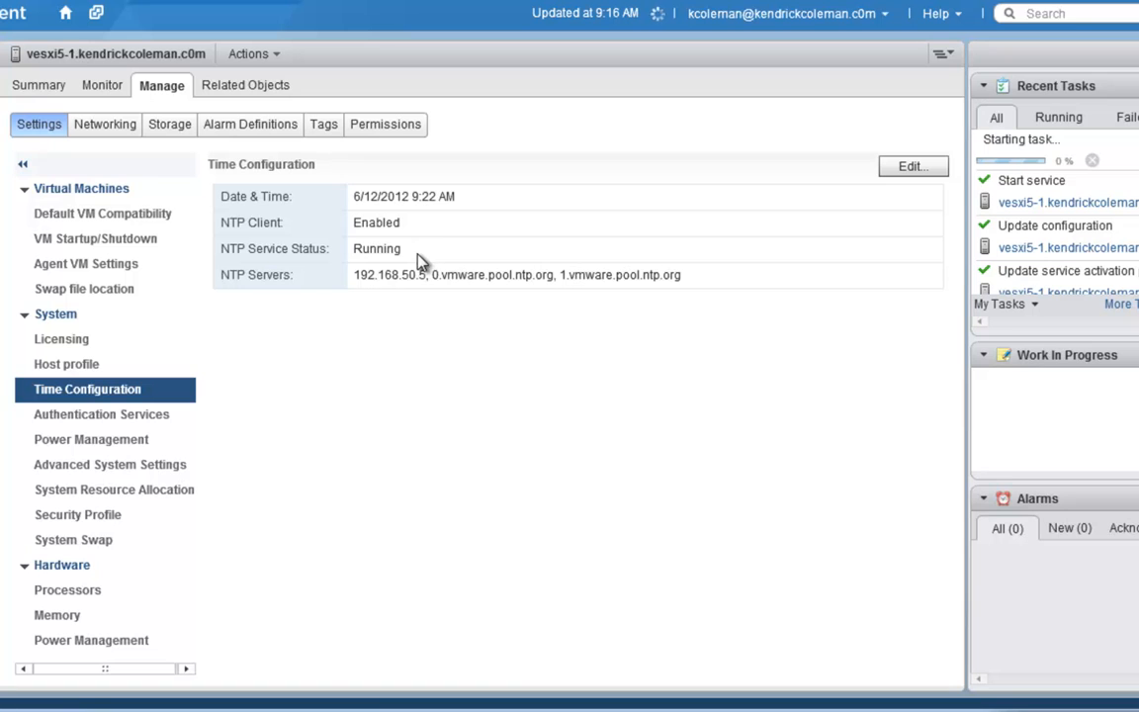
{"action": "left_click", "coordinate": [101, 414]}
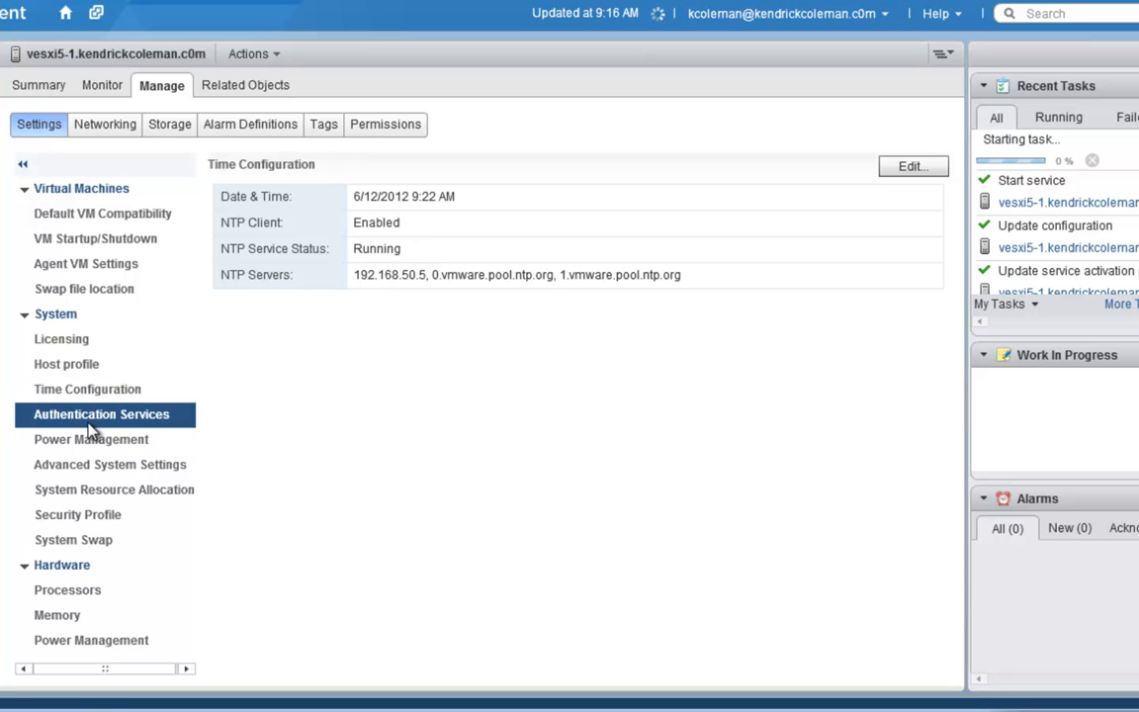
{"action": "left_click", "coordinate": [101, 414]}
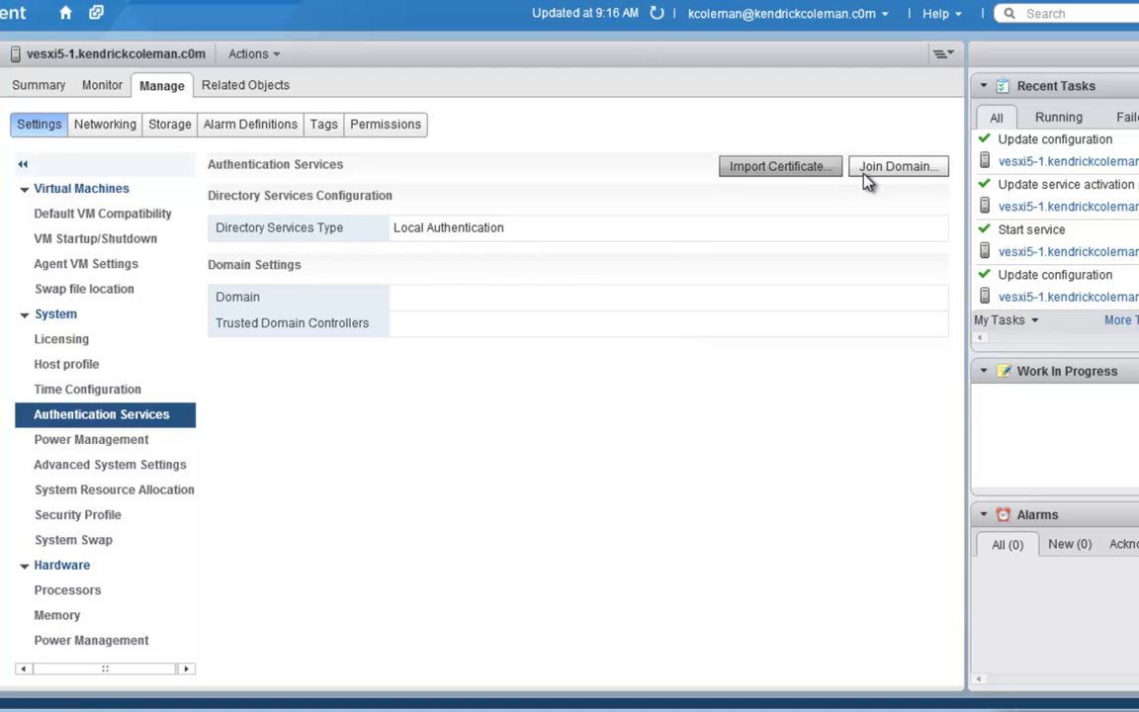
- Cancel the Join Domain dialog, keeping local authentication, and view Power Management settings
{"action": "left_click", "coordinate": [896, 165]}
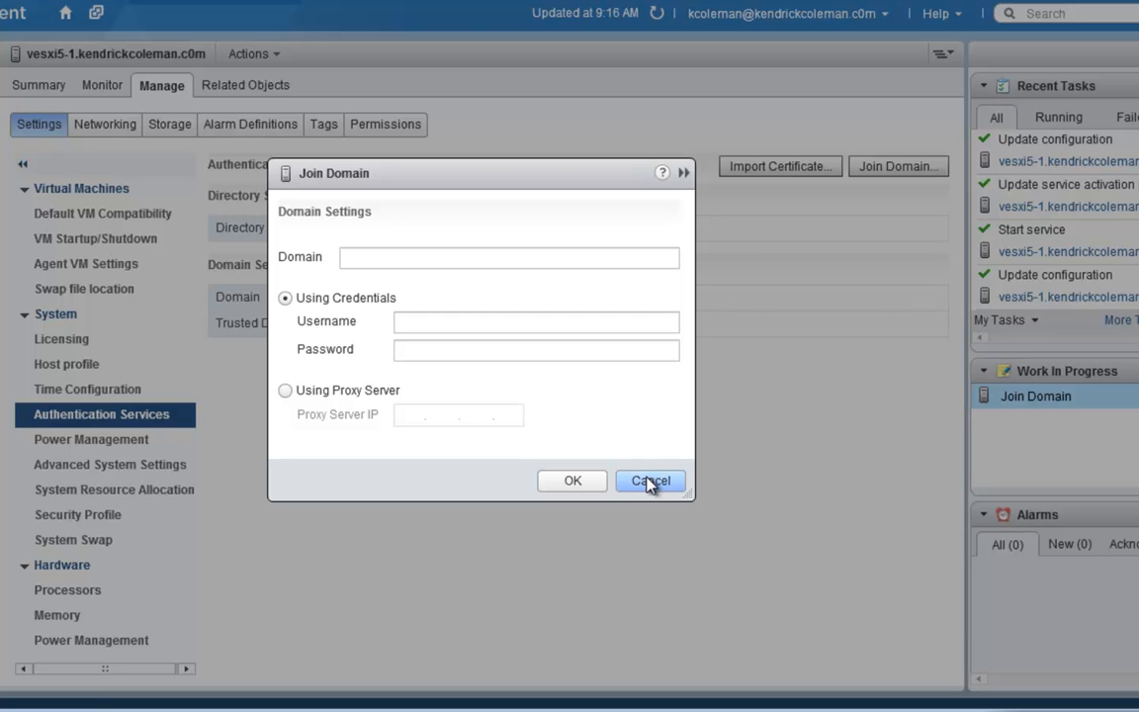
{"action": "left_click", "coordinate": [648, 480]}
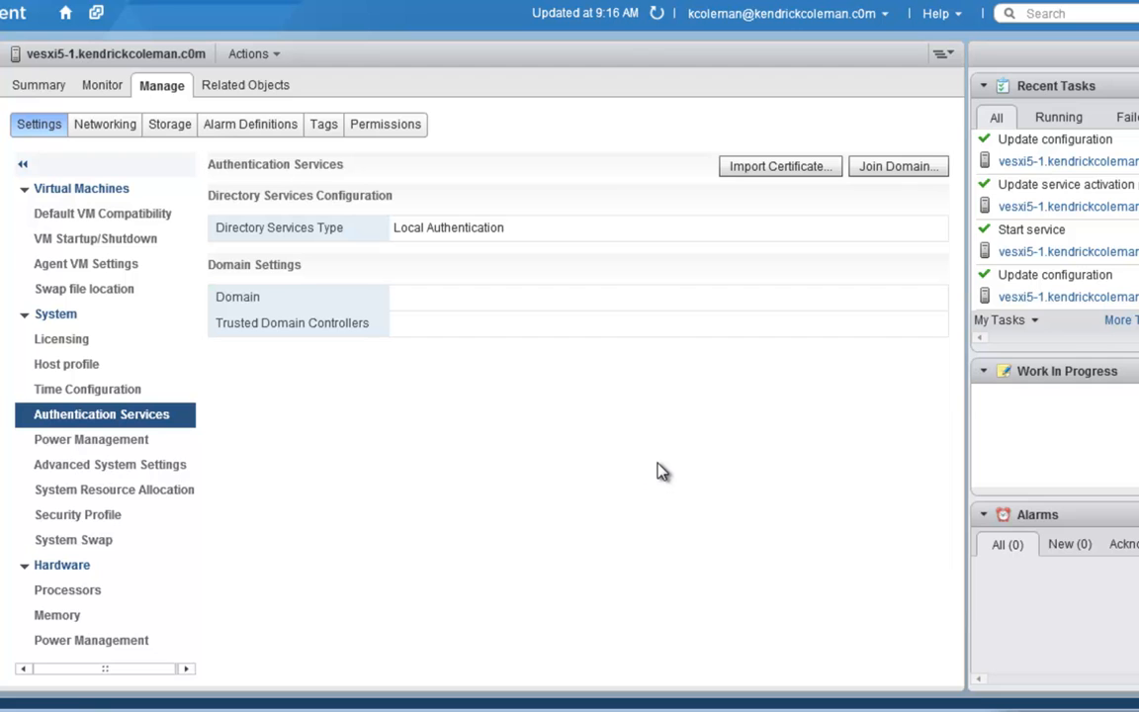
{"action": "mouse_move", "coordinate": [658, 469]}
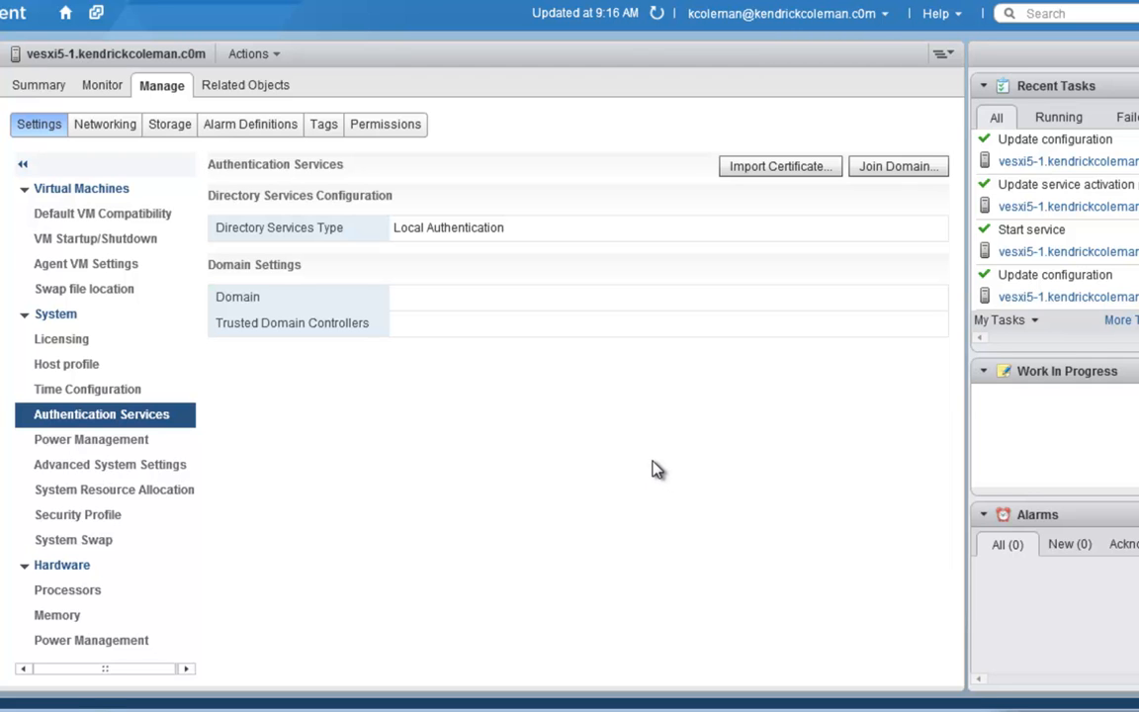
{"action": "mouse_move", "coordinate": [341, 361]}
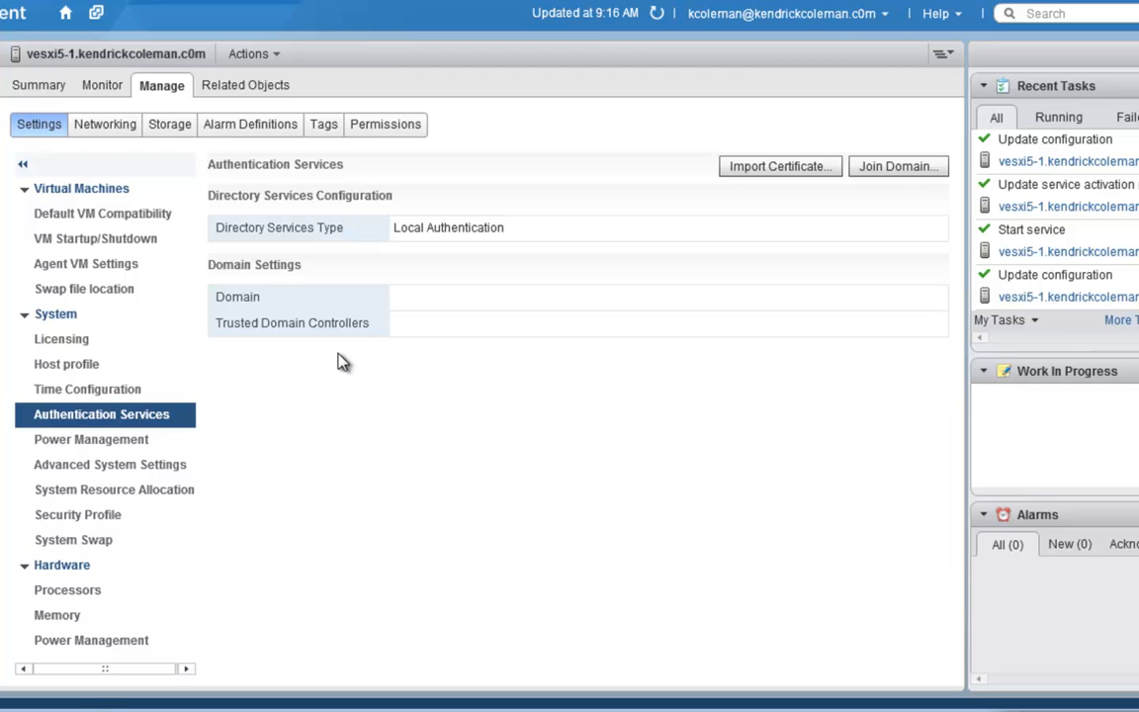
{"action": "mouse_move", "coordinate": [366, 415]}
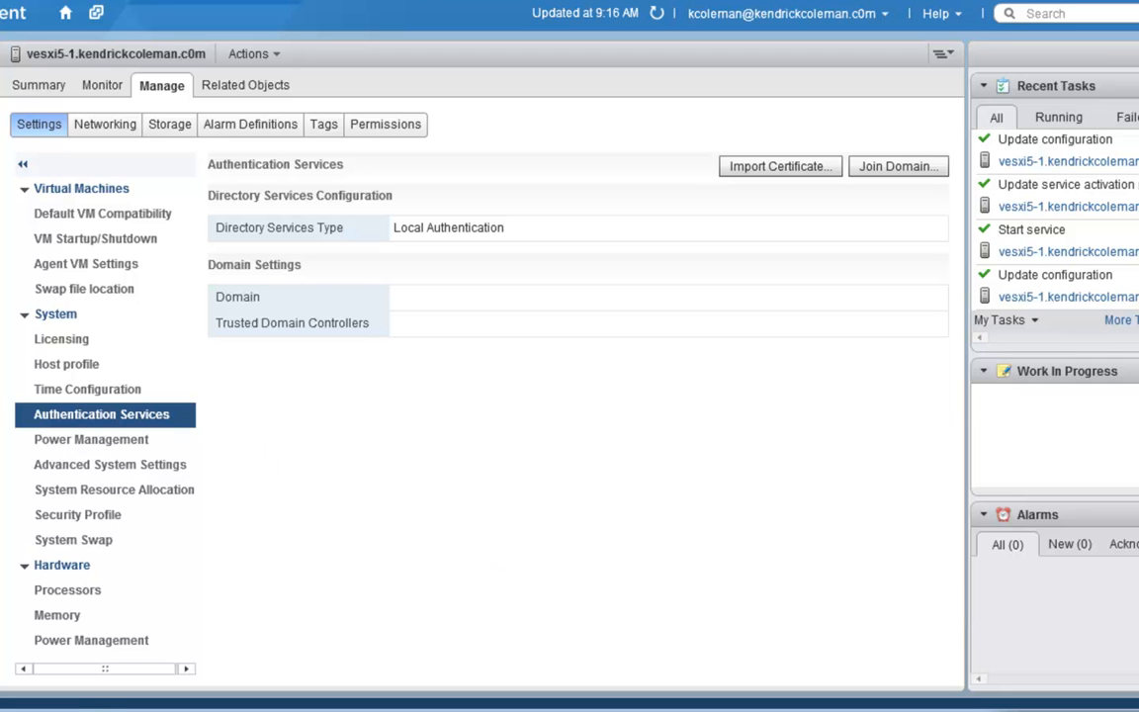
{"action": "mouse_move", "coordinate": [315, 446]}
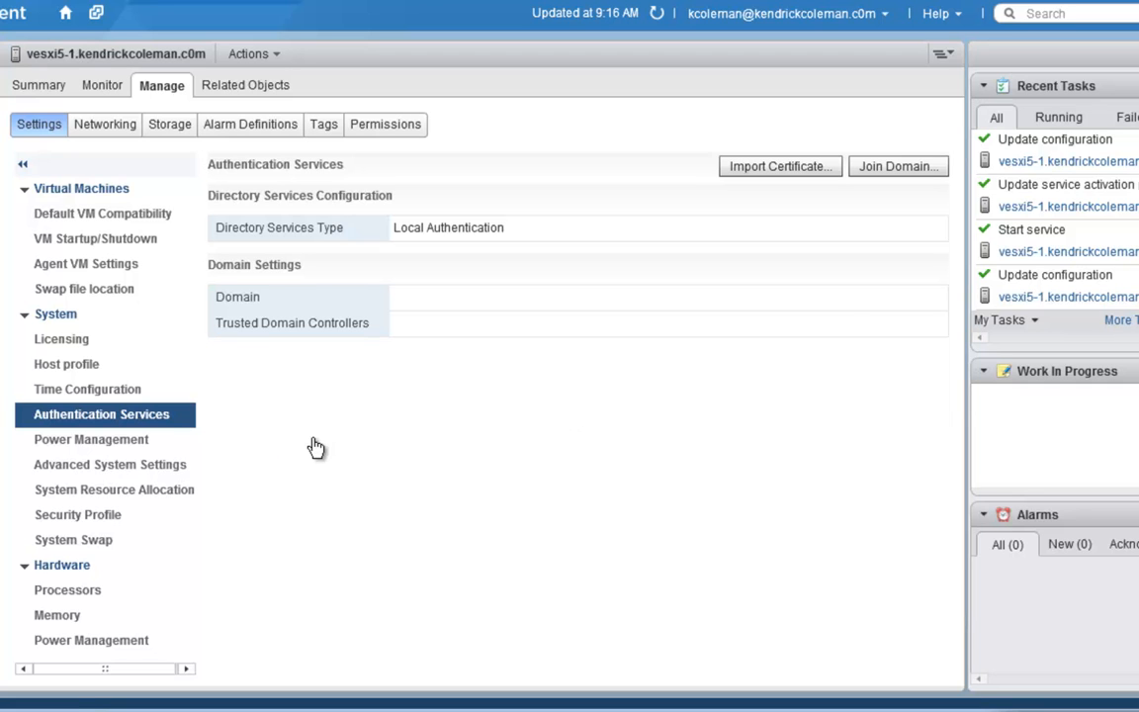
{"action": "left_click", "coordinate": [91, 439]}
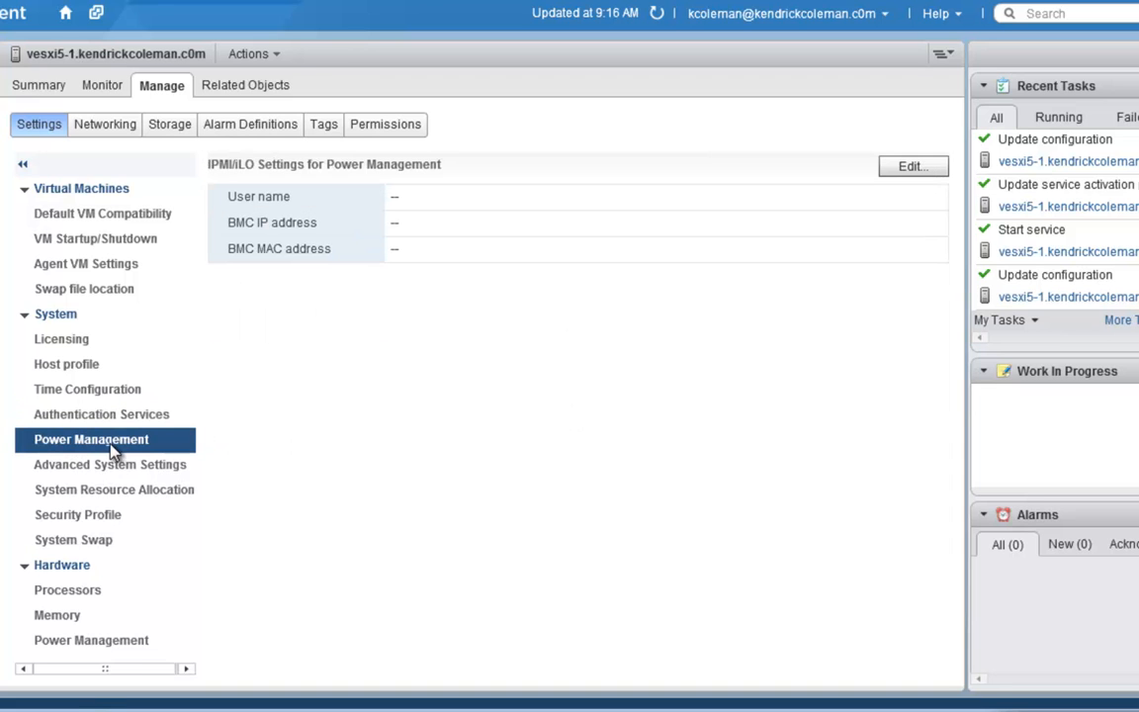
{"action": "mouse_move", "coordinate": [273, 448]}
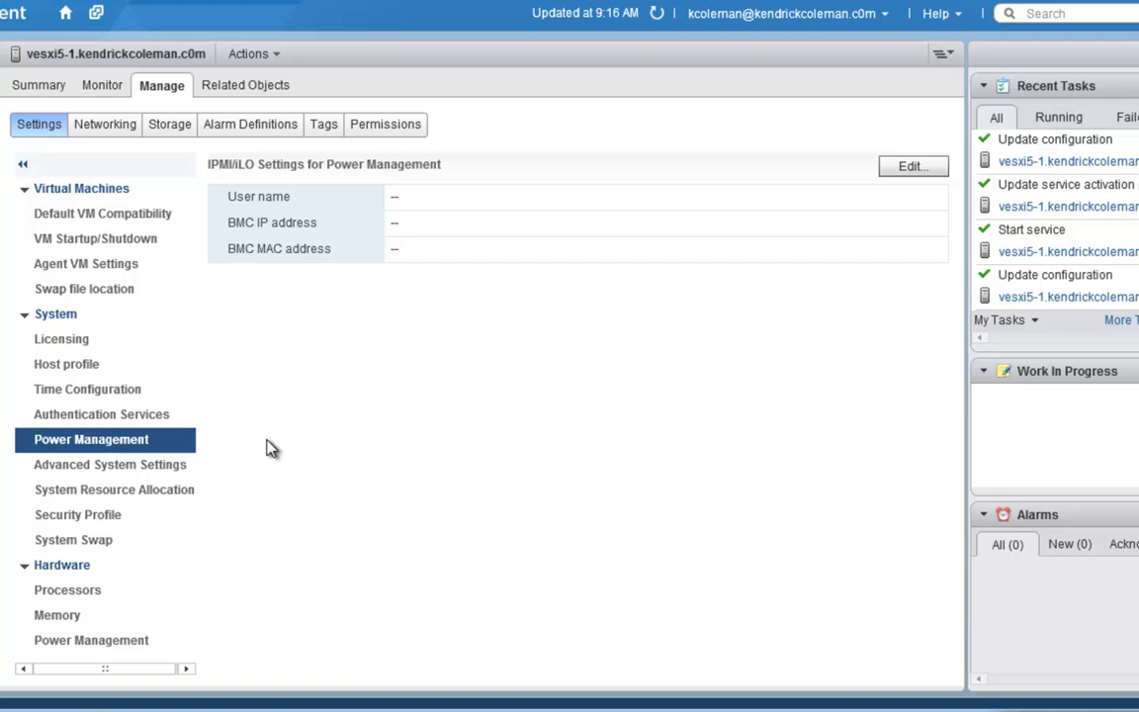
- Open Advanced System Settings and filter the 930 parameters by 'NFS'
{"action": "left_click", "coordinate": [110, 463]}
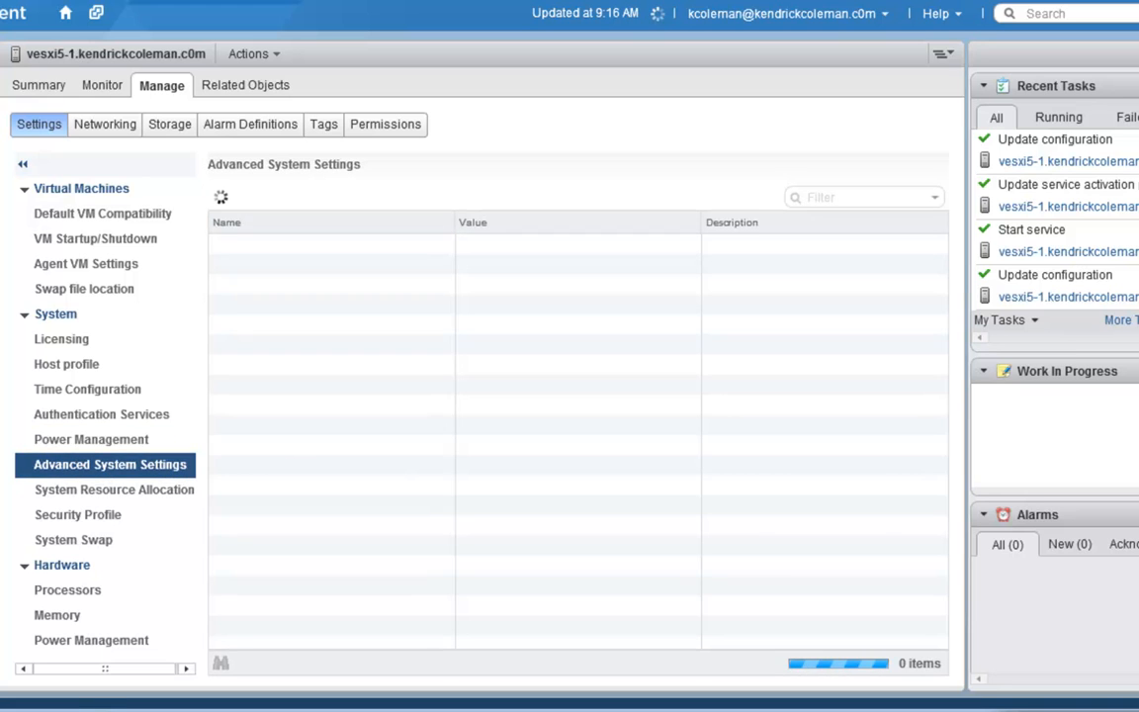
{"action": "left_click", "coordinate": [110, 463]}
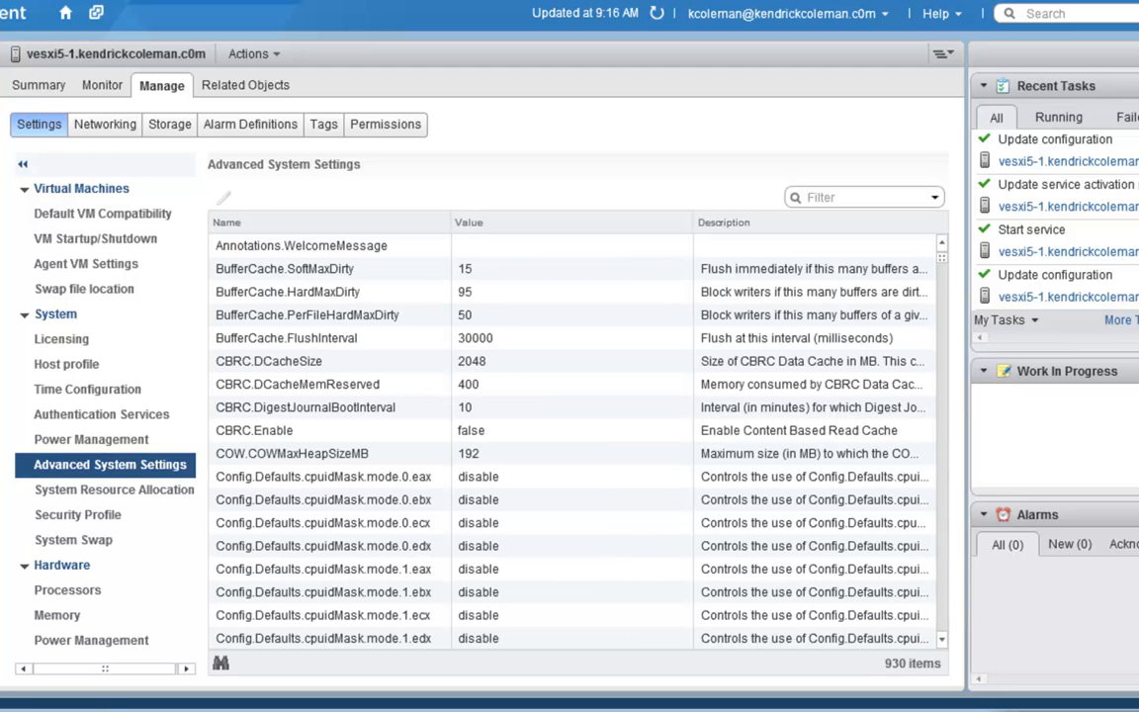
{"action": "mouse_move", "coordinate": [727, 403]}
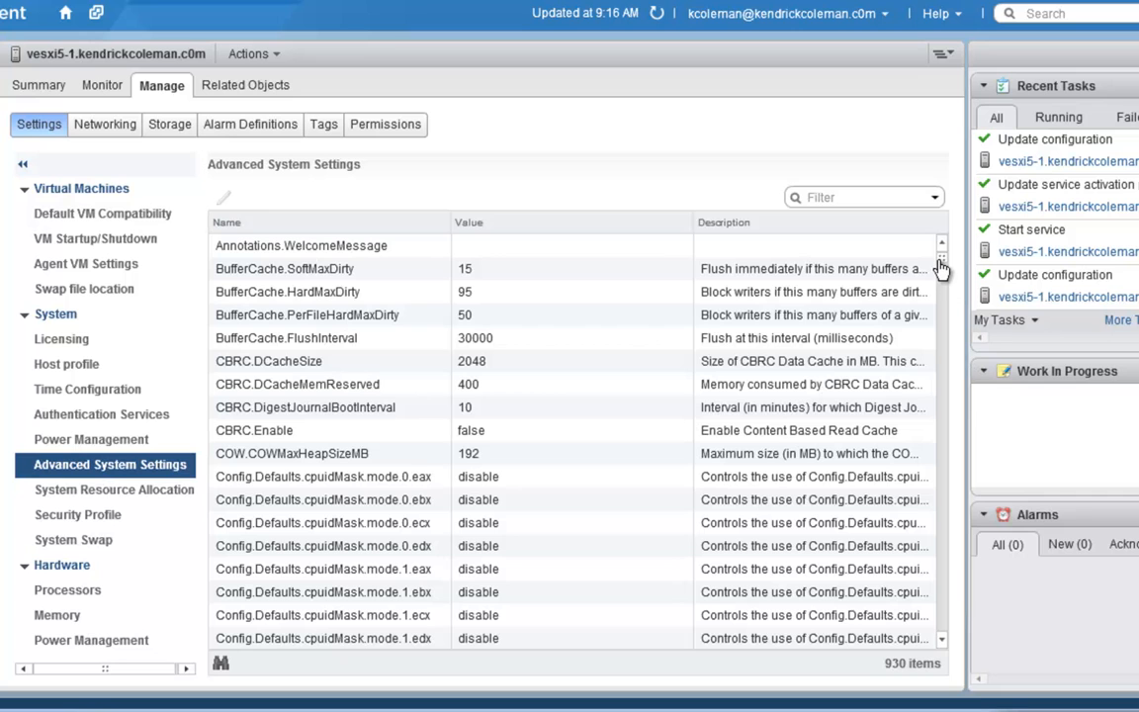
{"action": "mouse_move", "coordinate": [937, 279]}
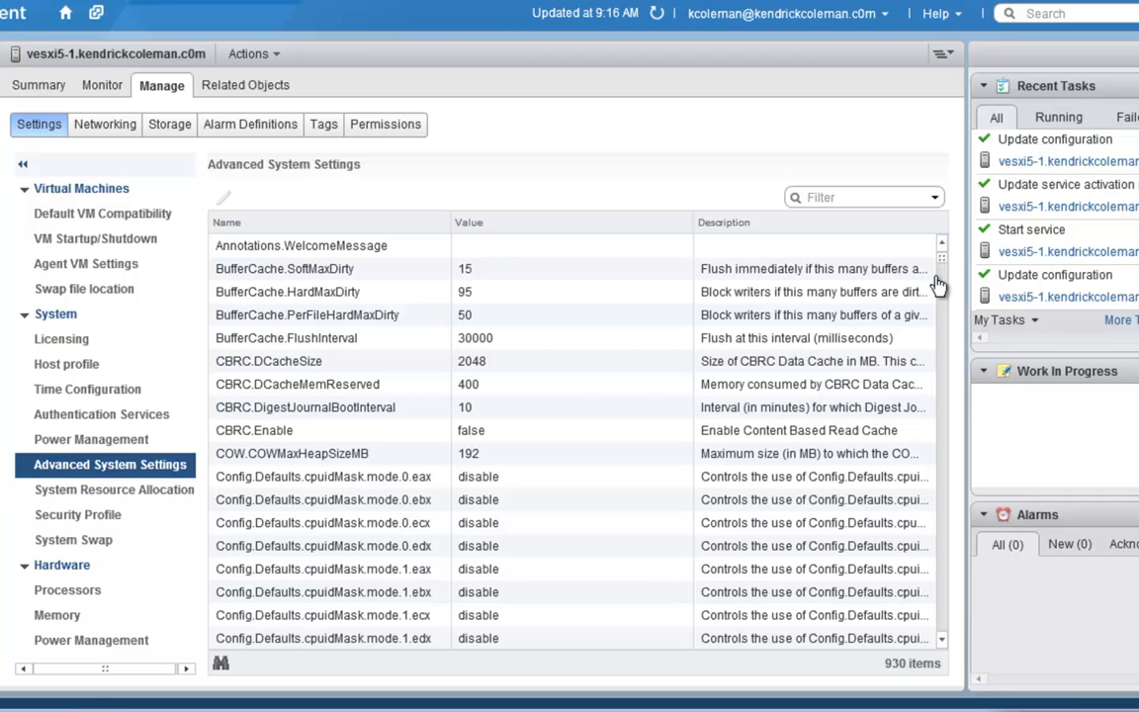
{"action": "mouse_move", "coordinate": [641, 194]}
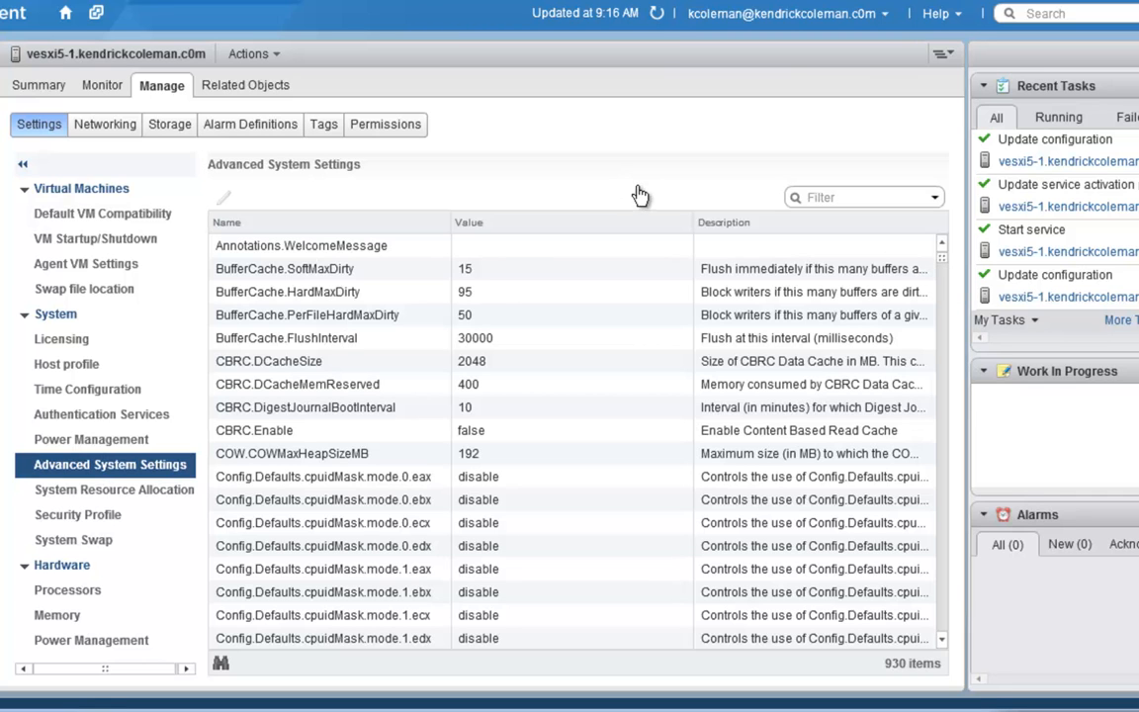
{"action": "mouse_move", "coordinate": [638, 354]}
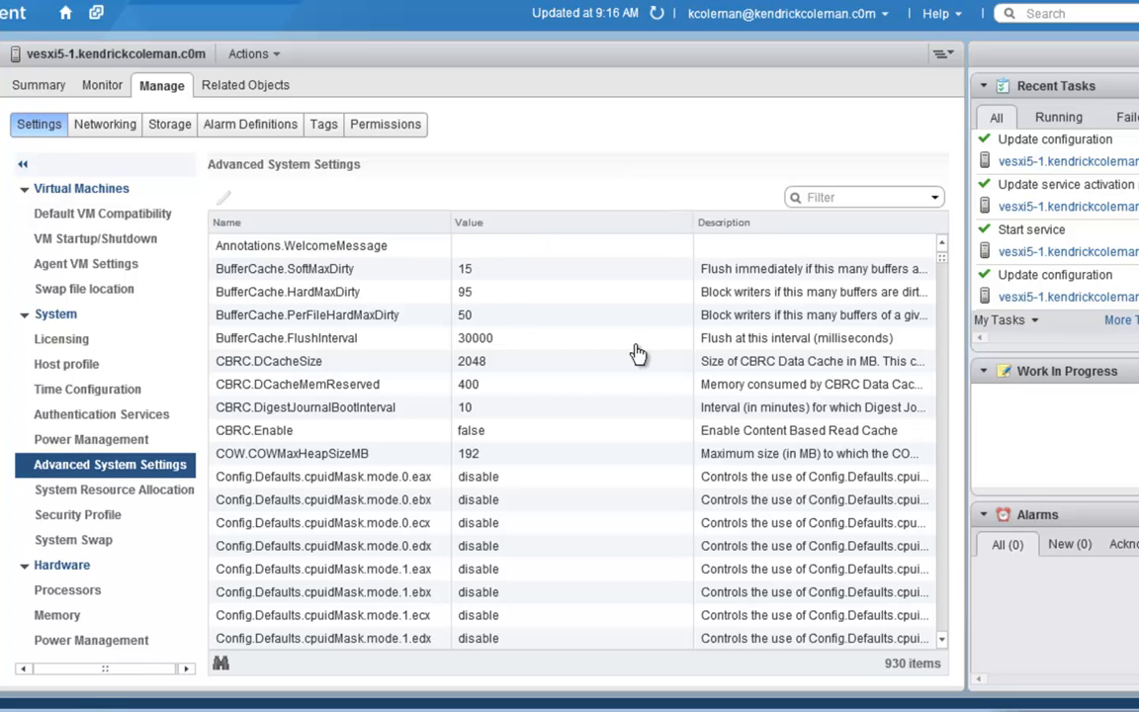
{"action": "mouse_move", "coordinate": [900, 219]}
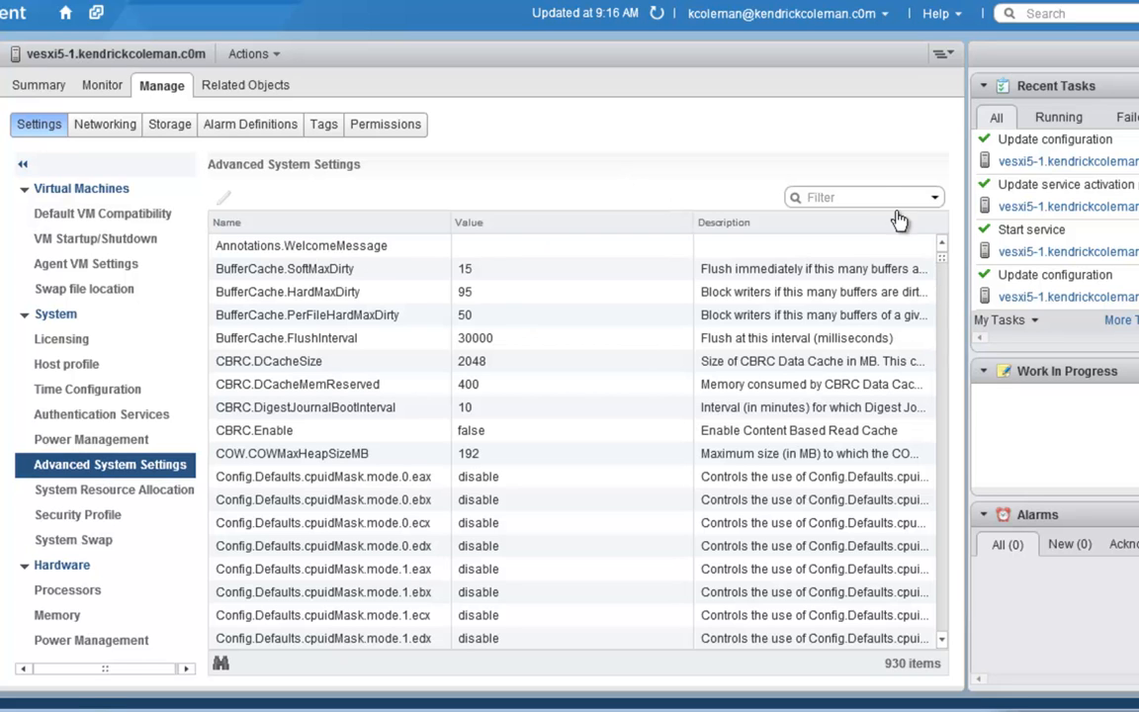
{"action": "left_click", "coordinate": [850, 196]}
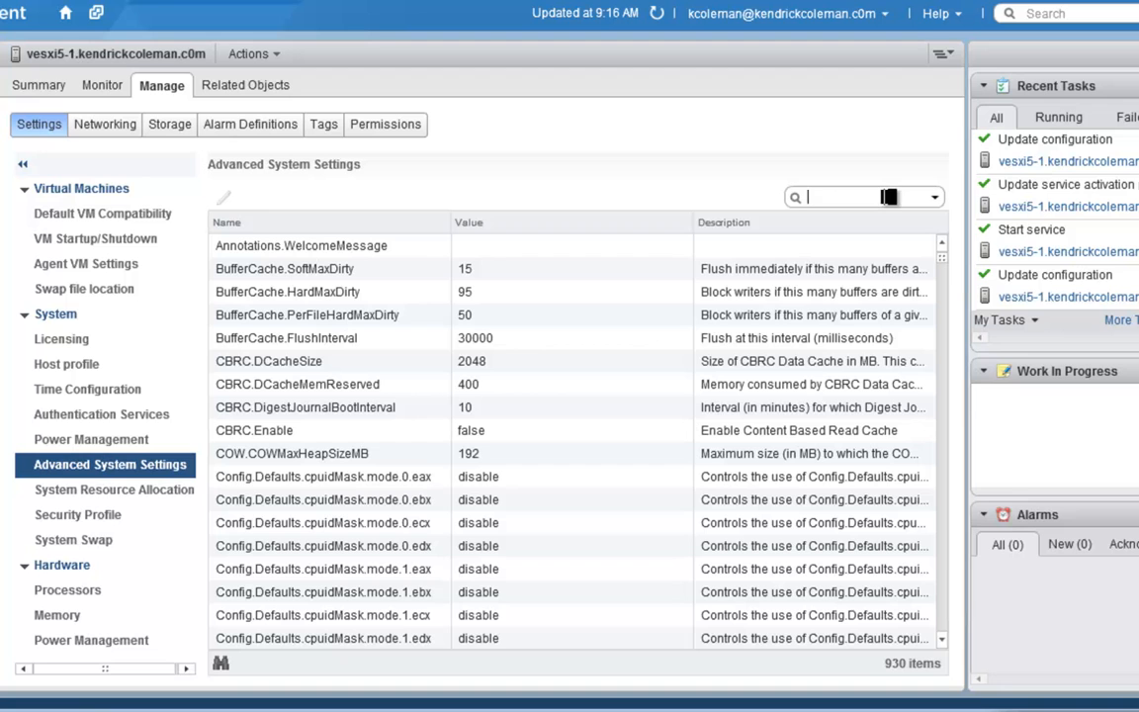
{"action": "type", "text": "NFS"}
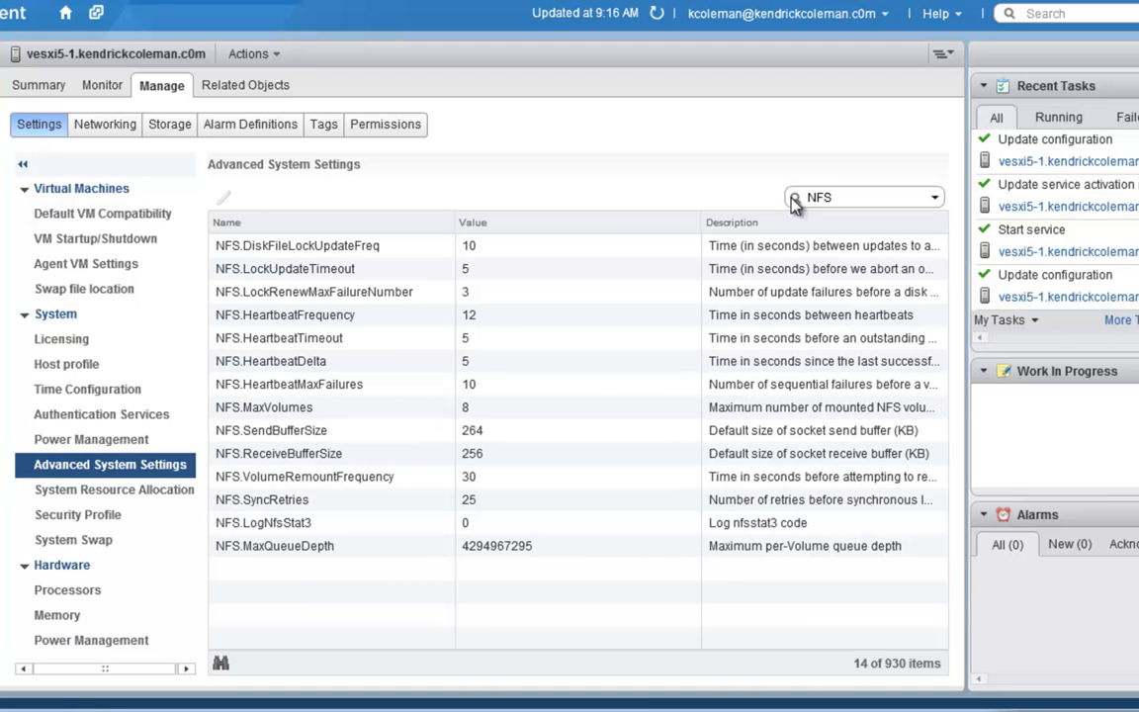
- Change NFS.MaxVolumes (Maximum NFS volumes count) from 8 to 64
{"action": "left_click", "coordinate": [346, 361]}
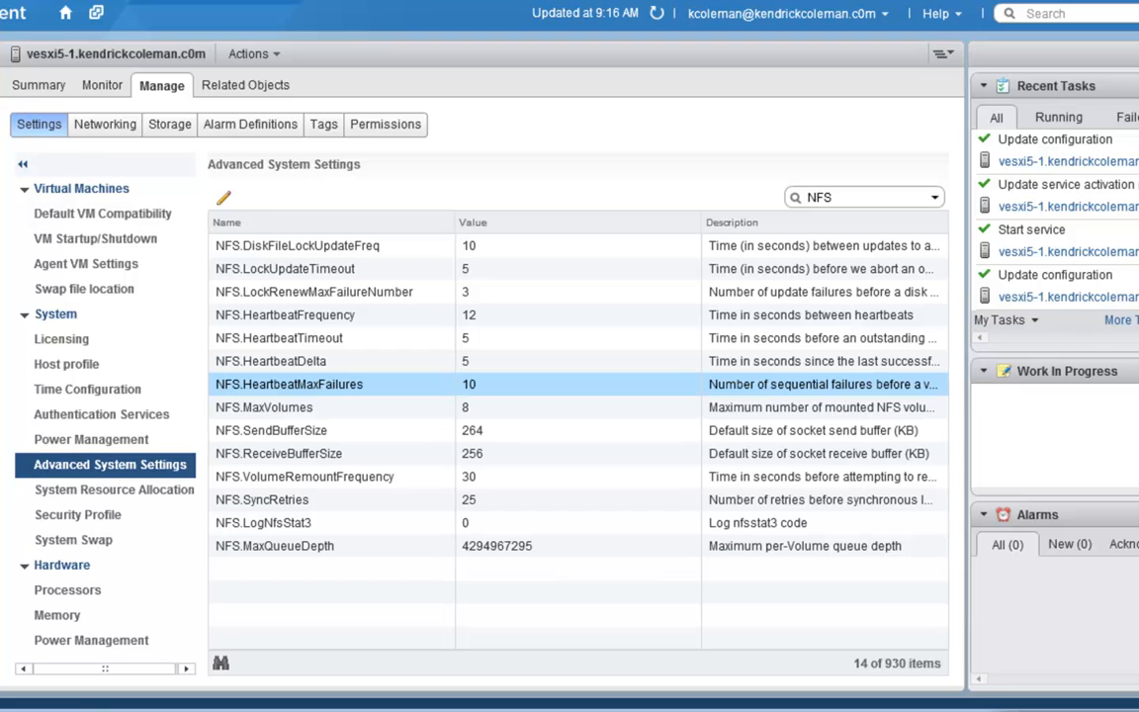
{"action": "mouse_move", "coordinate": [534, 406]}
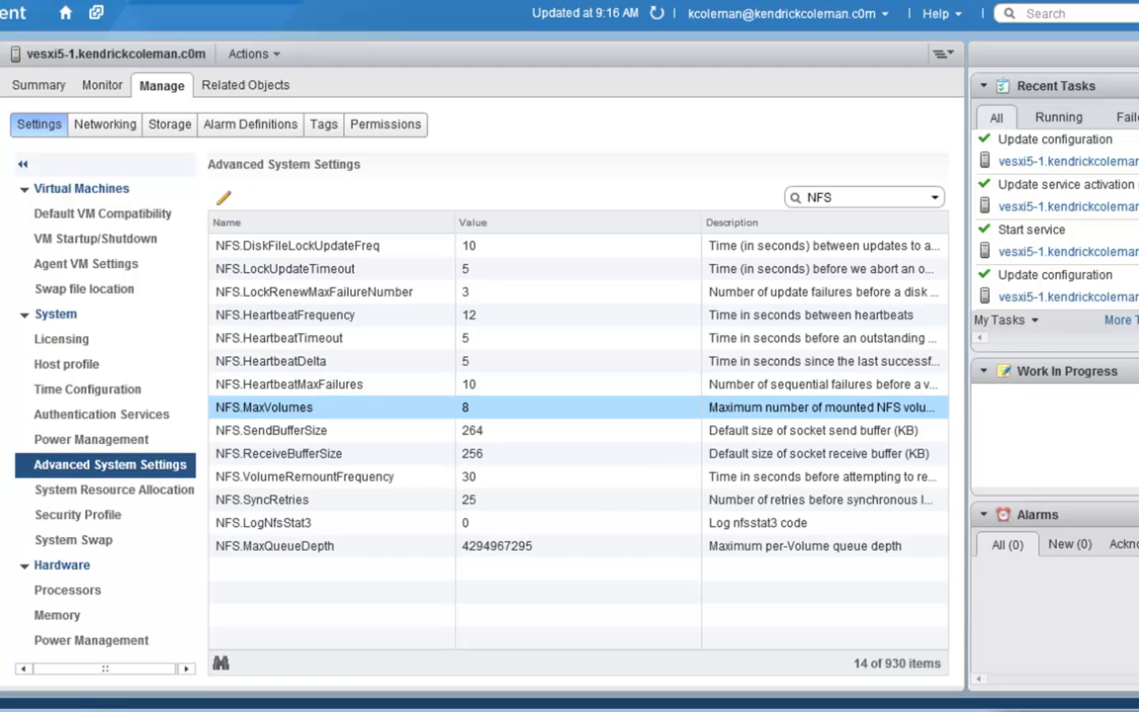
{"action": "mouse_move", "coordinate": [227, 207]}
{"action": "type", "text": "6400"}
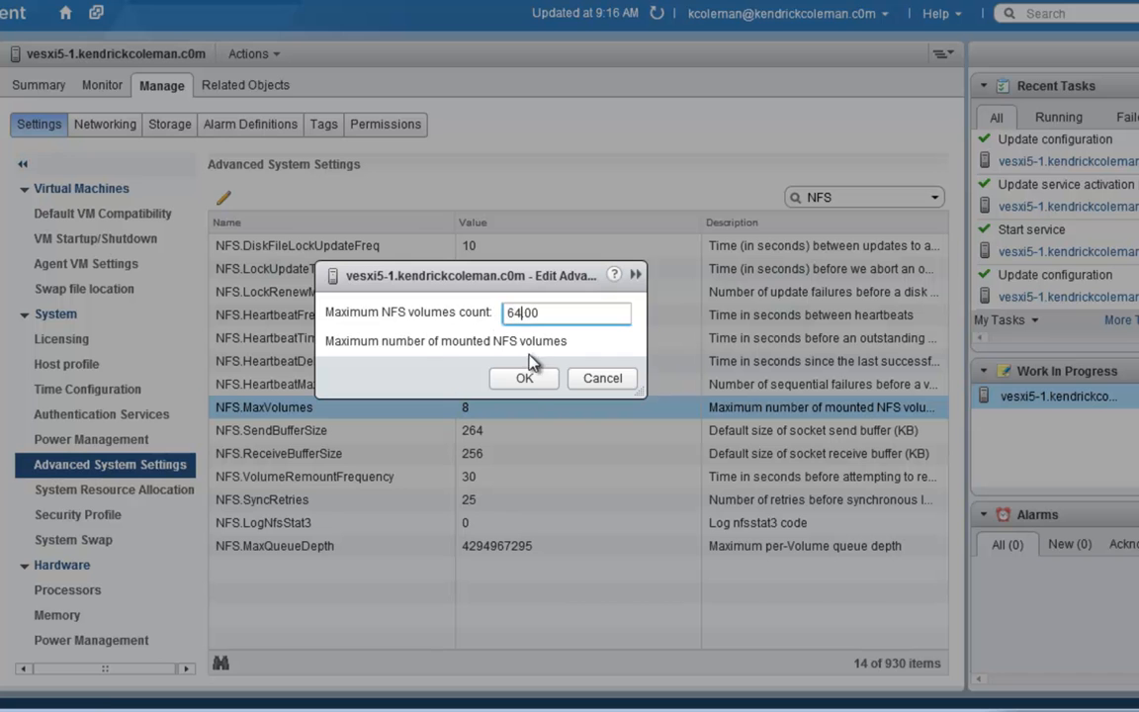
{"action": "left_click", "coordinate": [523, 377]}
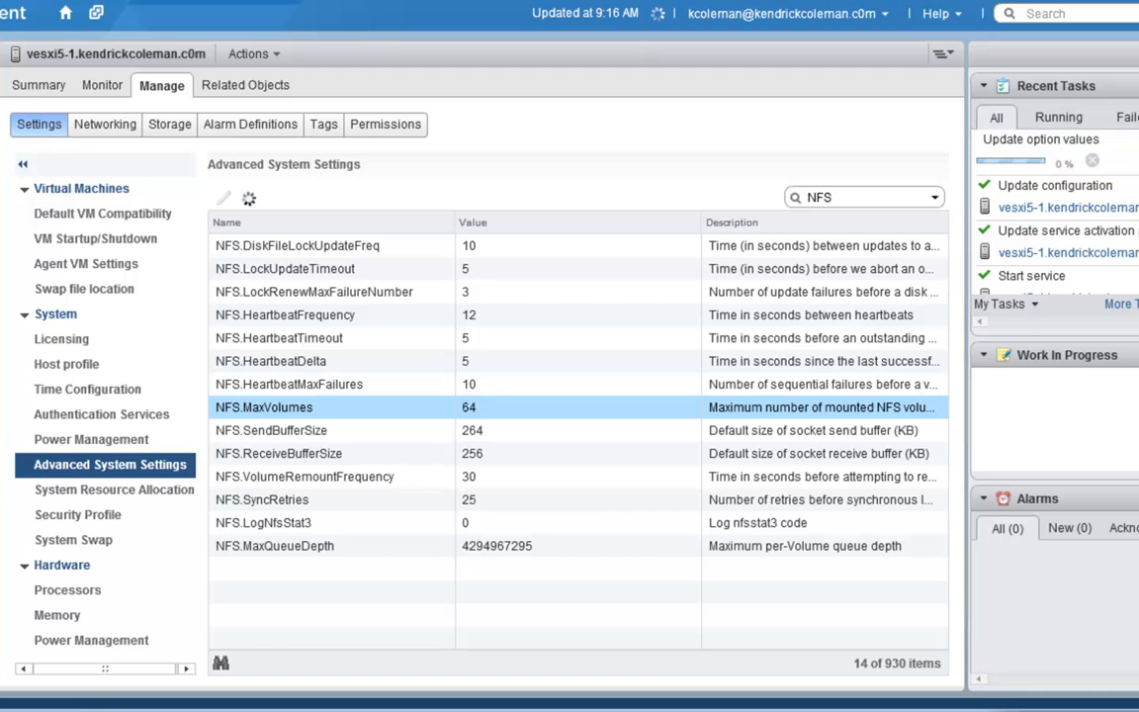
{"action": "mouse_move", "coordinate": [497, 392]}
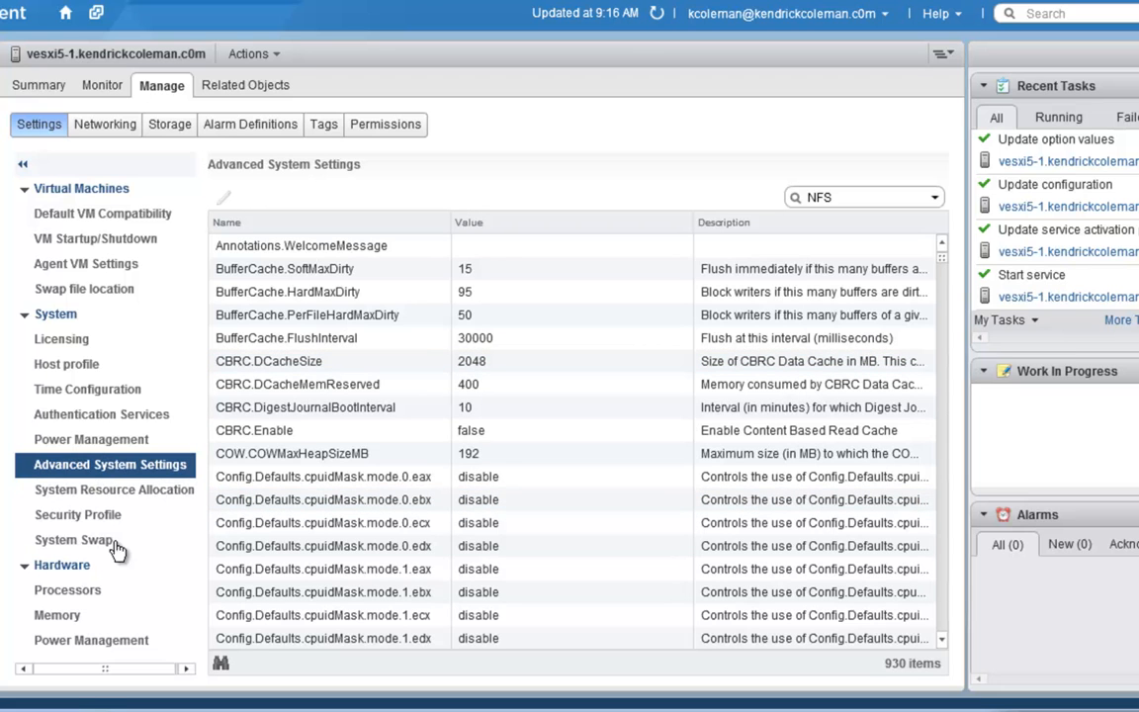
- View System Resource Allocation showing 0.00 B memory and 280.00 MHz CPU reserved
{"action": "left_click", "coordinate": [114, 490]}
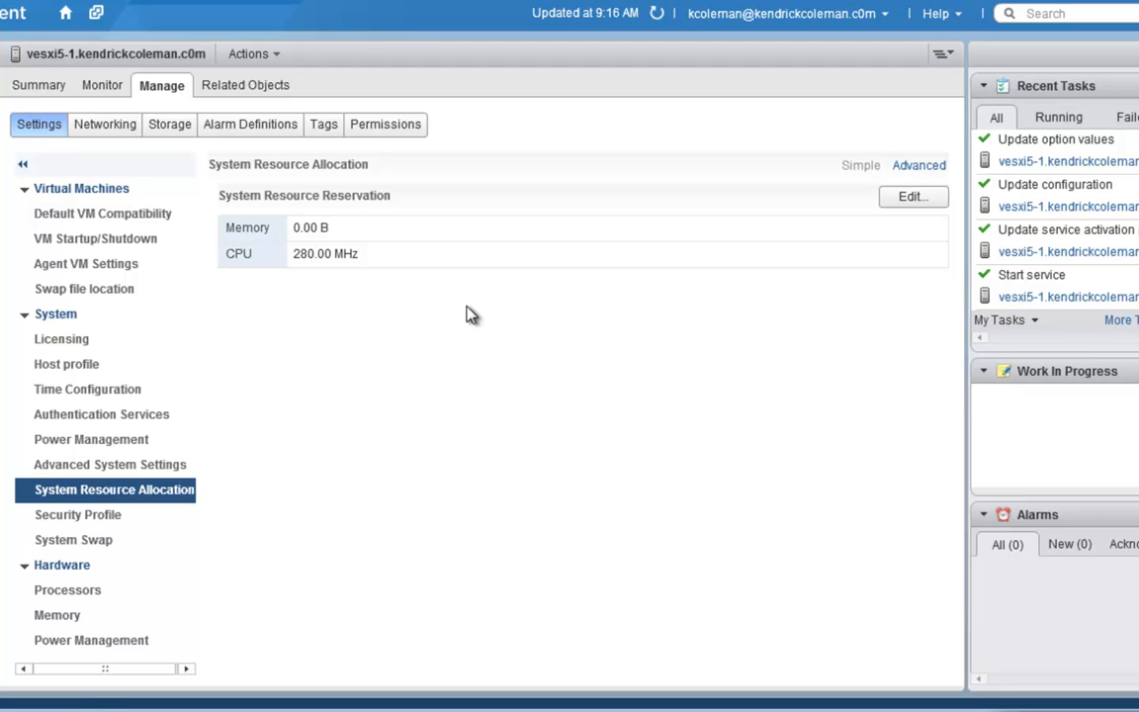
{"action": "mouse_move", "coordinate": [336, 232]}
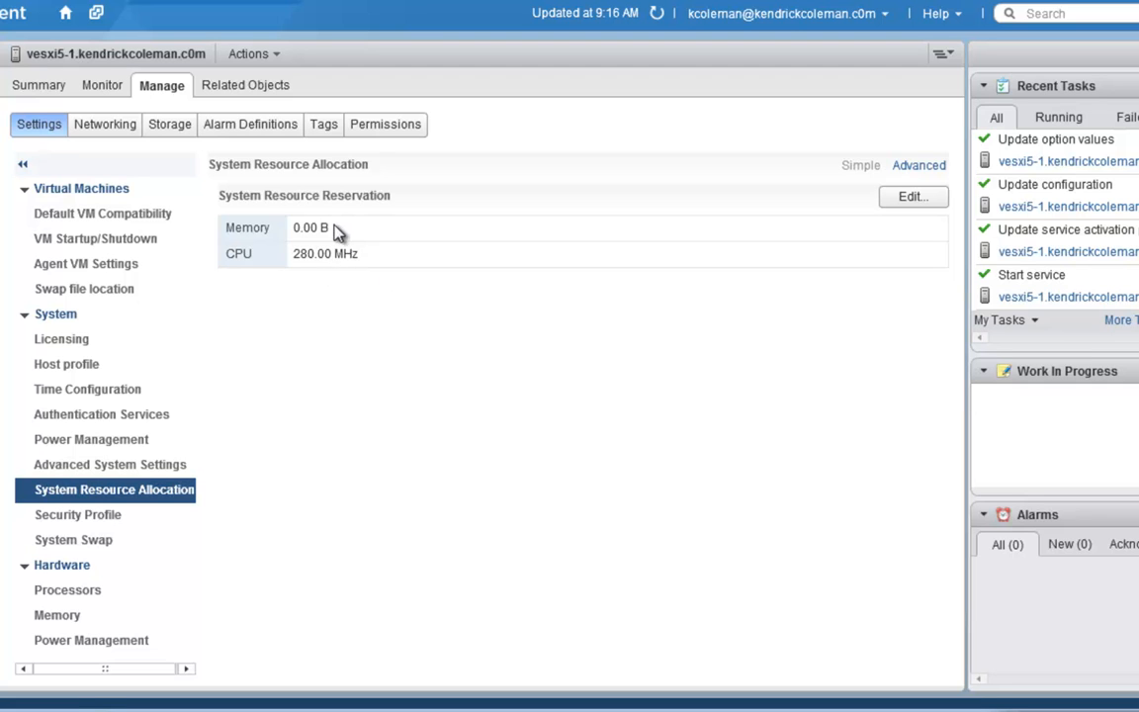
{"action": "mouse_move", "coordinate": [326, 230]}
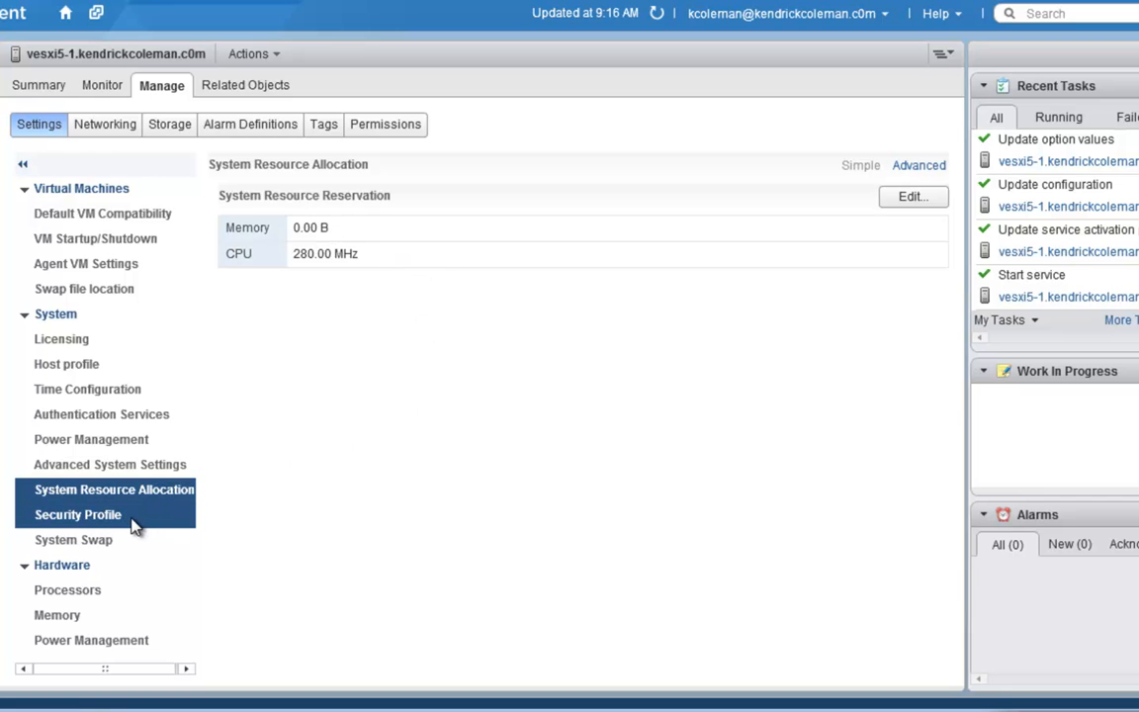
- View the Security Profile and scroll past firewall rules to the Services section
{"action": "left_click", "coordinate": [78, 514]}
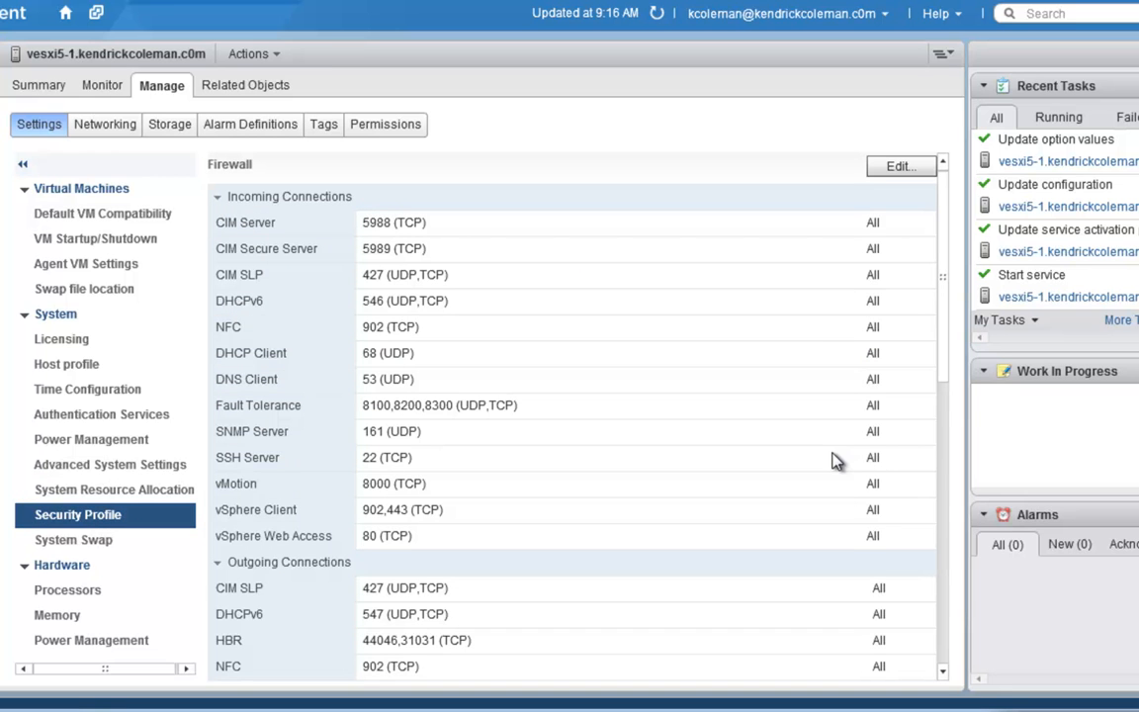
{"action": "mouse_move", "coordinate": [917, 395]}
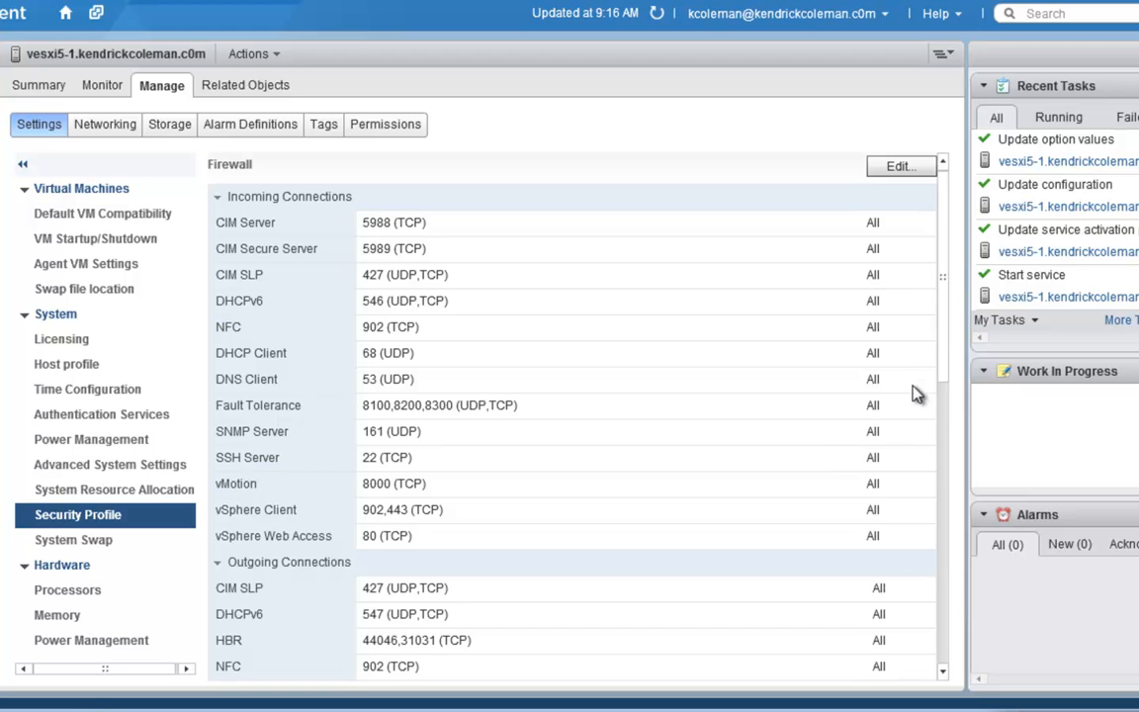
{"action": "scroll", "scroll_direction": "down", "scroll_amount": 3}
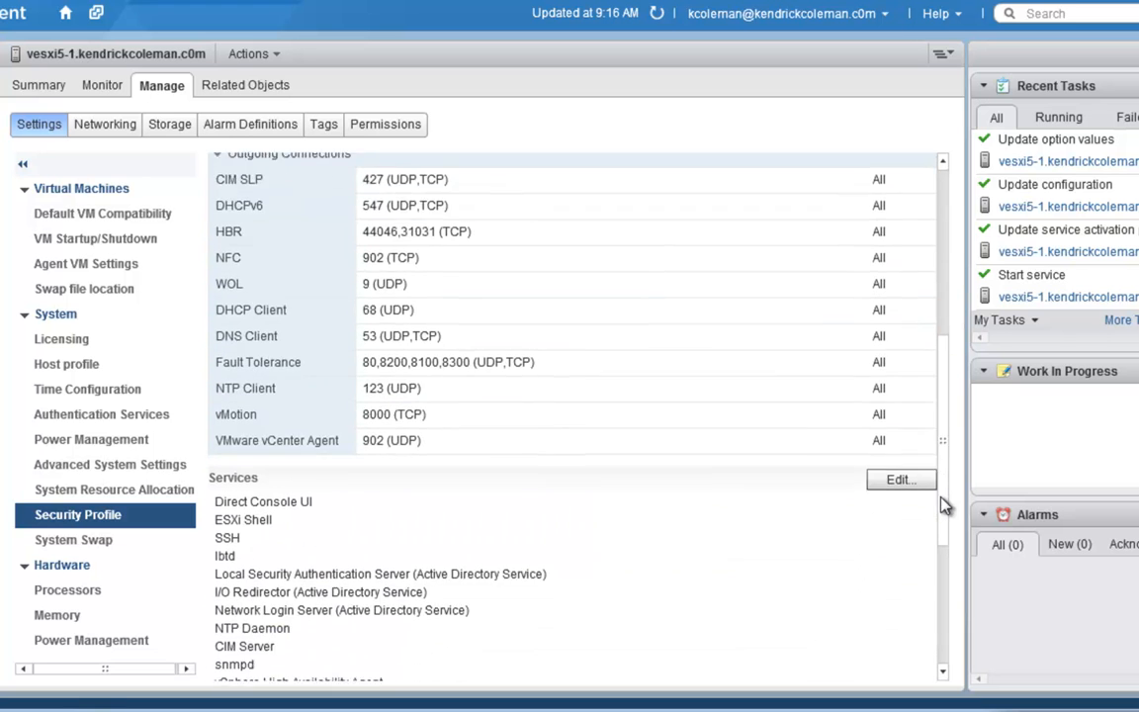
{"action": "scroll", "scroll_direction": "down", "scroll_amount": 3}
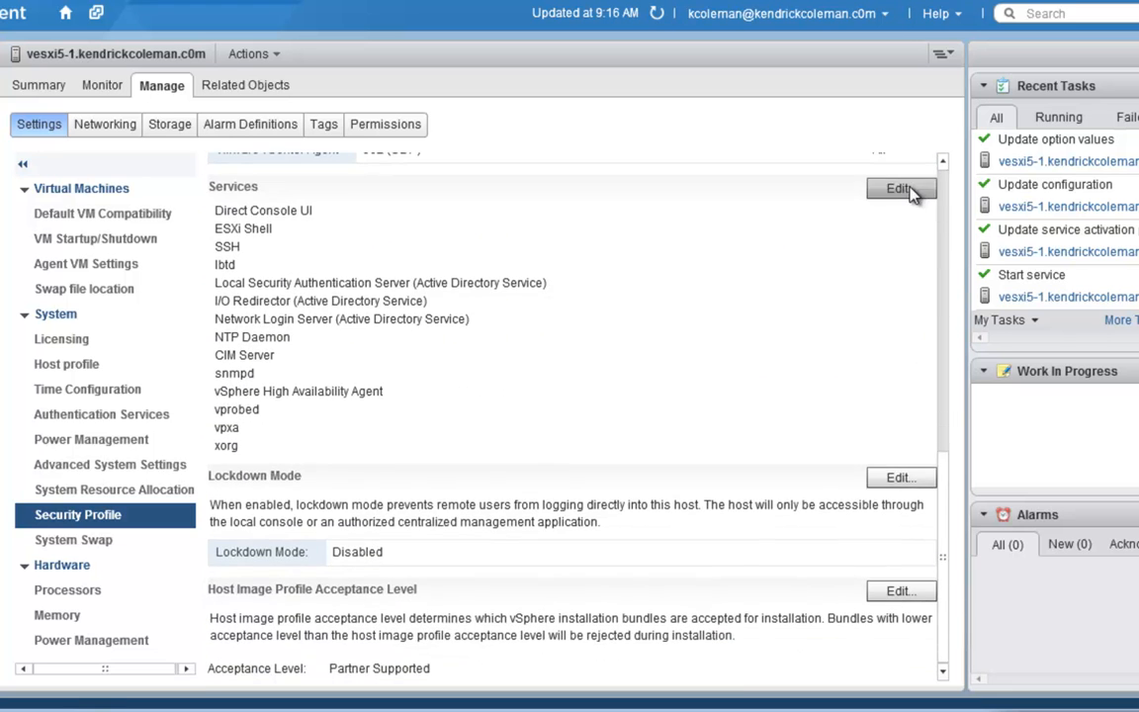
- Start the SSH service on vesxi5-1 from the Security Profile services editor
{"action": "left_click", "coordinate": [899, 188]}
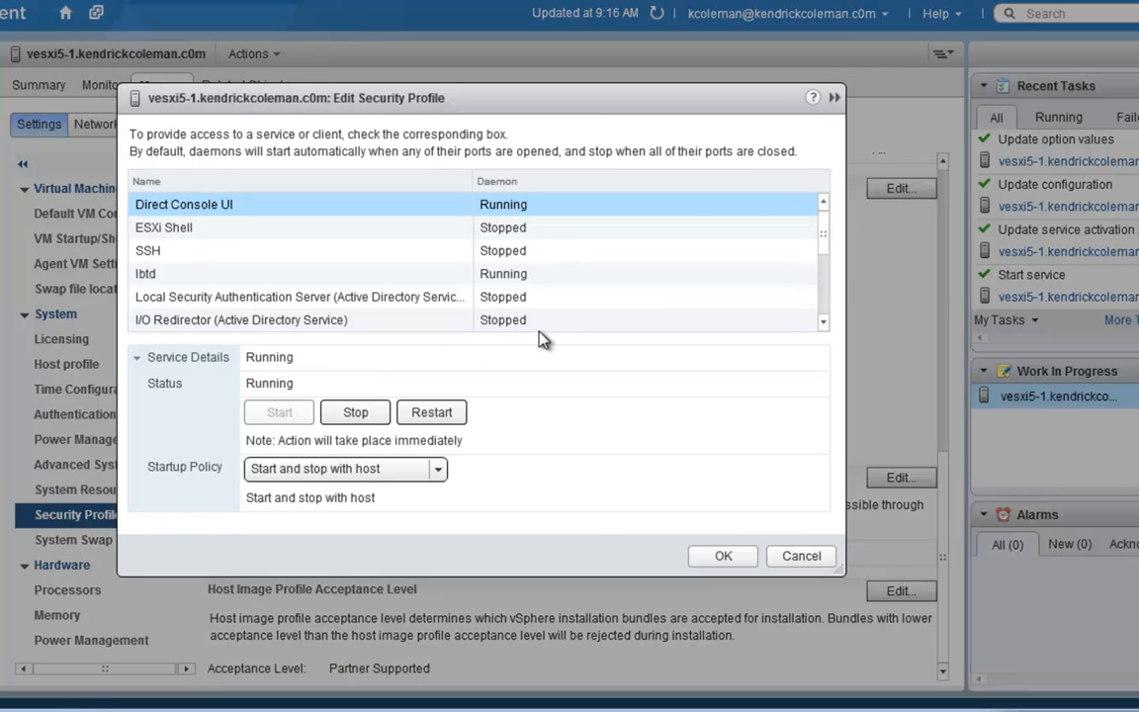
{"action": "left_click", "coordinate": [147, 250]}
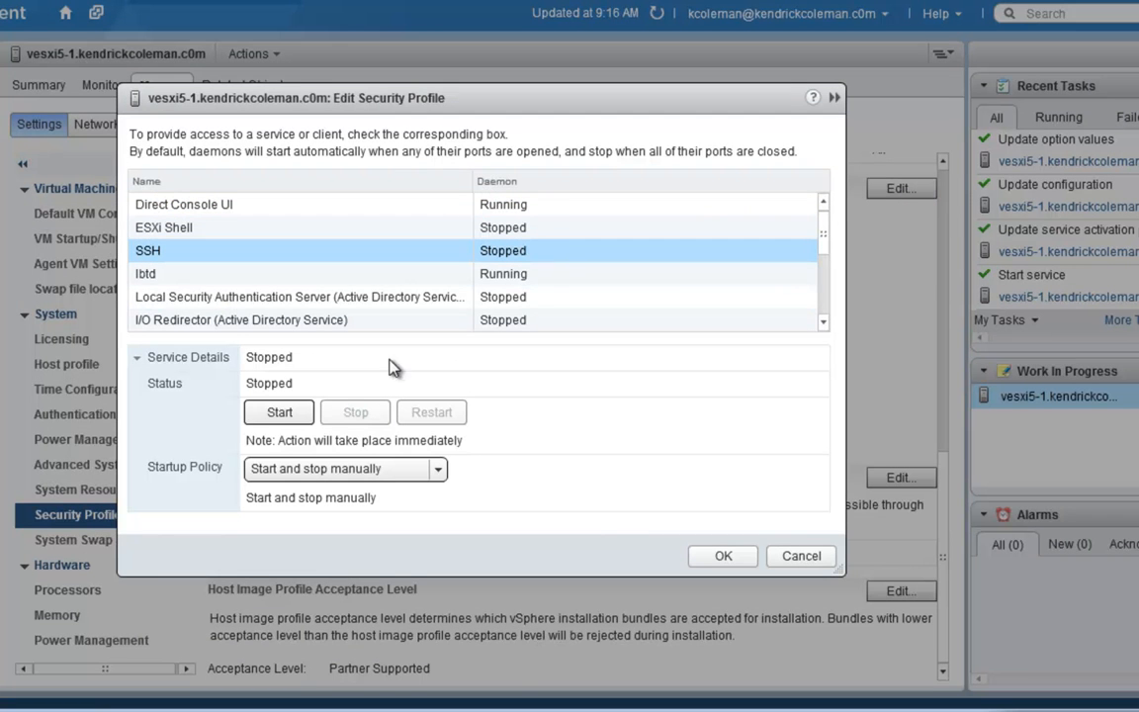
{"action": "left_click", "coordinate": [278, 412]}
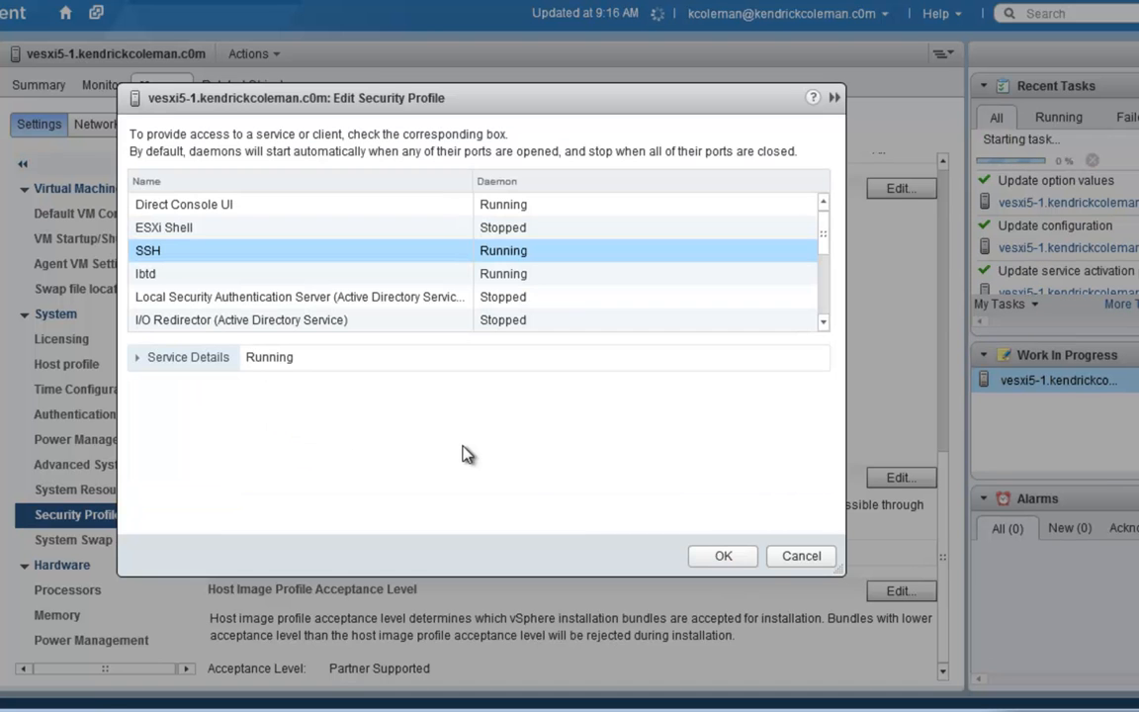
{"action": "left_click", "coordinate": [722, 554]}
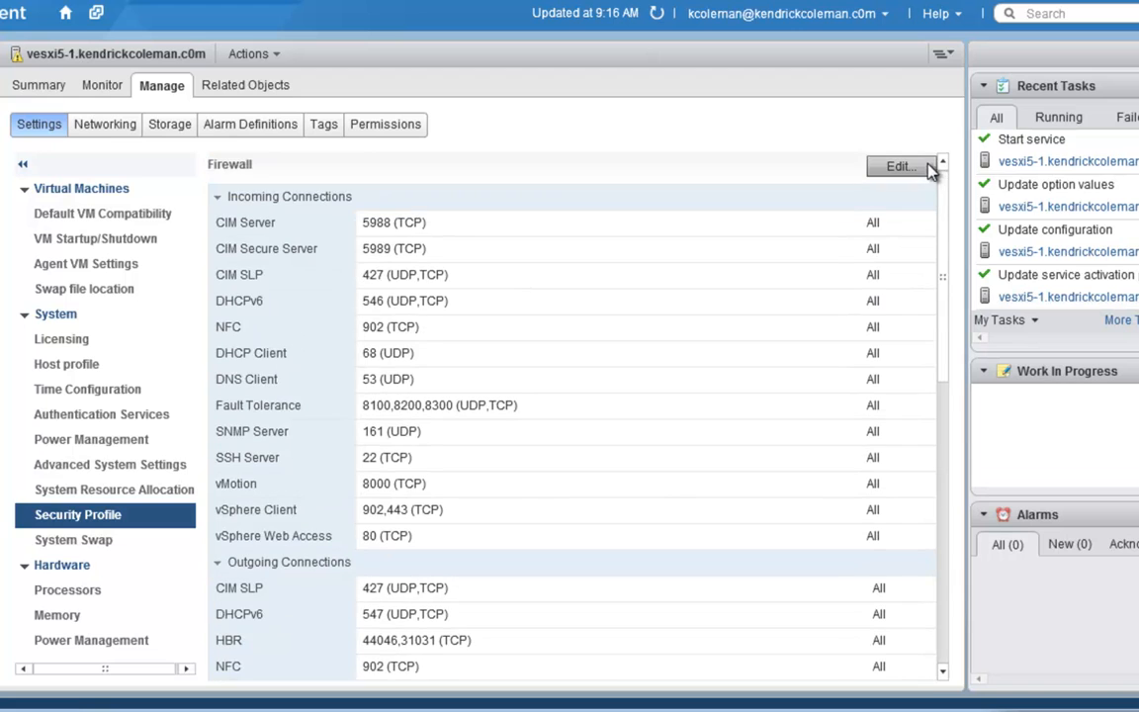
- Open vesxi5-1's System Swap settings showing host cache and host-specified datastore options
{"action": "left_click", "coordinate": [898, 165]}
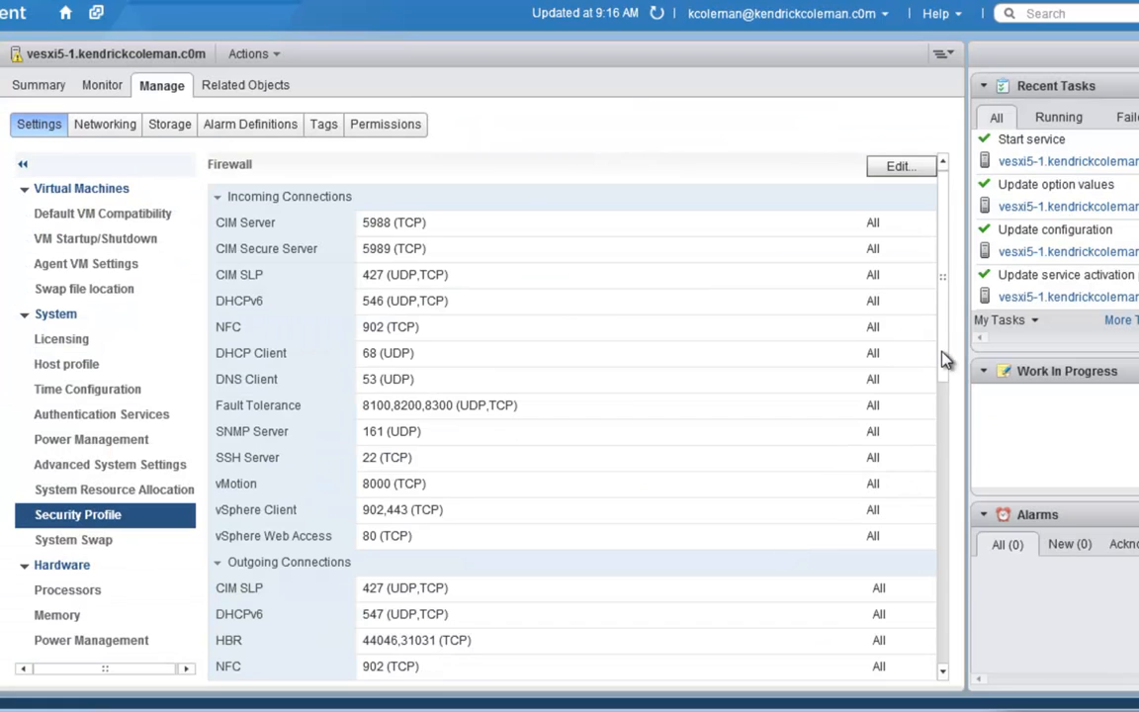
{"action": "left_click", "coordinate": [73, 538]}
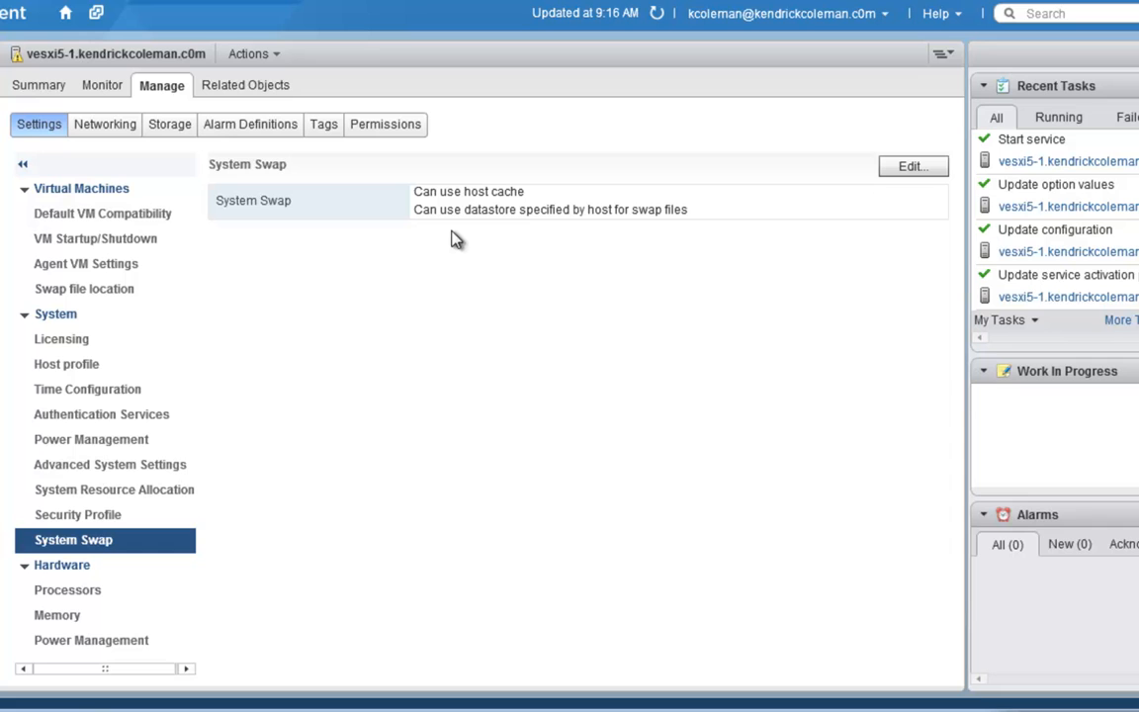
{"action": "mouse_move", "coordinate": [236, 601]}
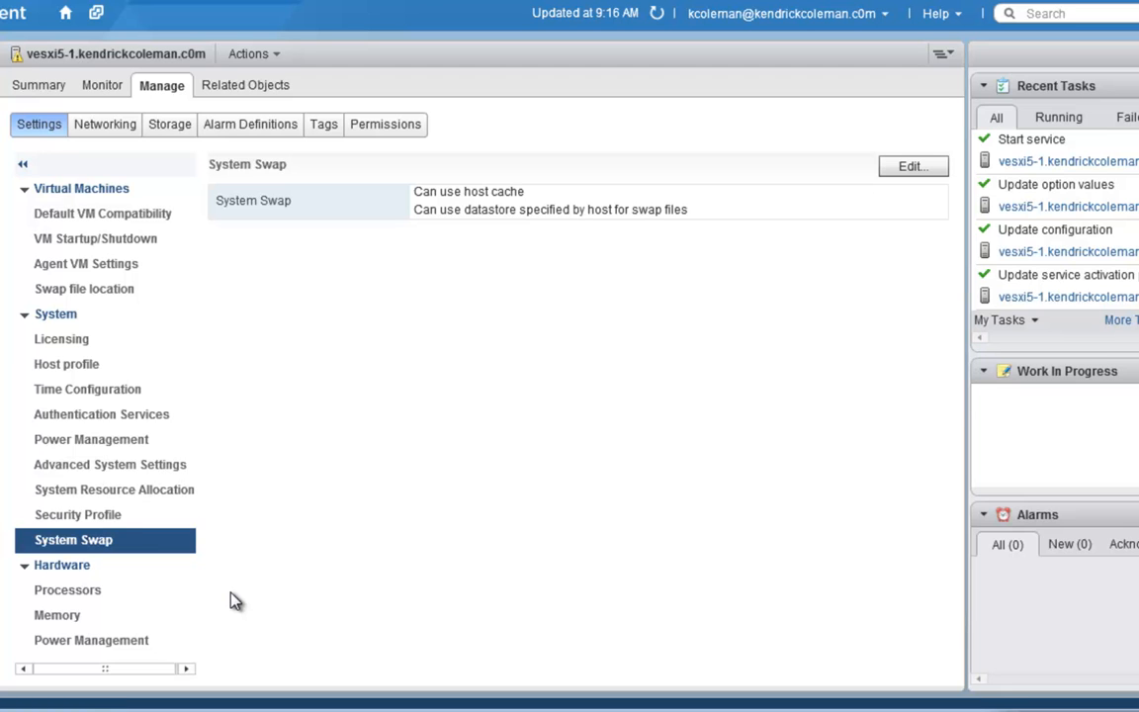
- Review vesxi5-1's Processors, Memory and Power Management hardware pages
{"action": "left_click", "coordinate": [67, 589]}
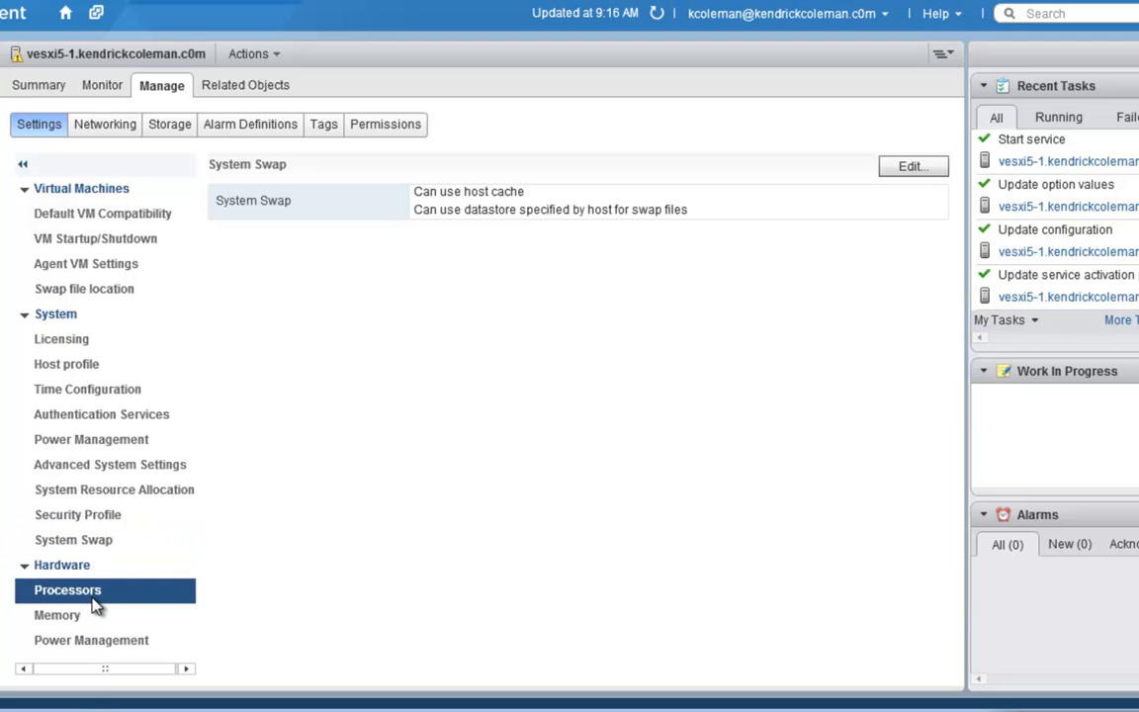
{"action": "left_click", "coordinate": [68, 589]}
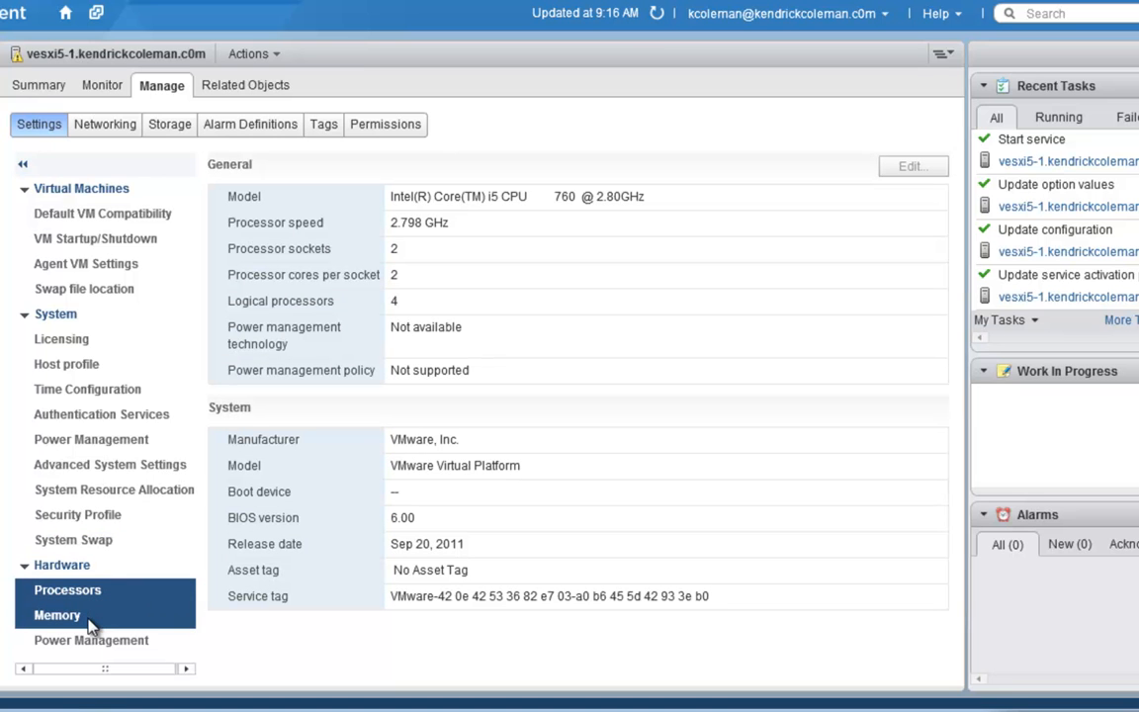
{"action": "left_click", "coordinate": [56, 614]}
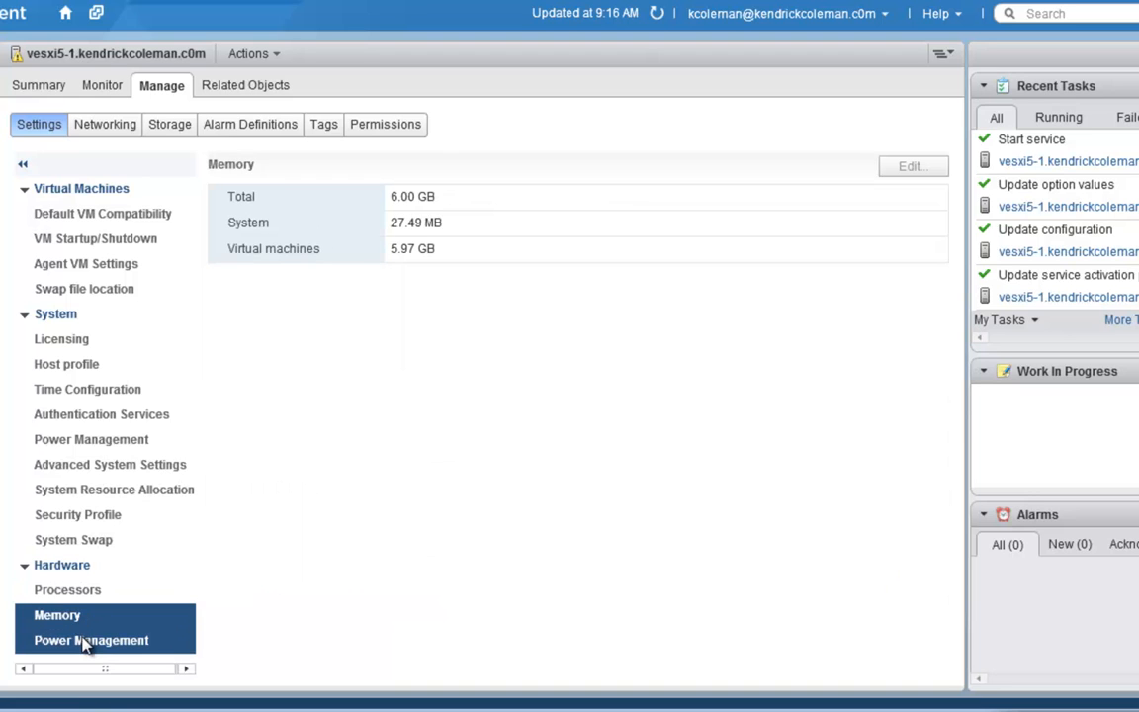
{"action": "left_click", "coordinate": [91, 639]}
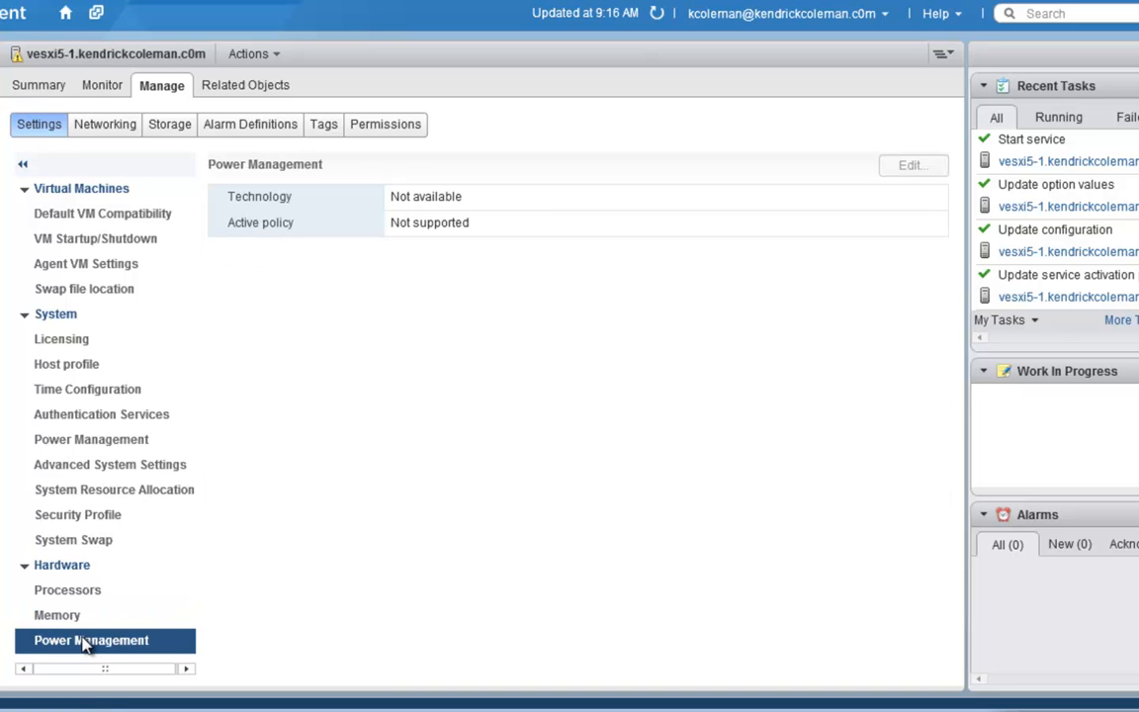
{"action": "left_click", "coordinate": [87, 388]}
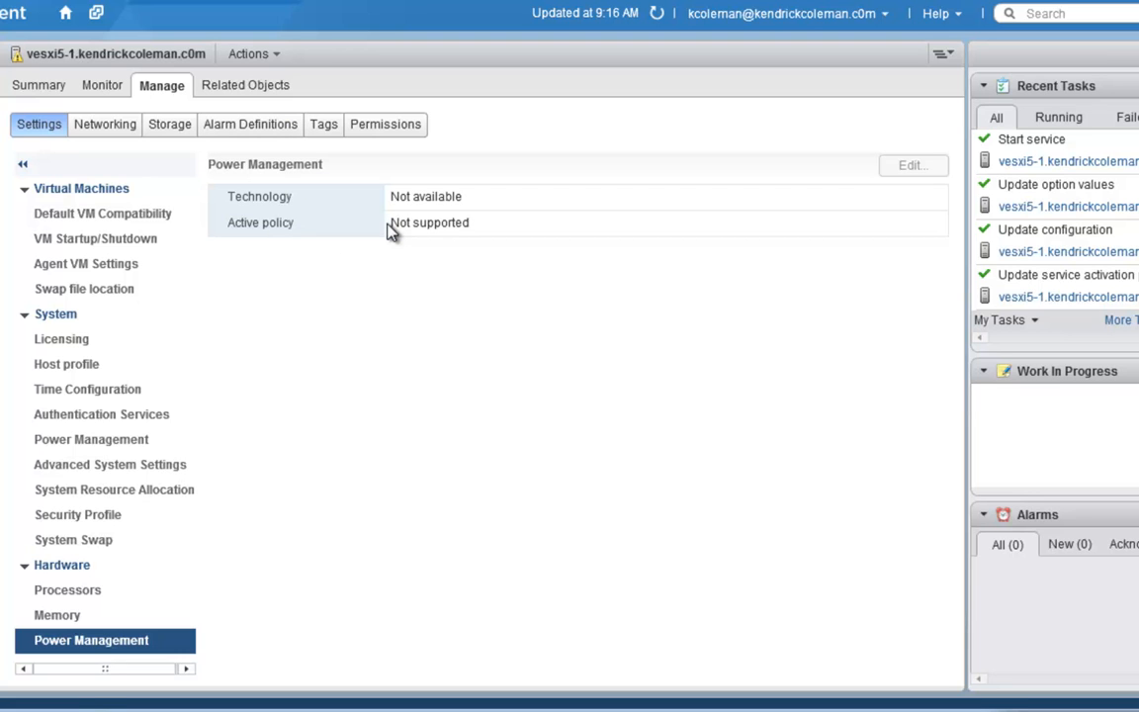
{"action": "mouse_move", "coordinate": [400, 243]}
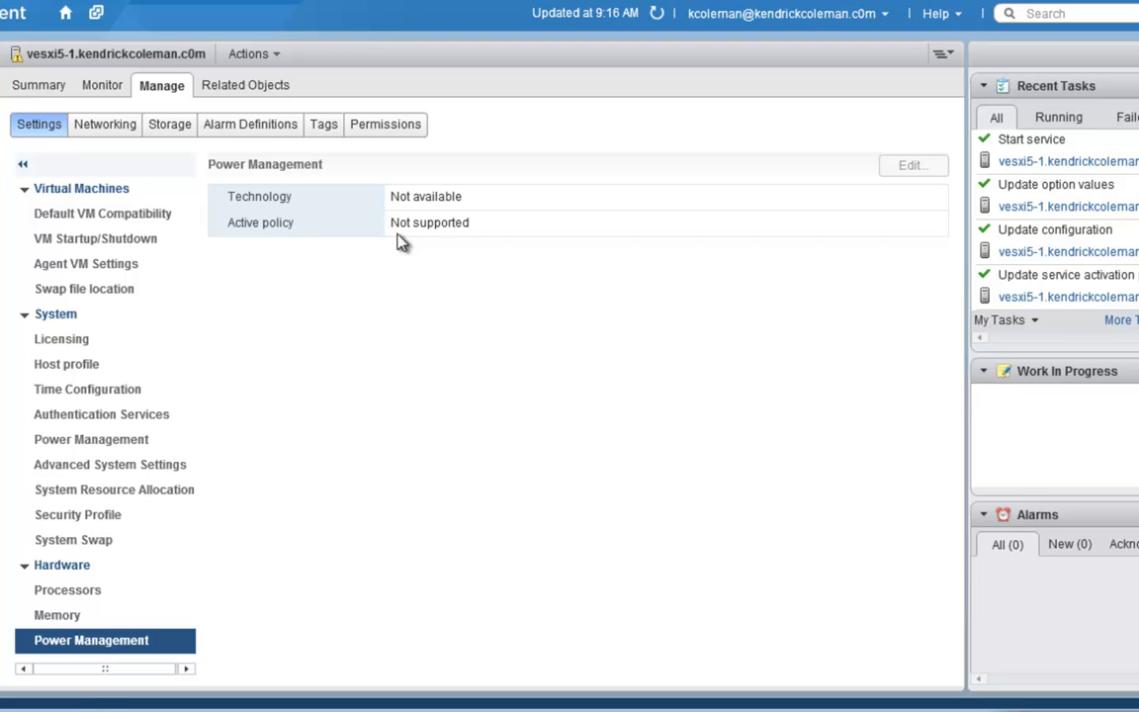